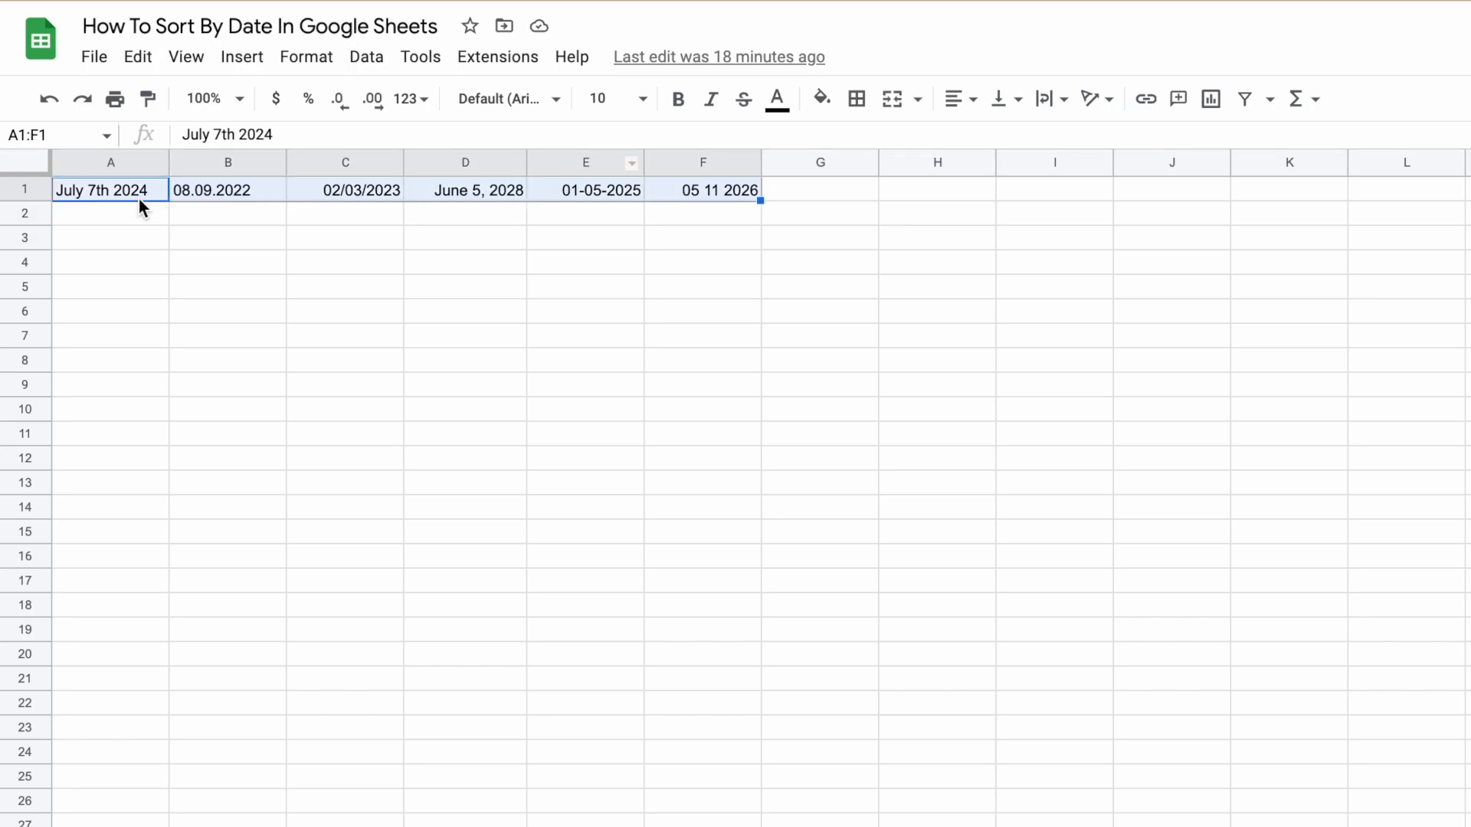
# Enter a DATEVALUE formula in A2 and extend it across row 2 to see which dates convert.
pyautogui.click(110, 213)
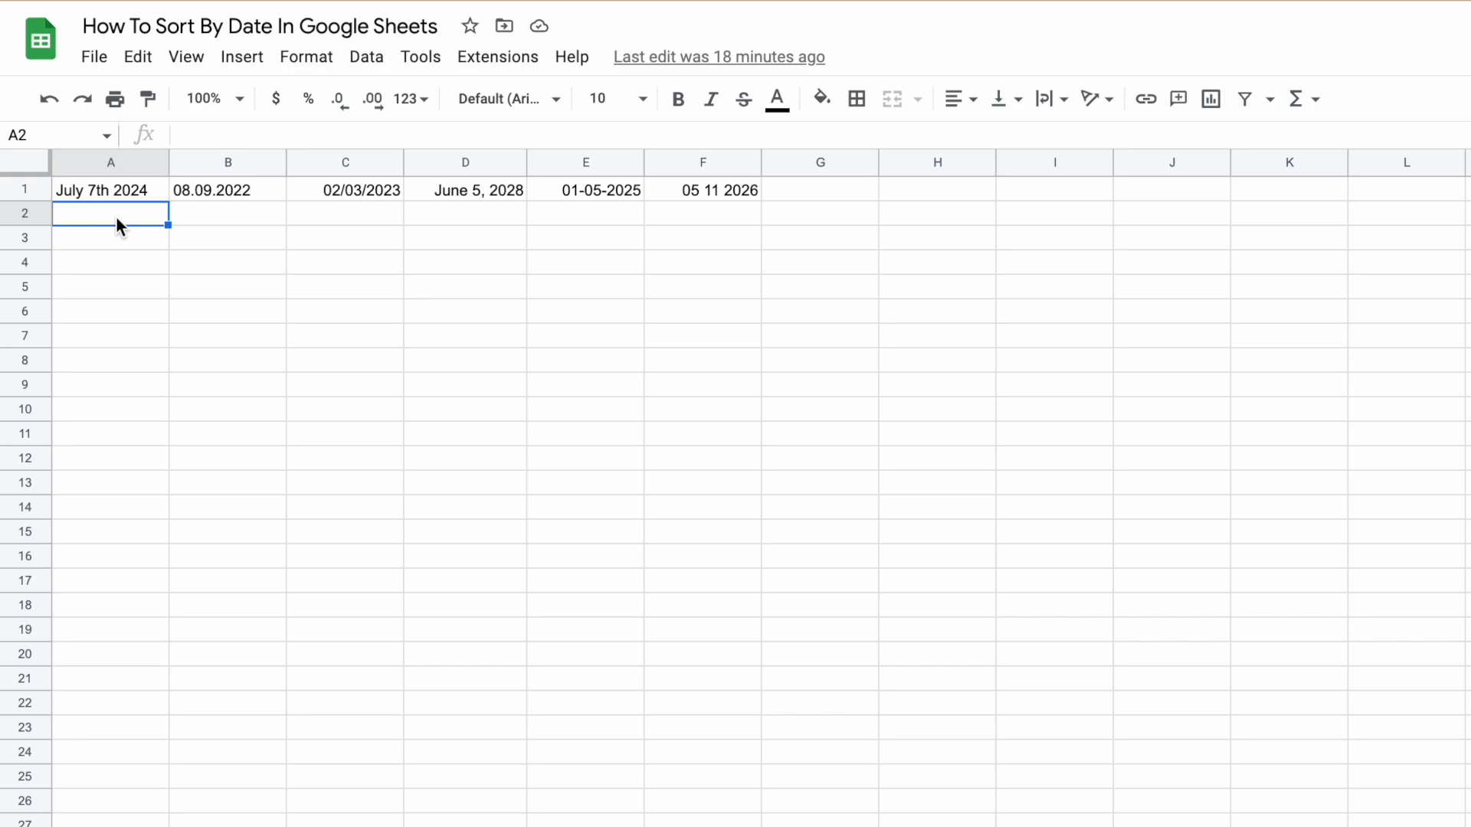
pyautogui.write('=')
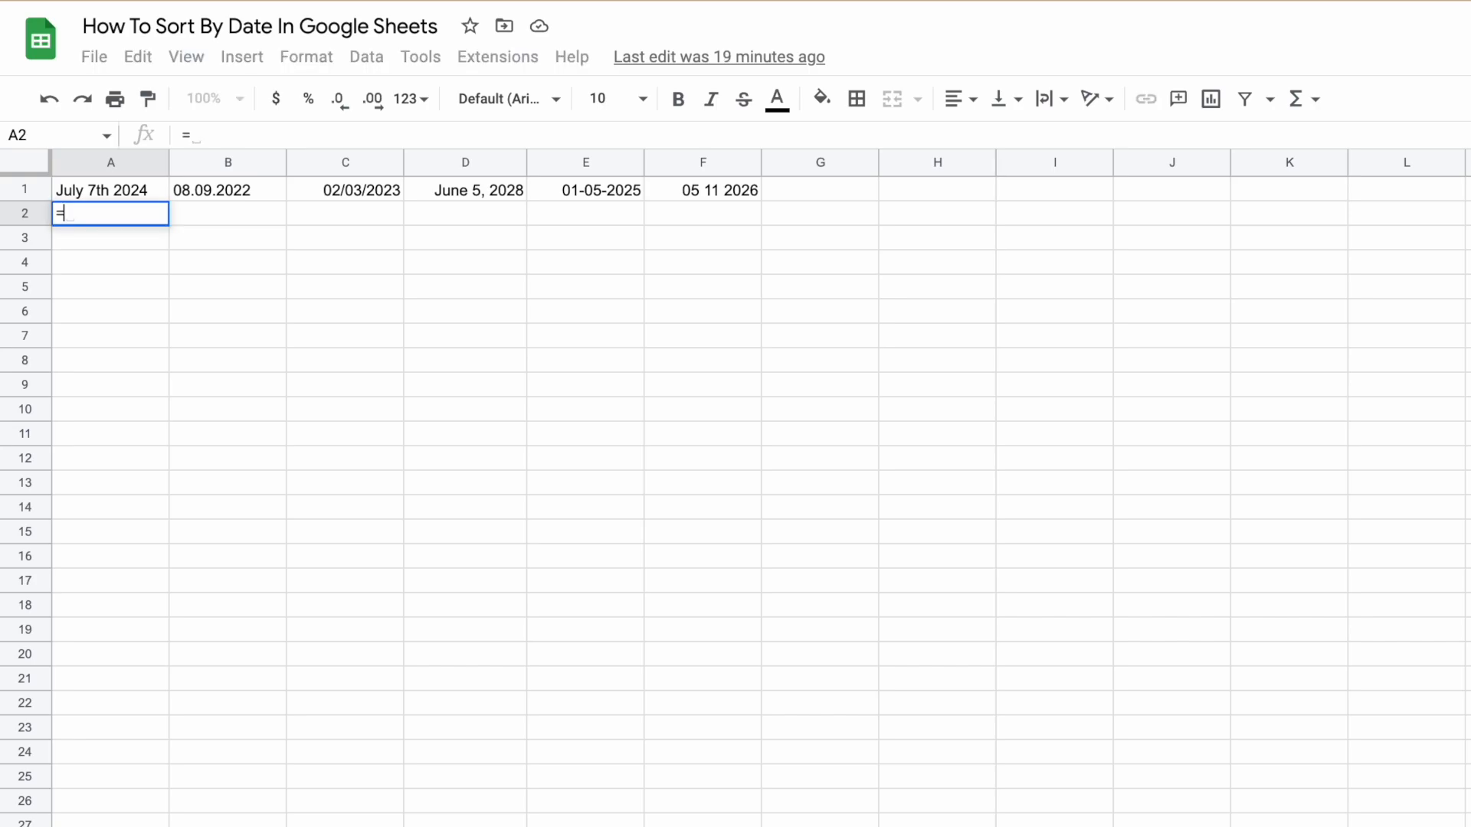
pyautogui.write('DATEVAL')
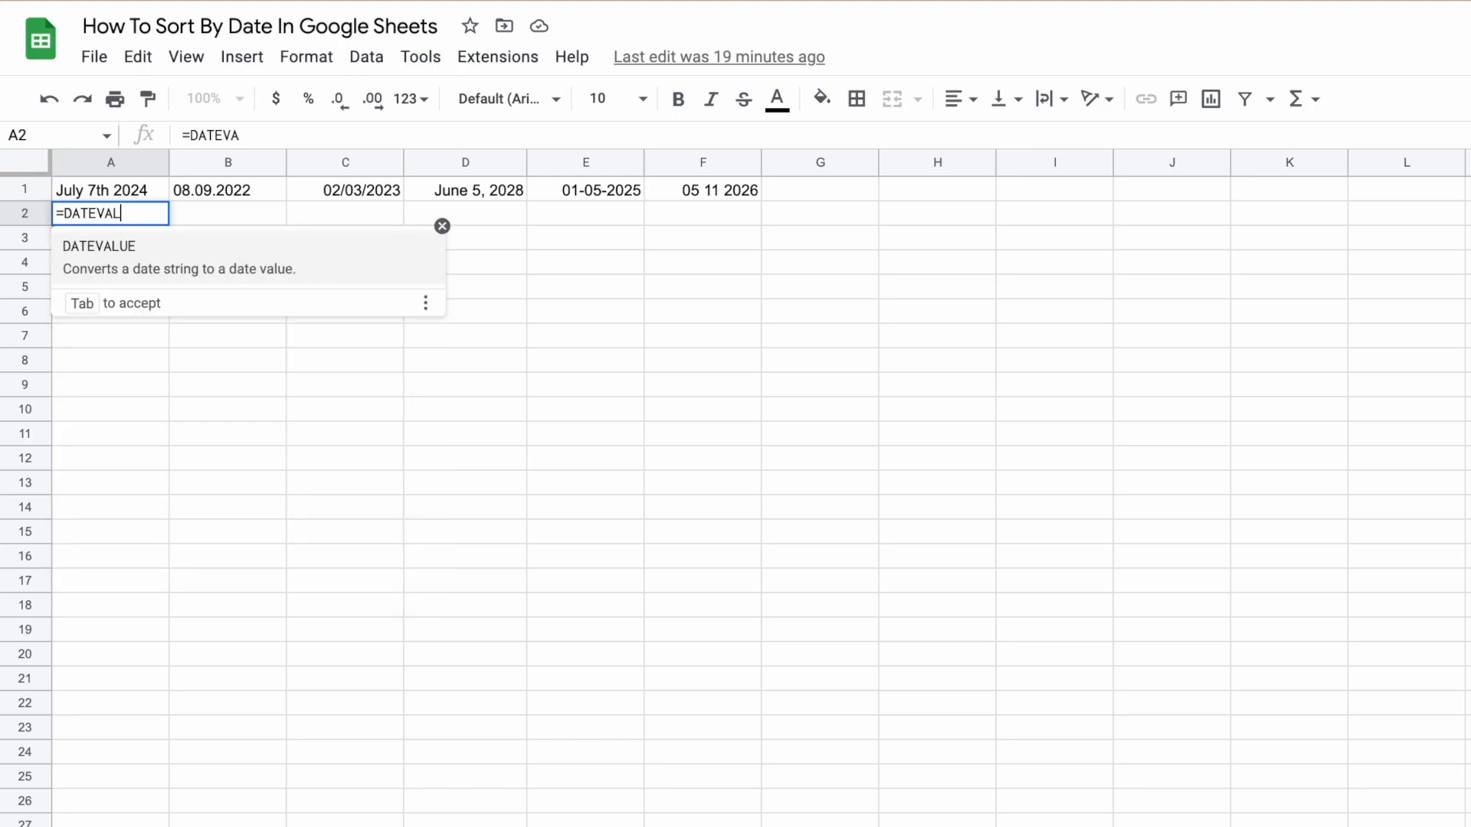
pyautogui.write('UE(')
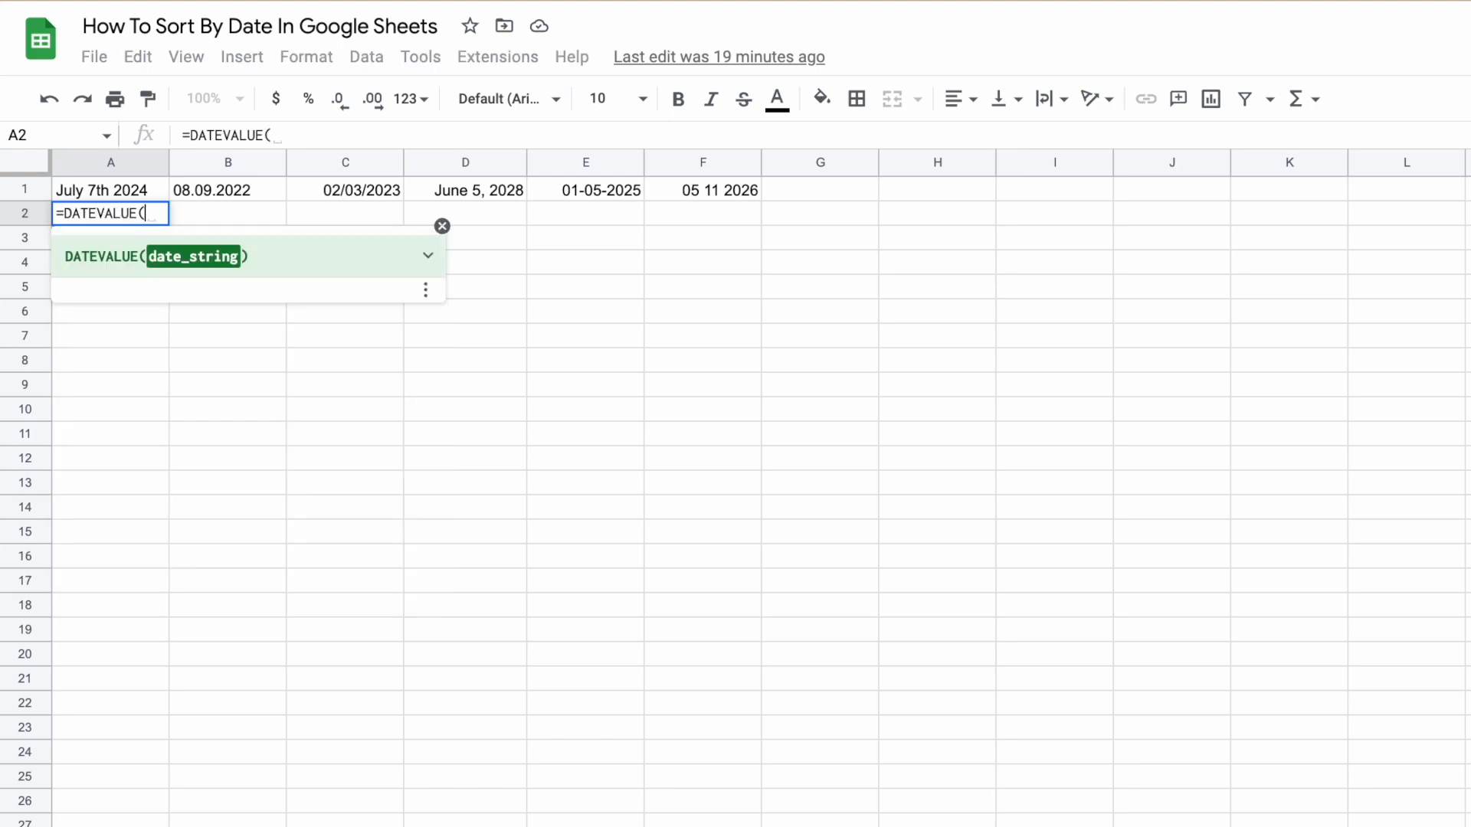
pyautogui.press('Enter')
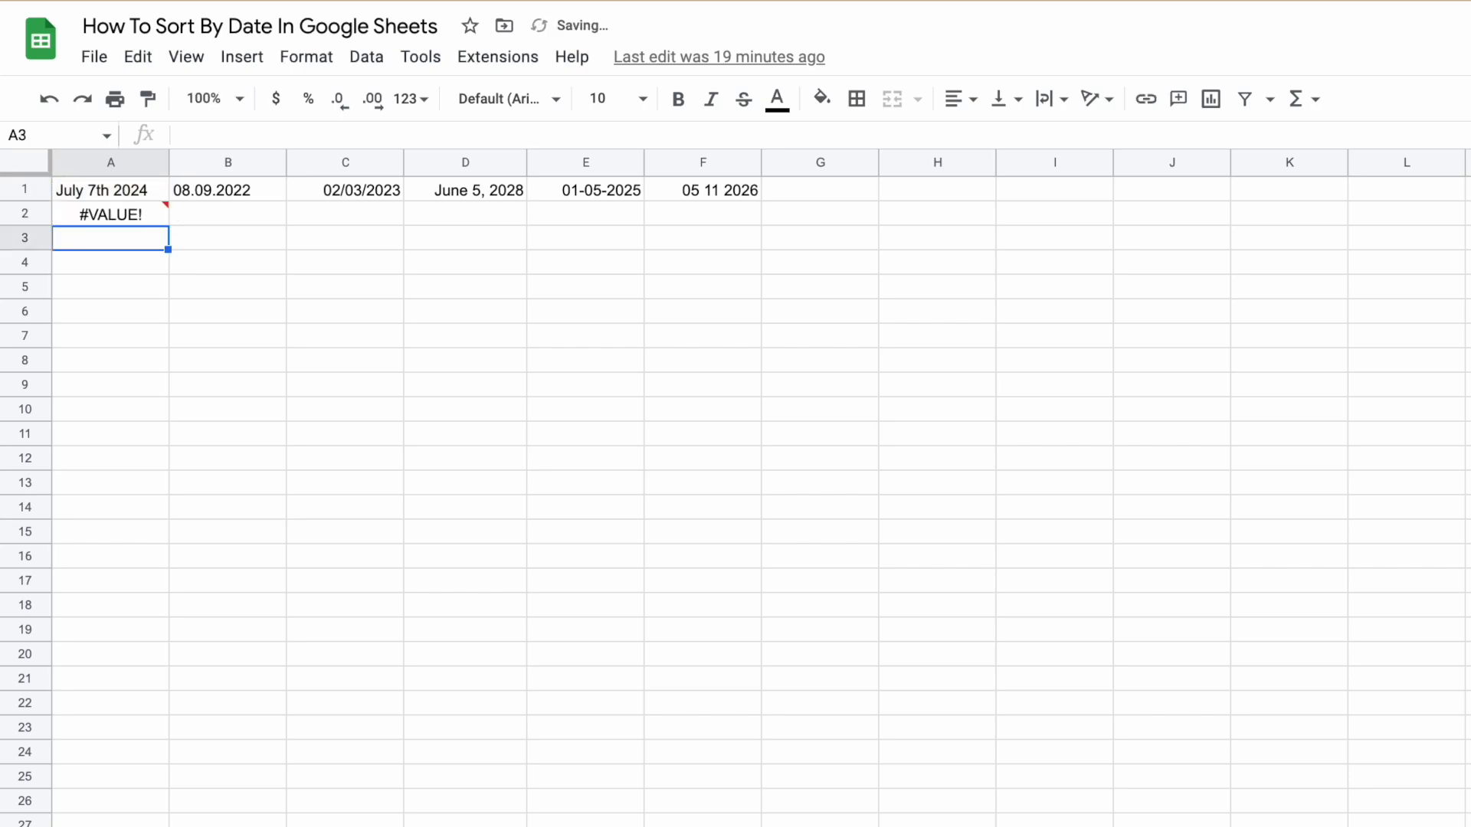
pyautogui.moveTo(123, 214)
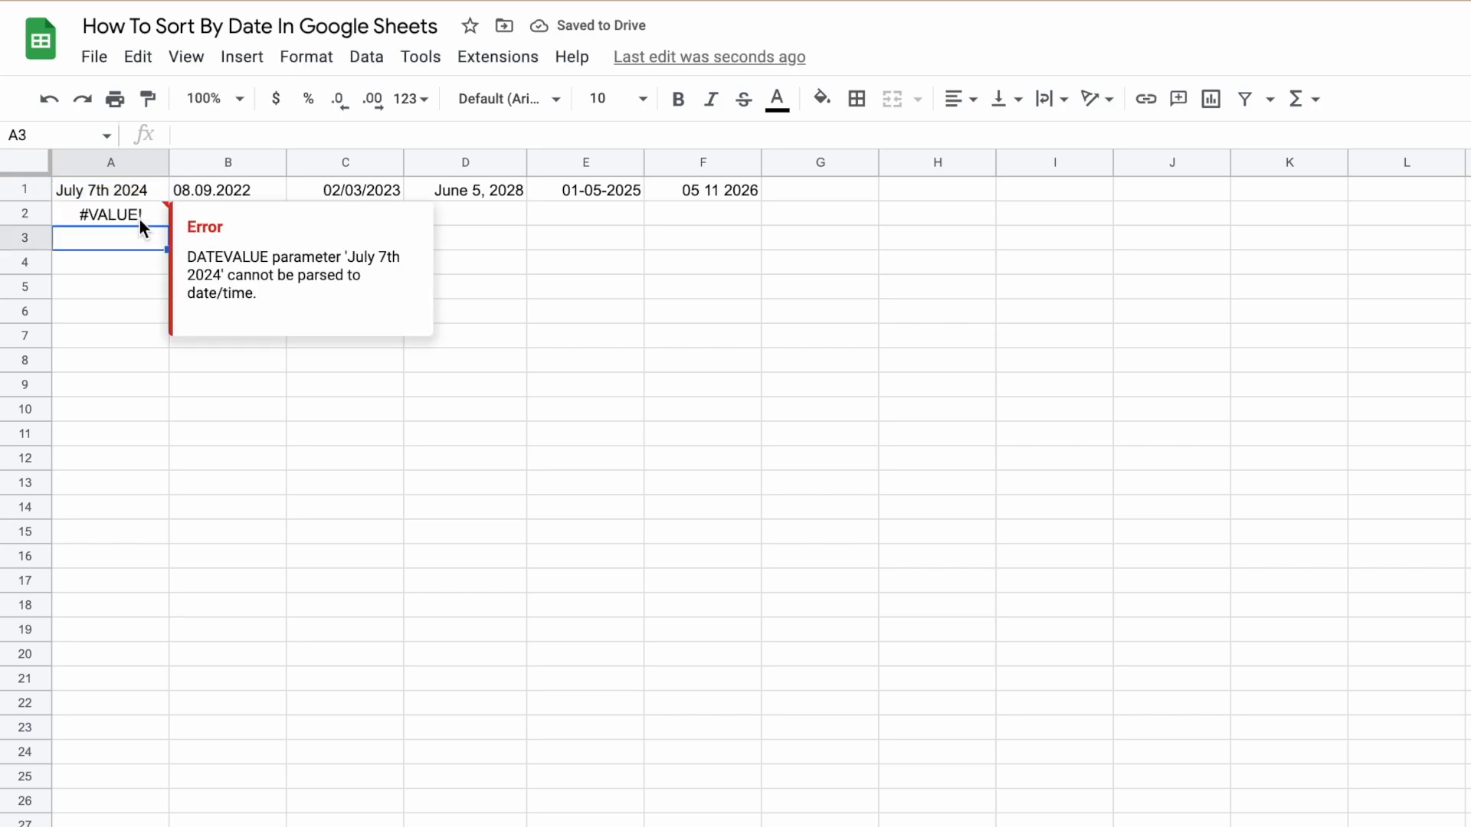
pyautogui.click(110, 214)
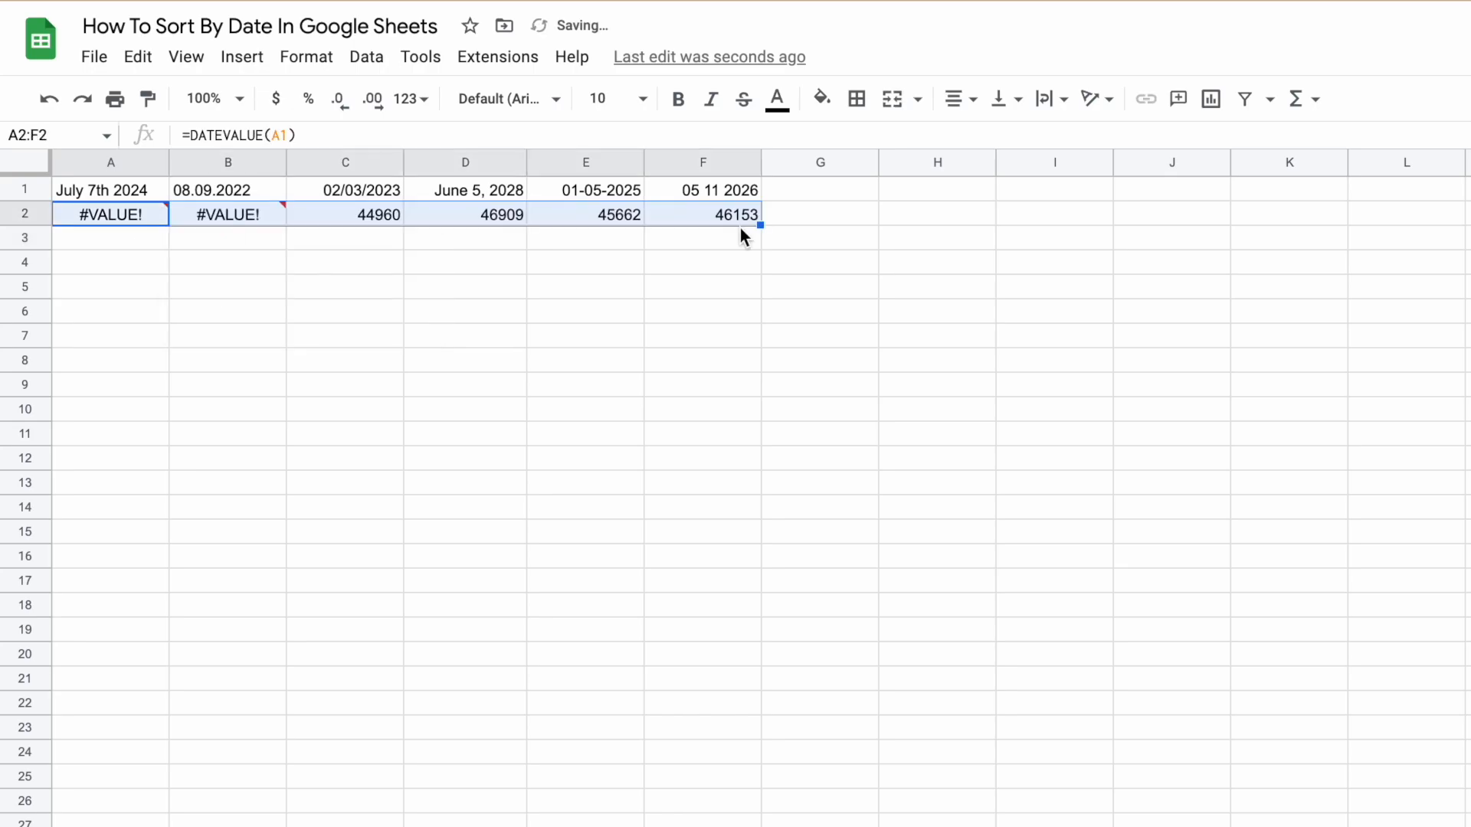
pyautogui.click(344, 214)
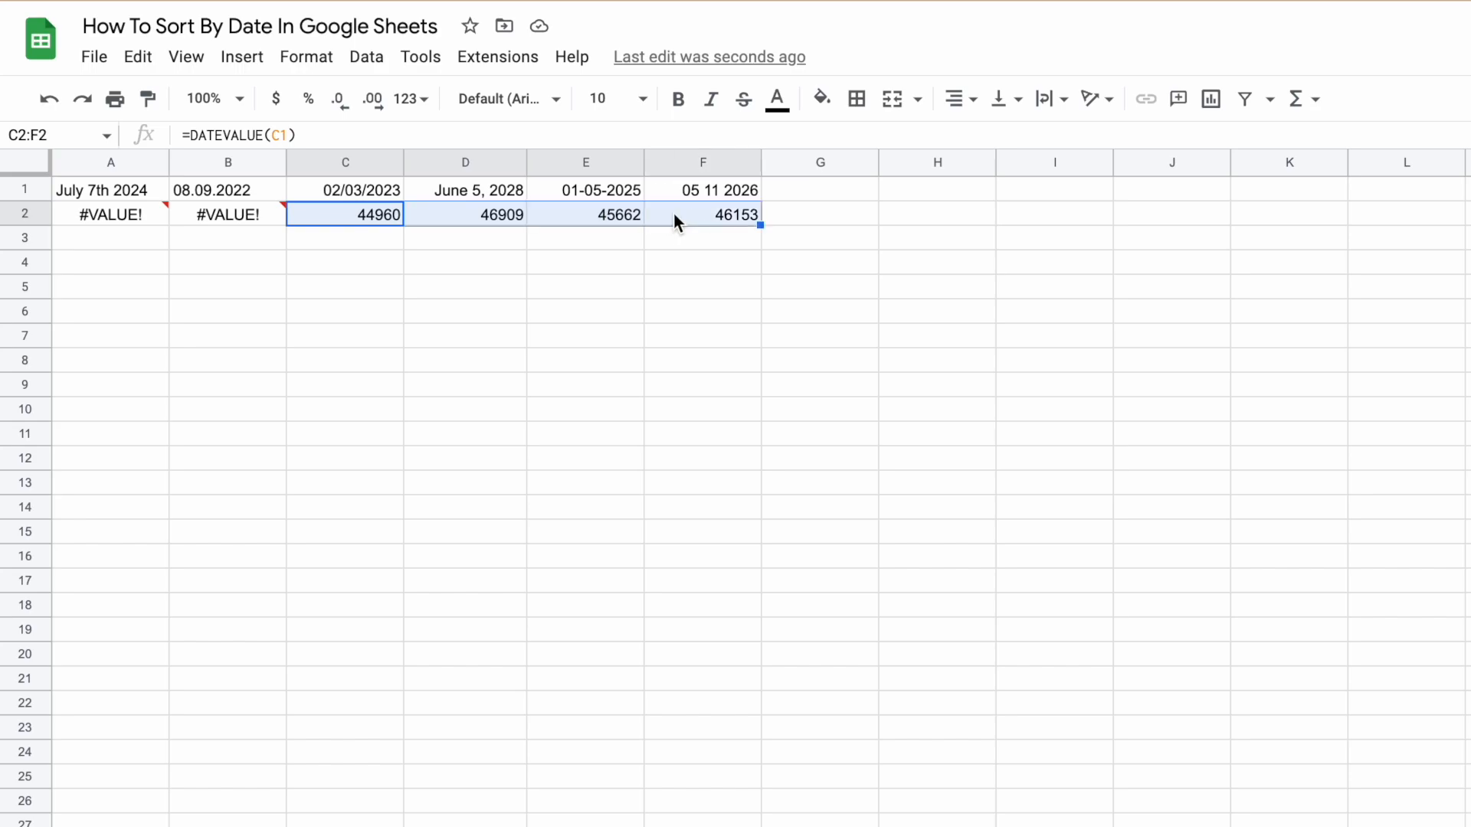
pyautogui.click(110, 214)
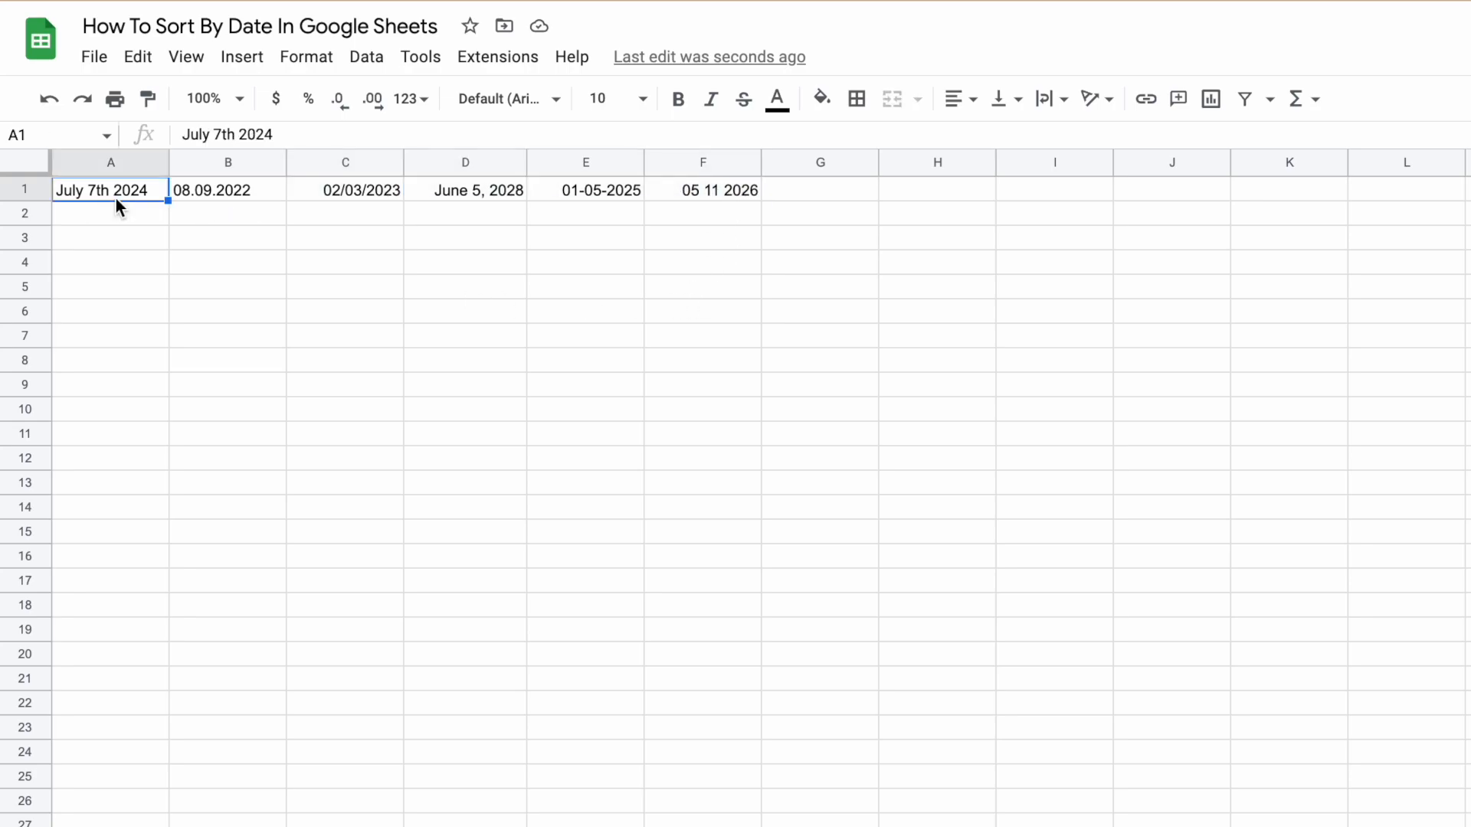
# Apply a Date / is valid date validation rule to the six row-1 entries and check the flagged ones.
pyautogui.moveTo(110, 190); pyautogui.dragTo(701, 190)
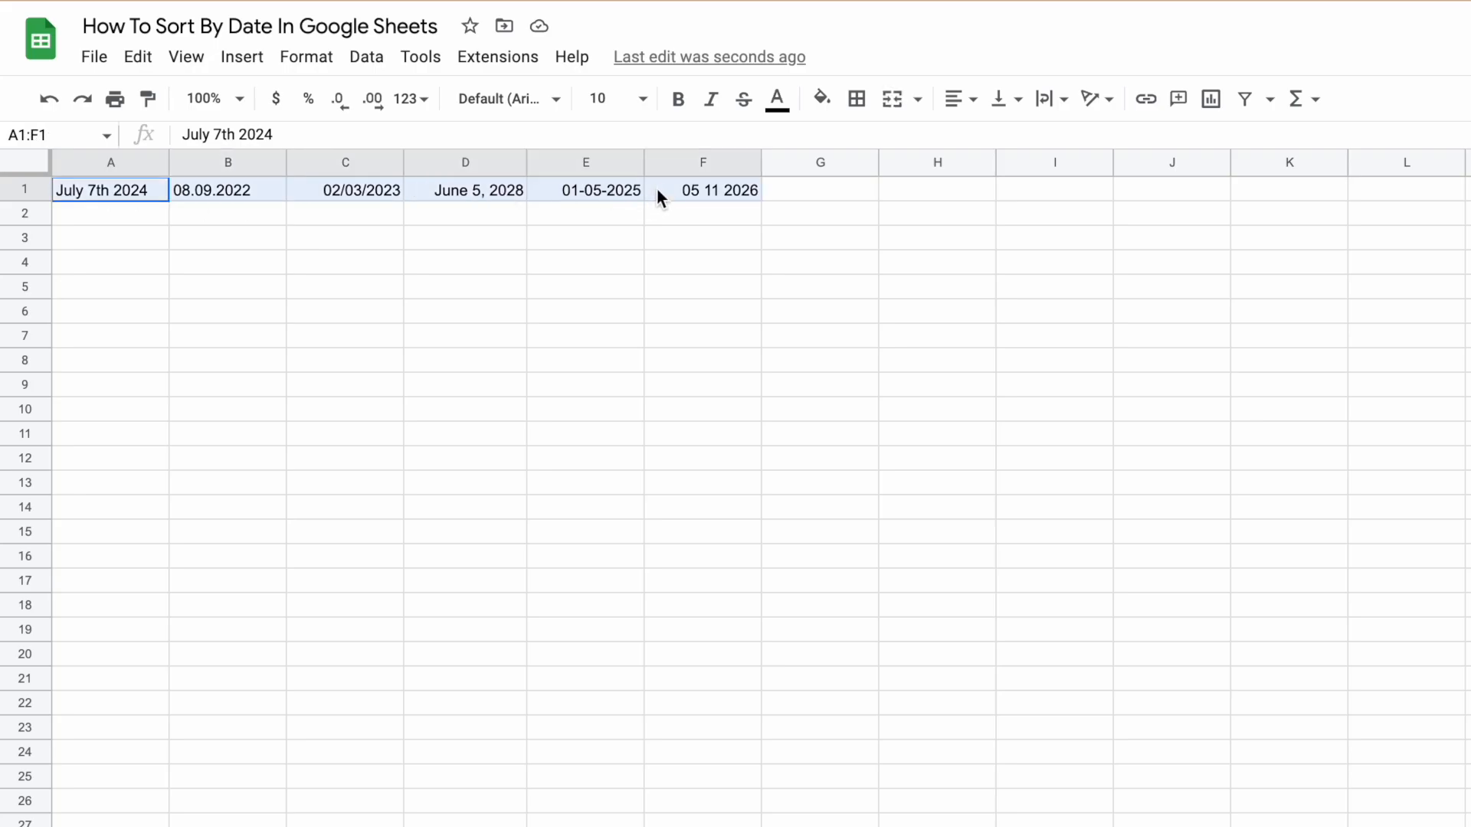
pyautogui.click(366, 56)
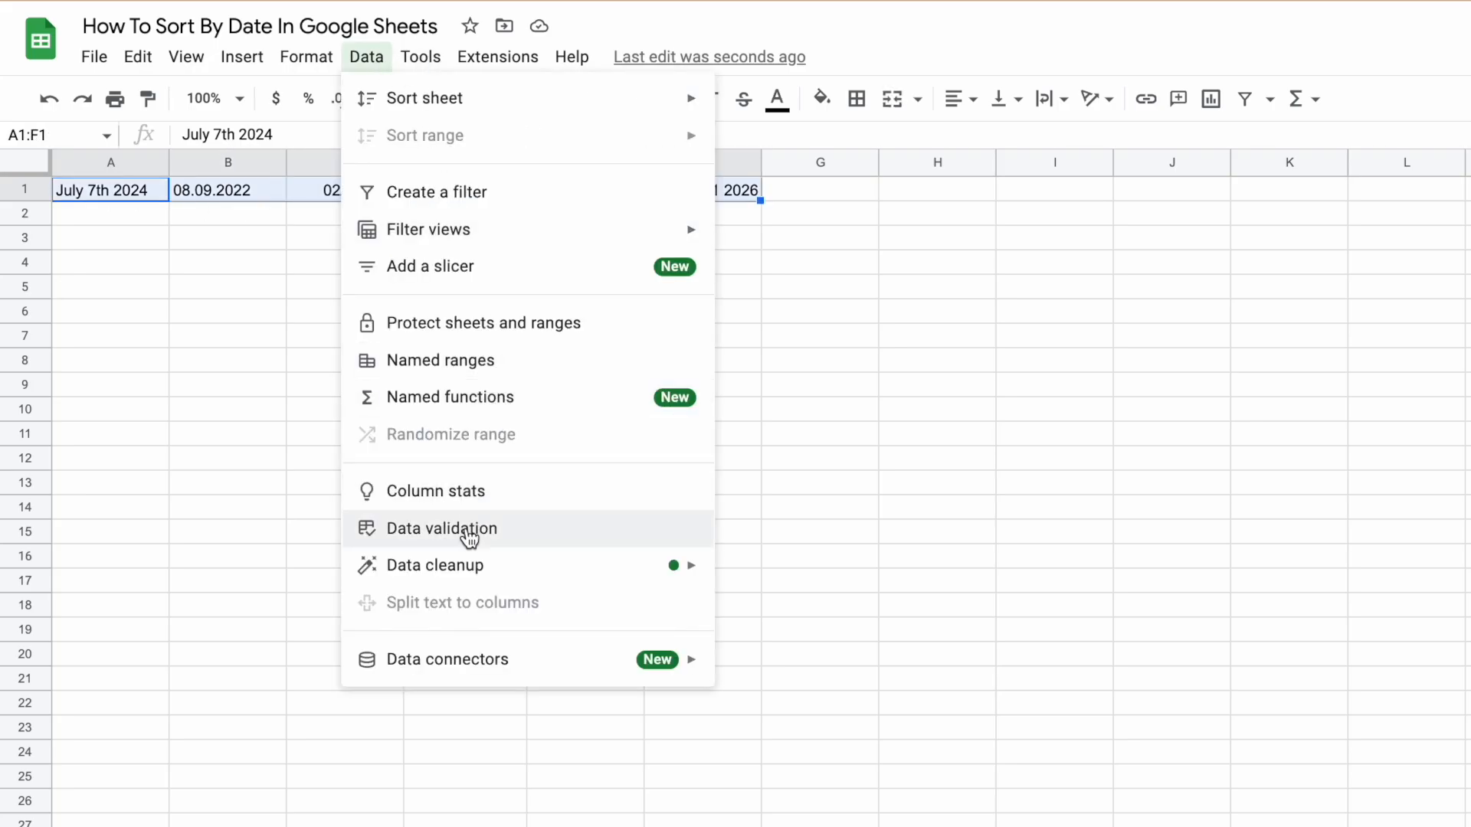
pyautogui.click(441, 528)
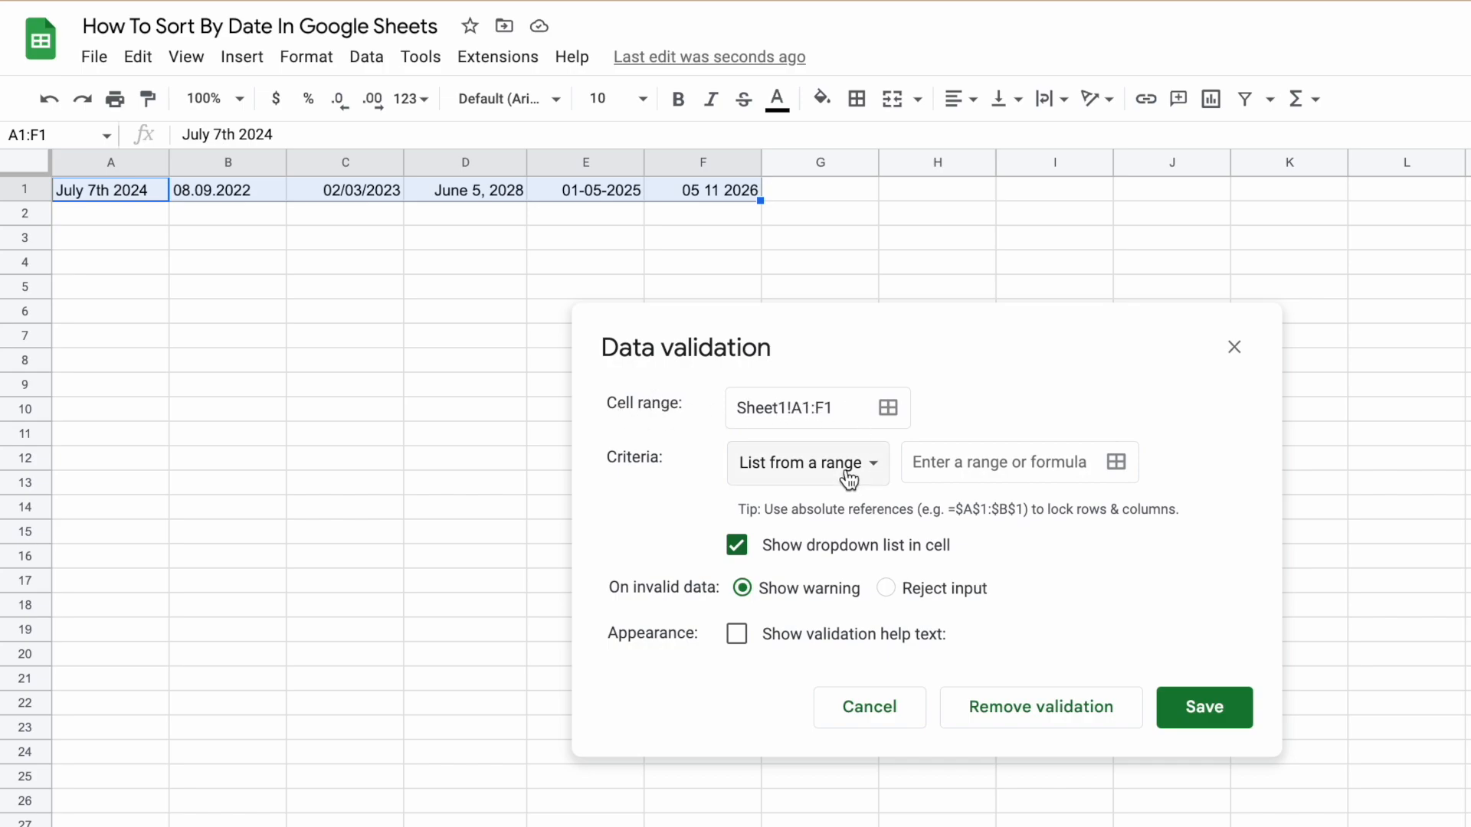
pyautogui.click(807, 461)
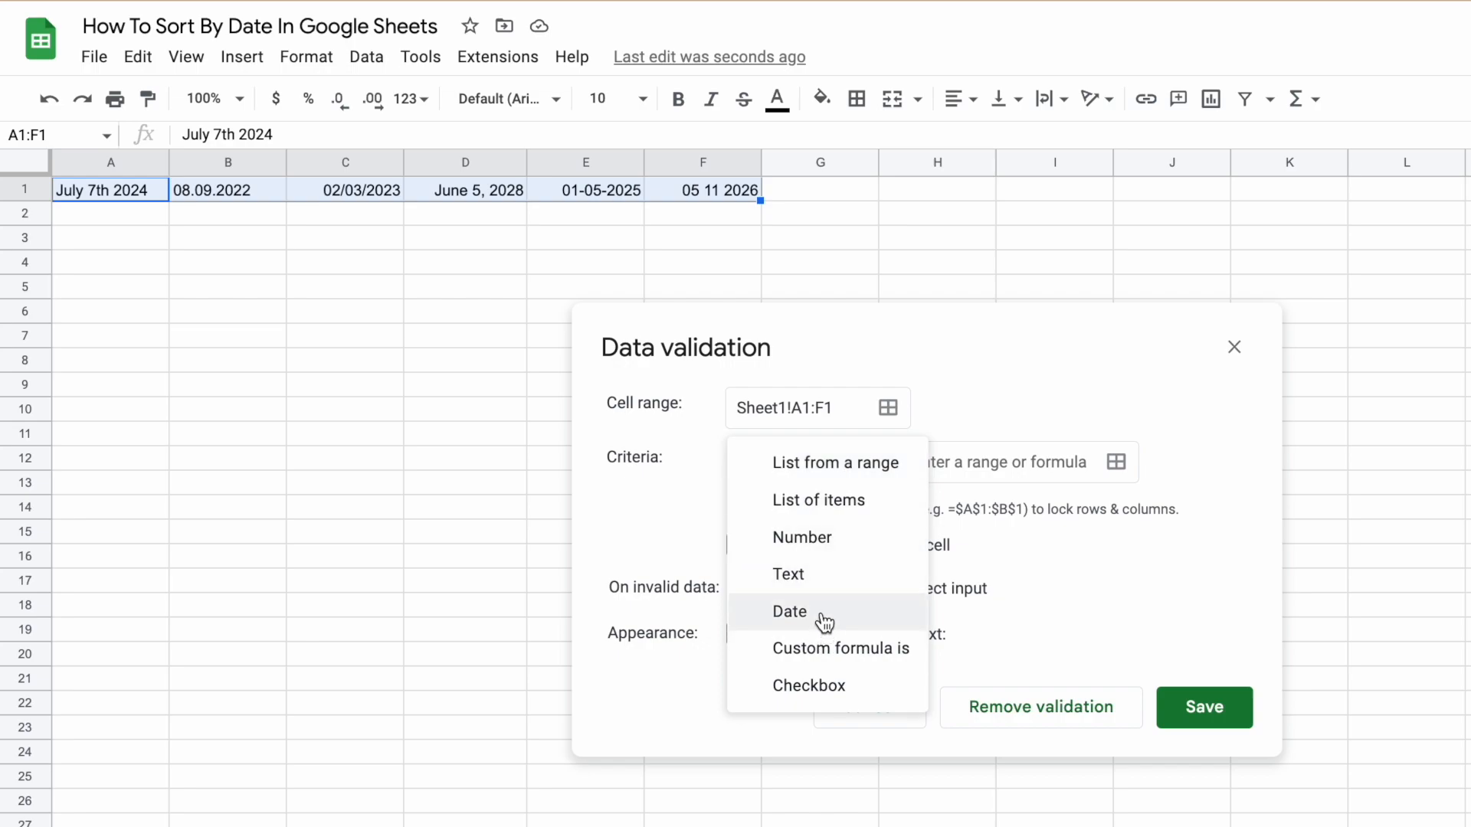
pyautogui.click(789, 611)
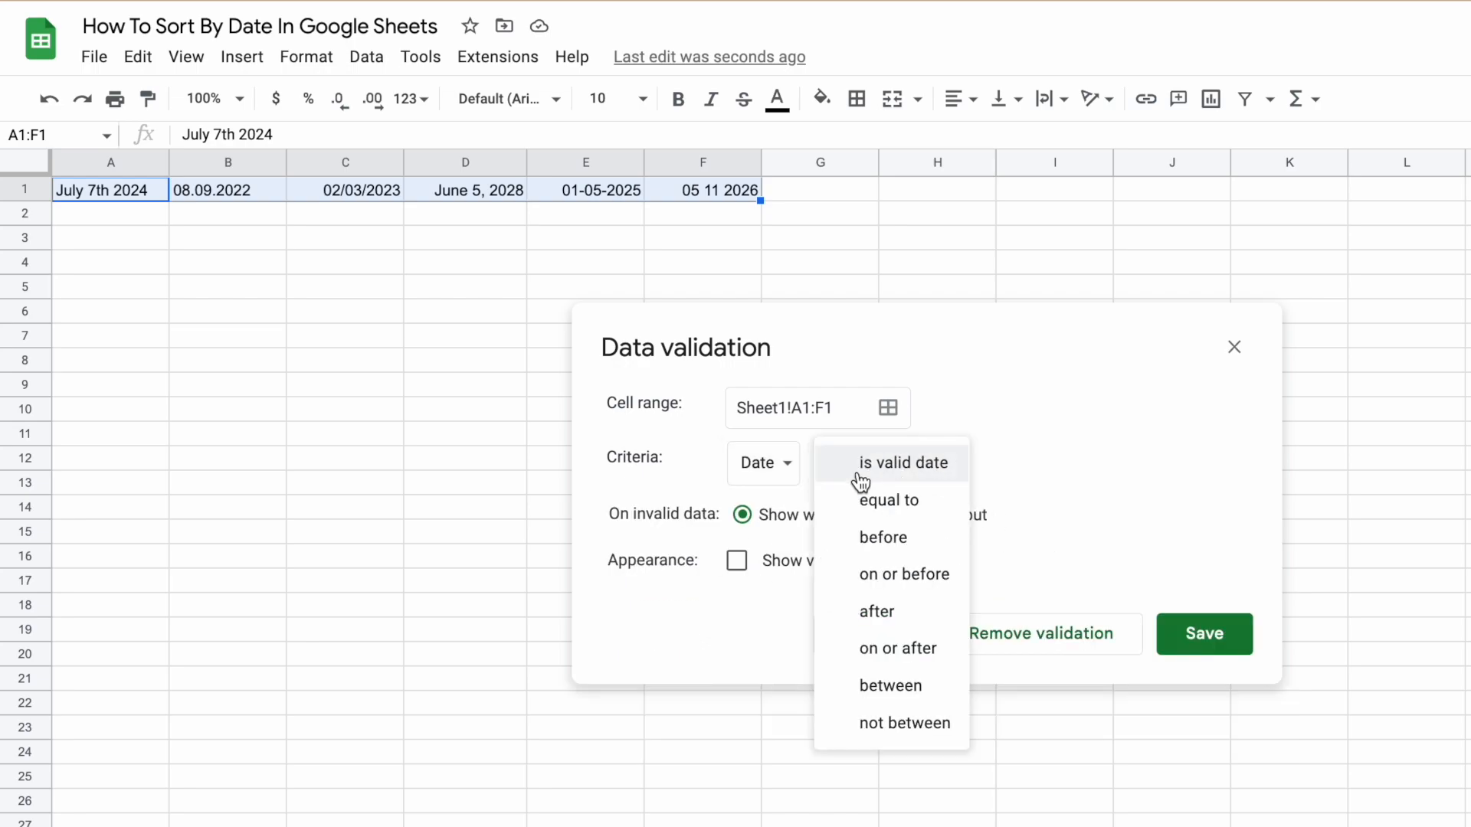
pyautogui.click(901, 462)
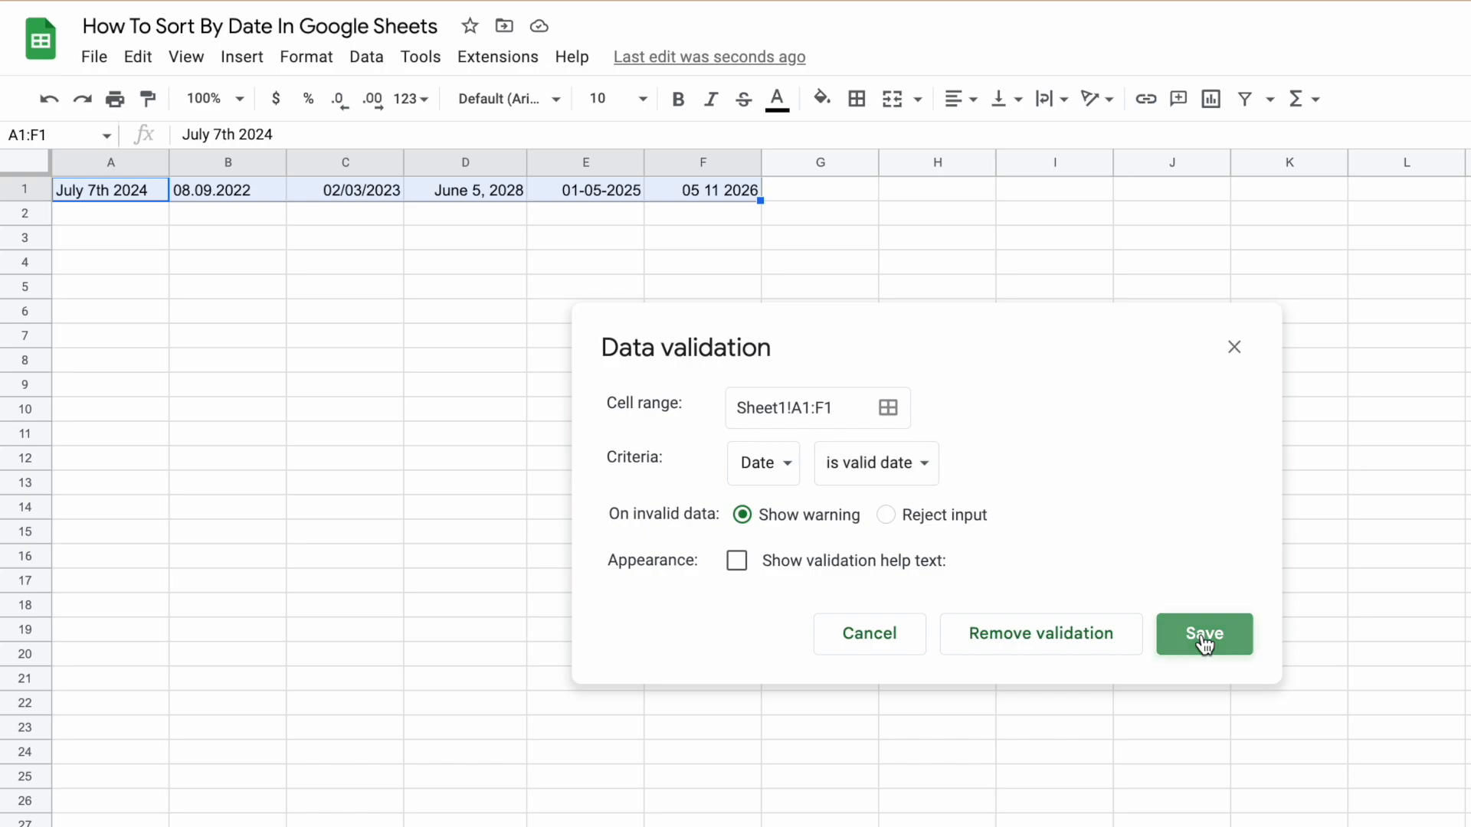
pyautogui.click(1204, 635)
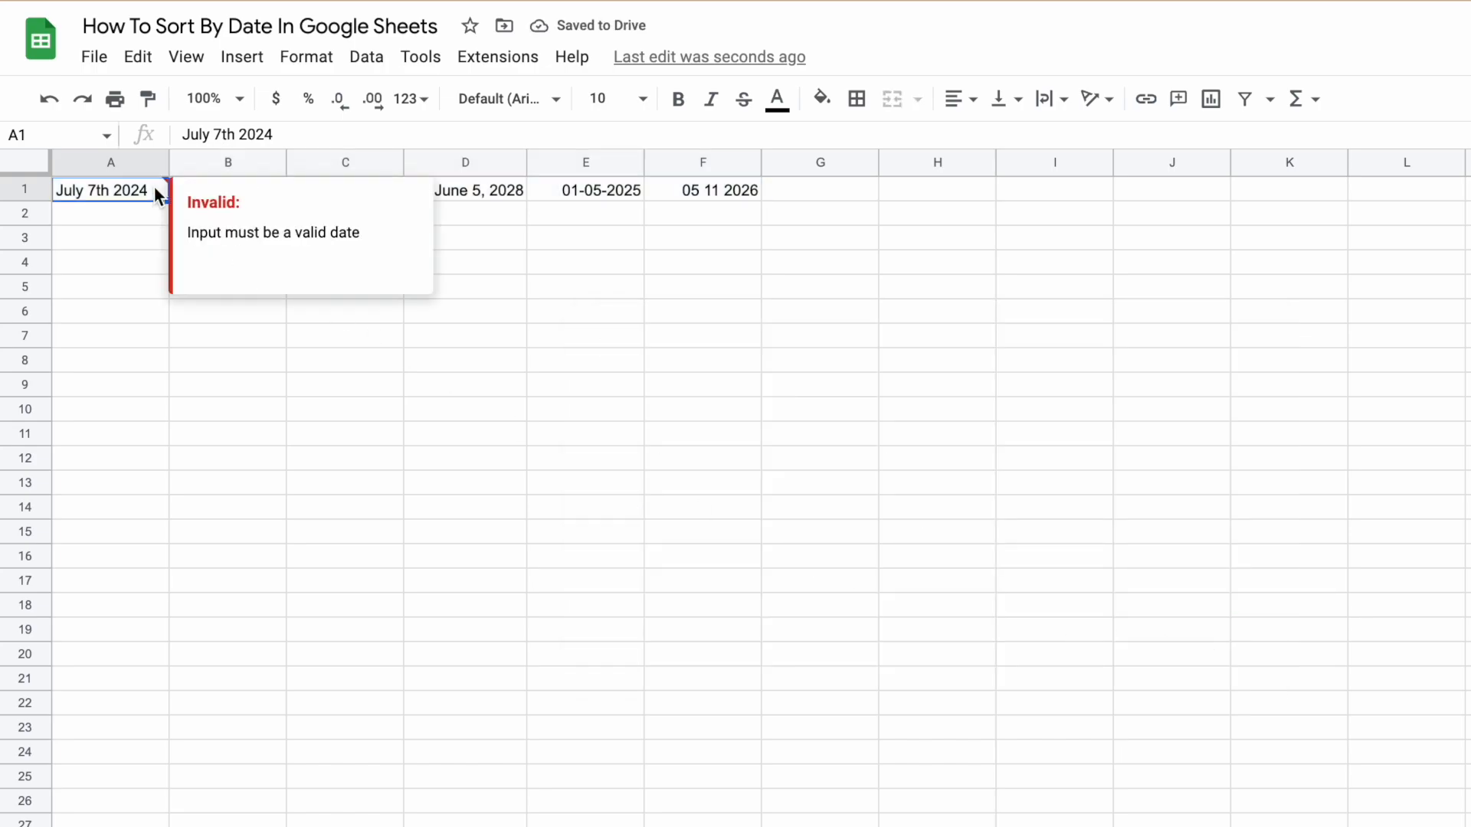
pyautogui.click(110, 213)
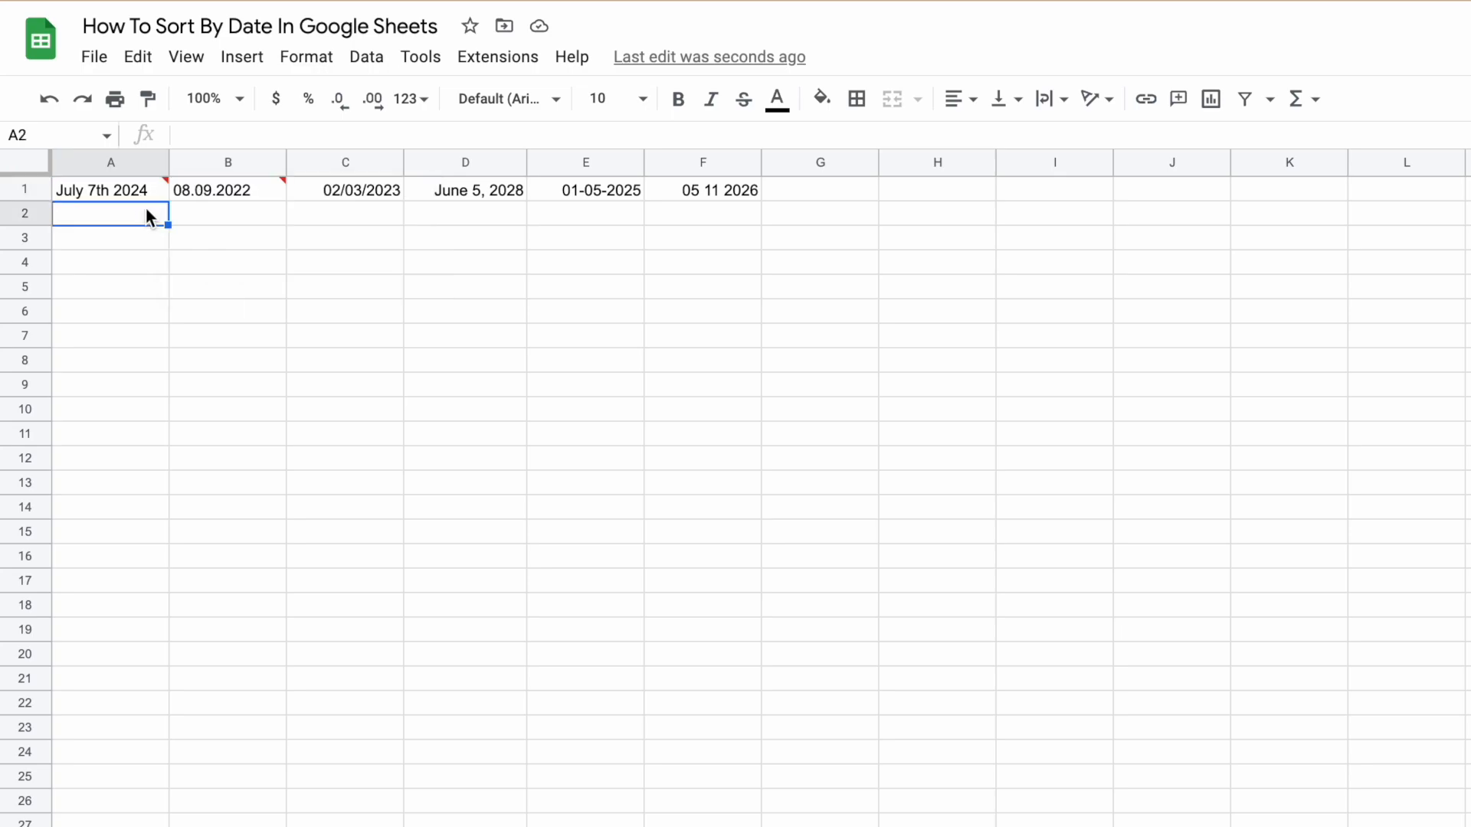
pyautogui.click(345, 213)
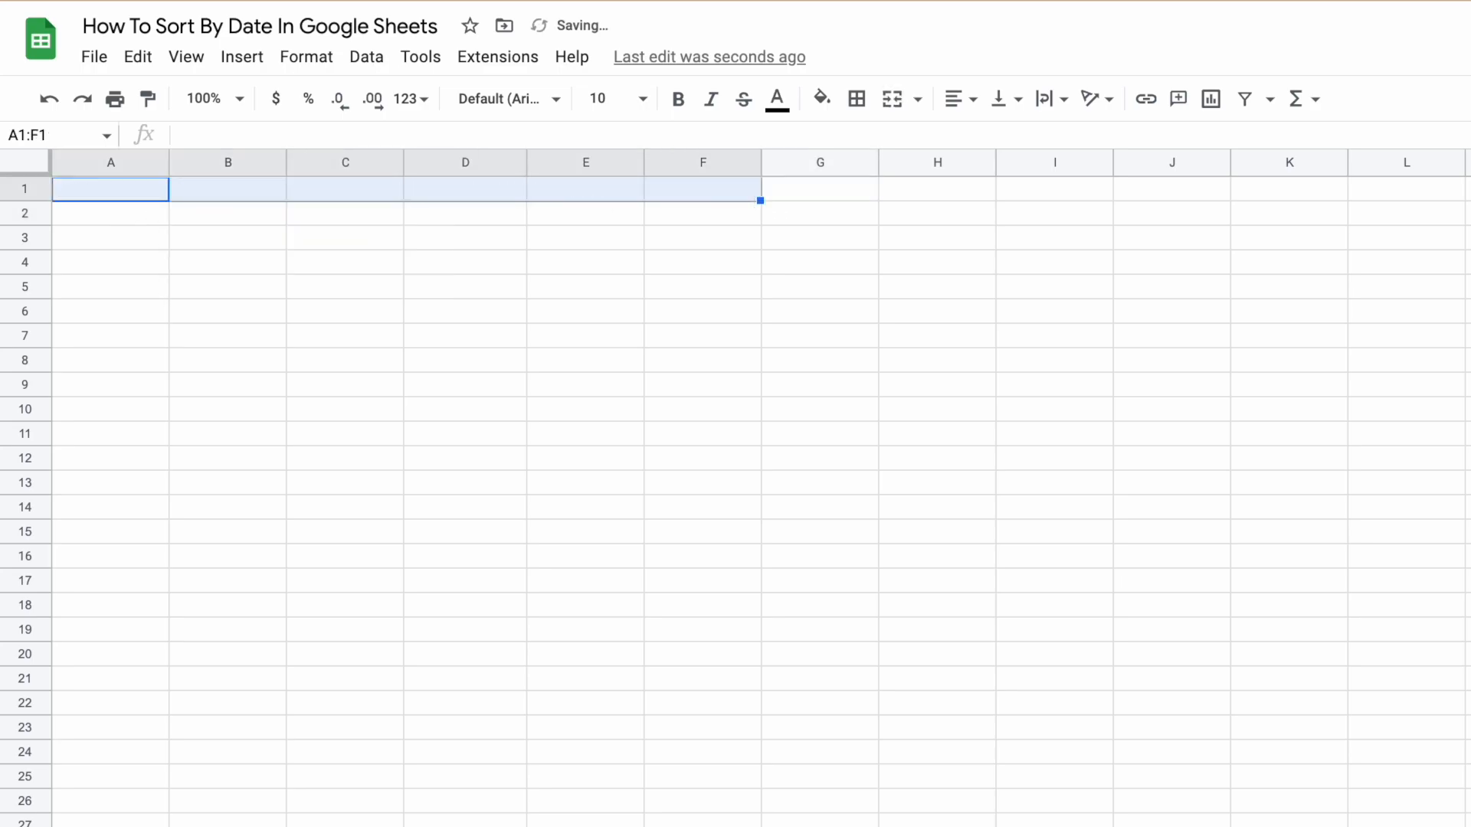
# Fill A1:A23 with =RANDBETWEEN(DATE(2020,1,1),DATE(2030,1,1)), format as dates, and copy them.
pyautogui.click(110, 189)
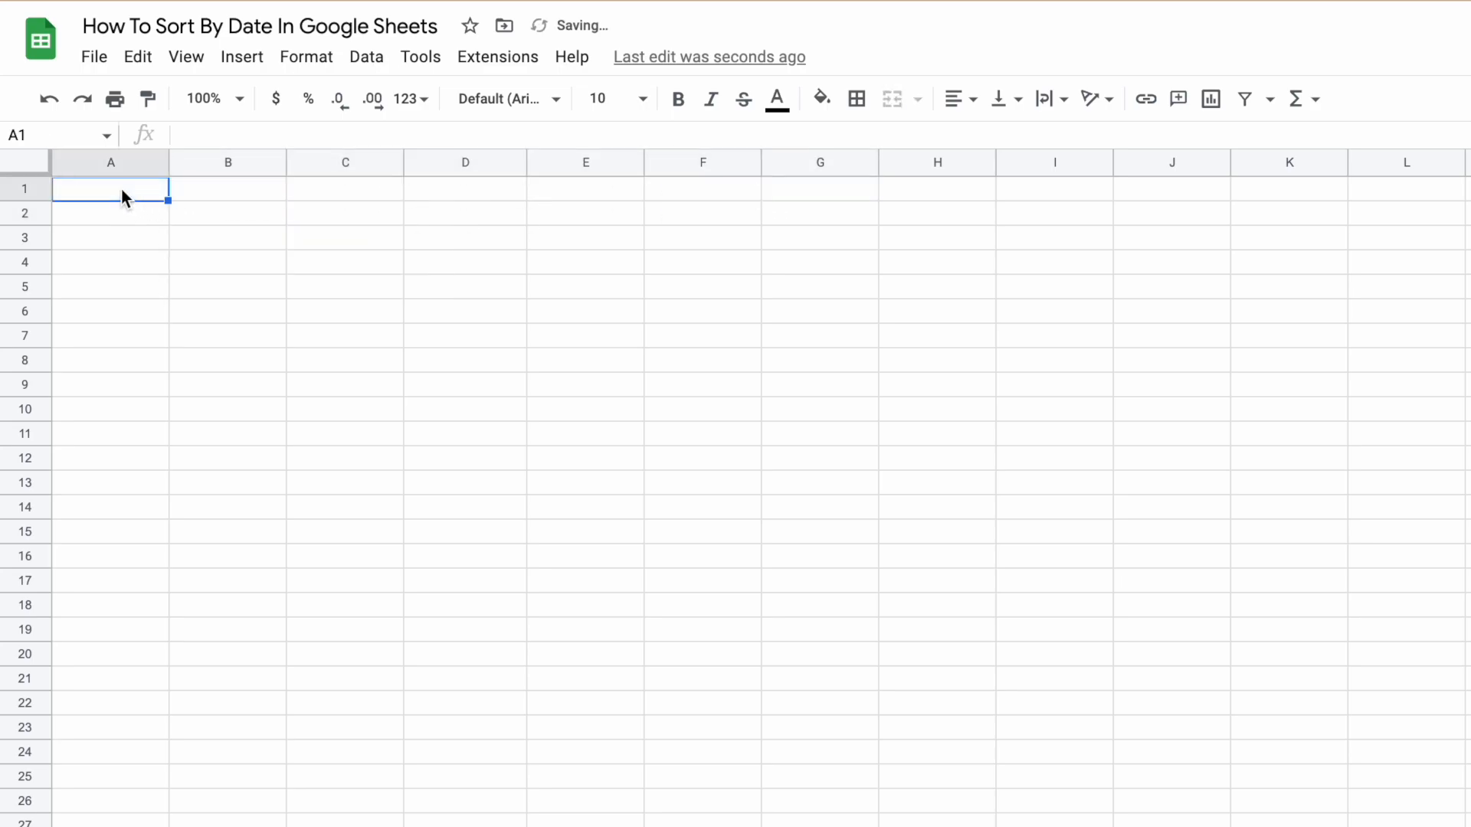
pyautogui.write('=RANDBETWEEN(DATE(2020,1,1),DATE(2030,1,1))')
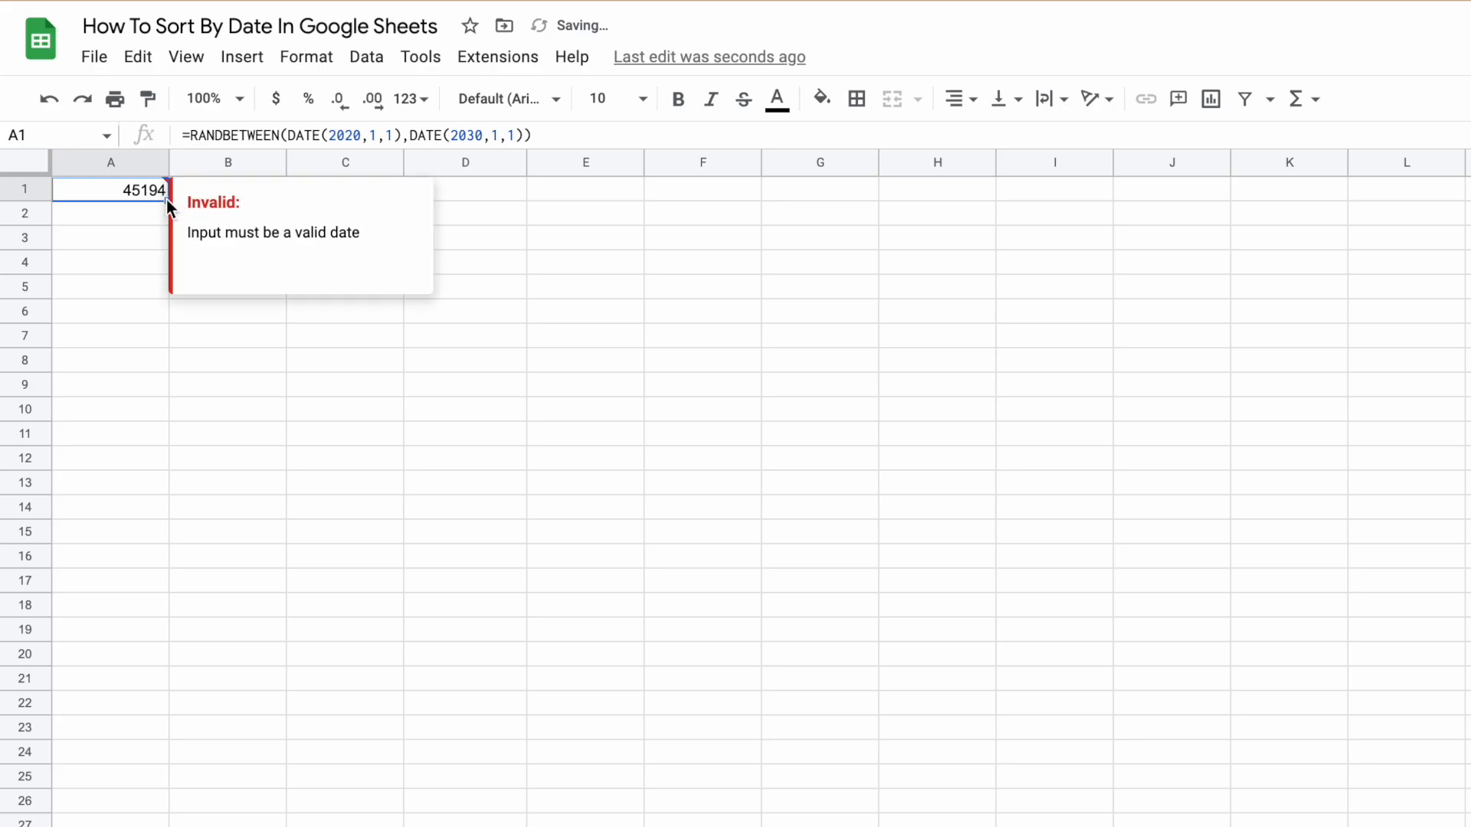
pyautogui.moveTo(169, 190); pyautogui.dragTo(169, 729)
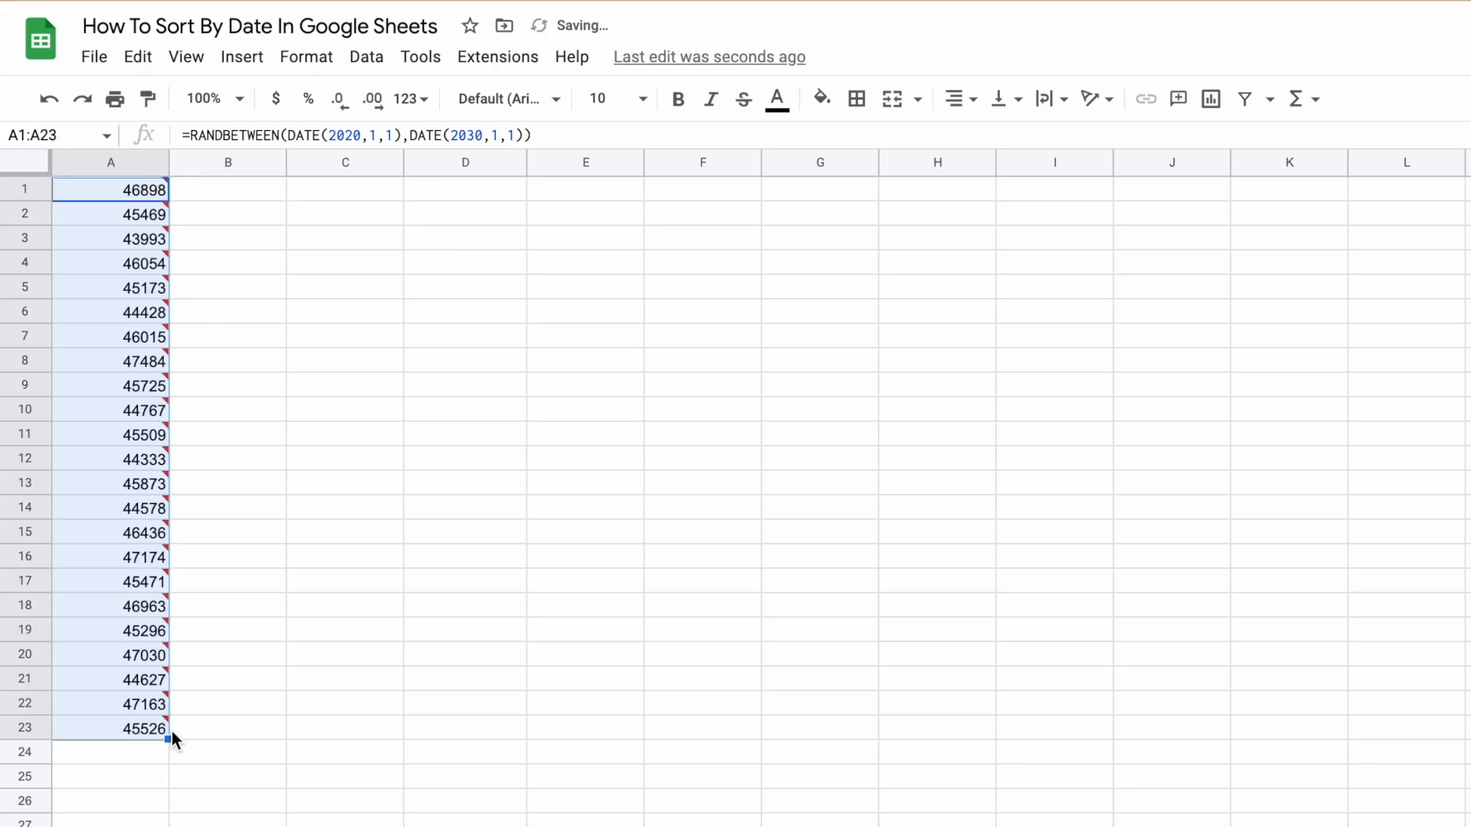
pyautogui.click(404, 98)
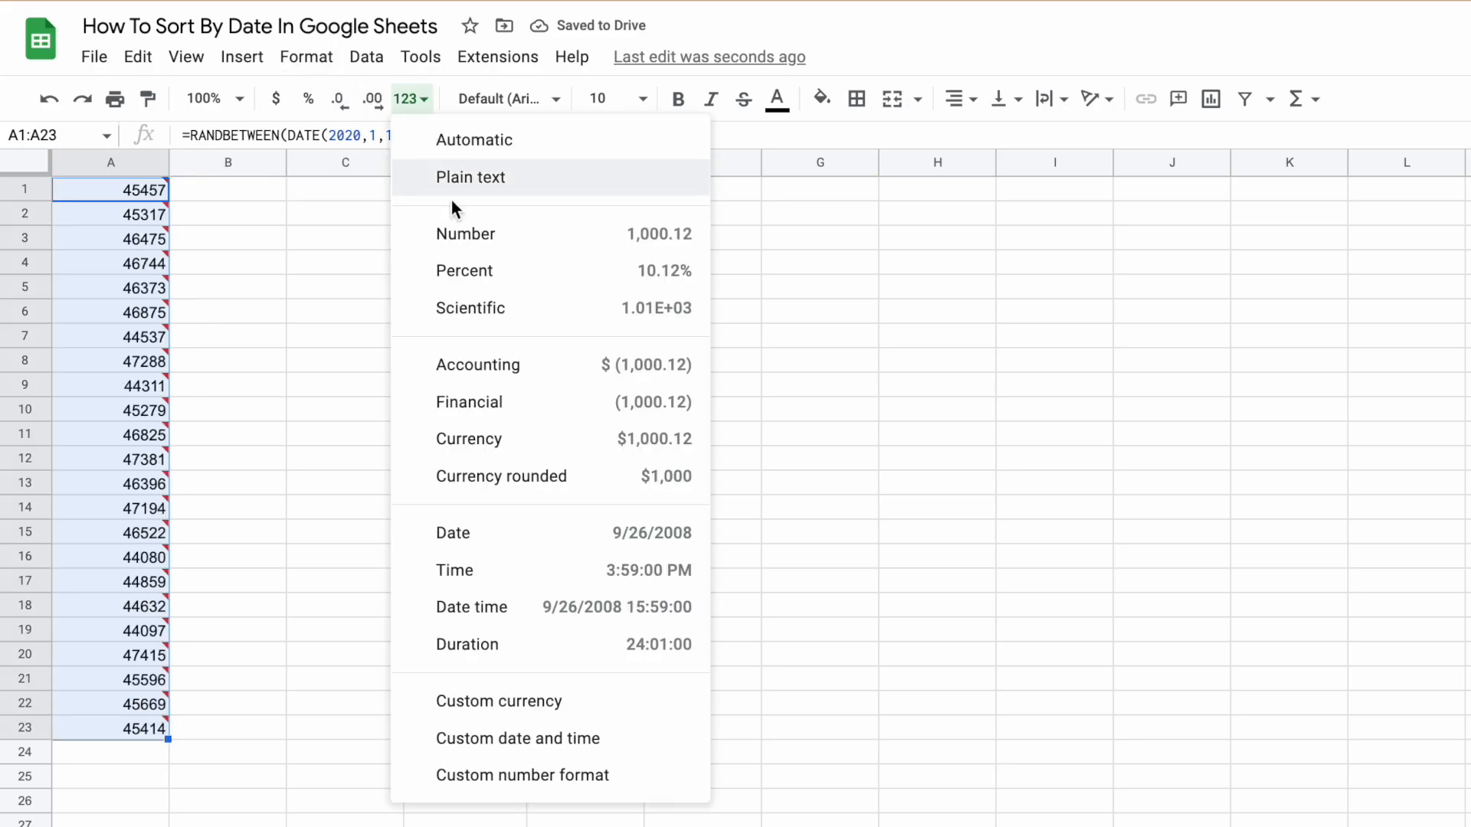
pyautogui.click(452, 532)
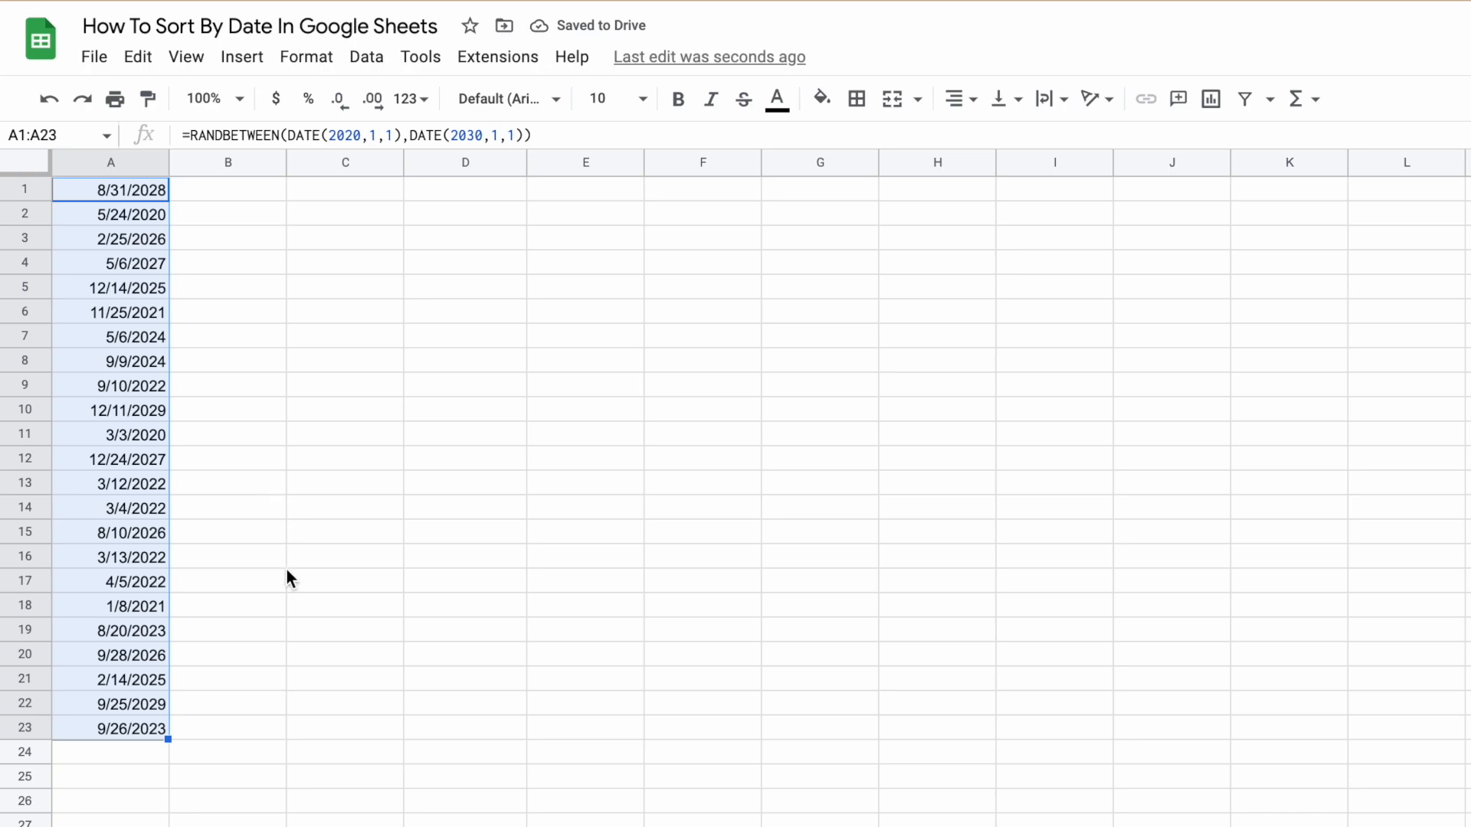
pyautogui.click(227, 605)
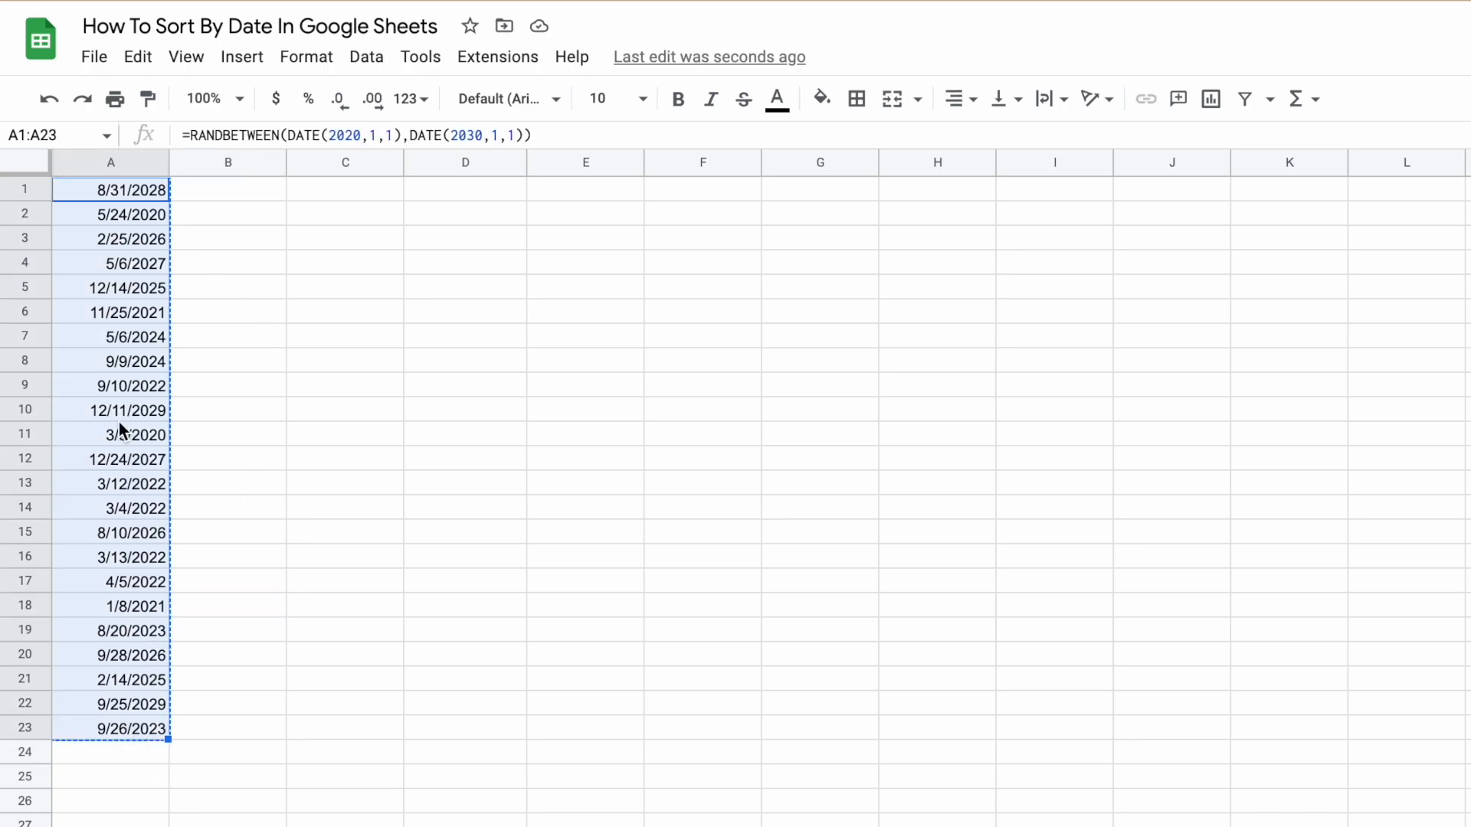
# Paste the dates back into column A as fixed values and select A1:A23.
pyautogui.rightClick(110, 190)
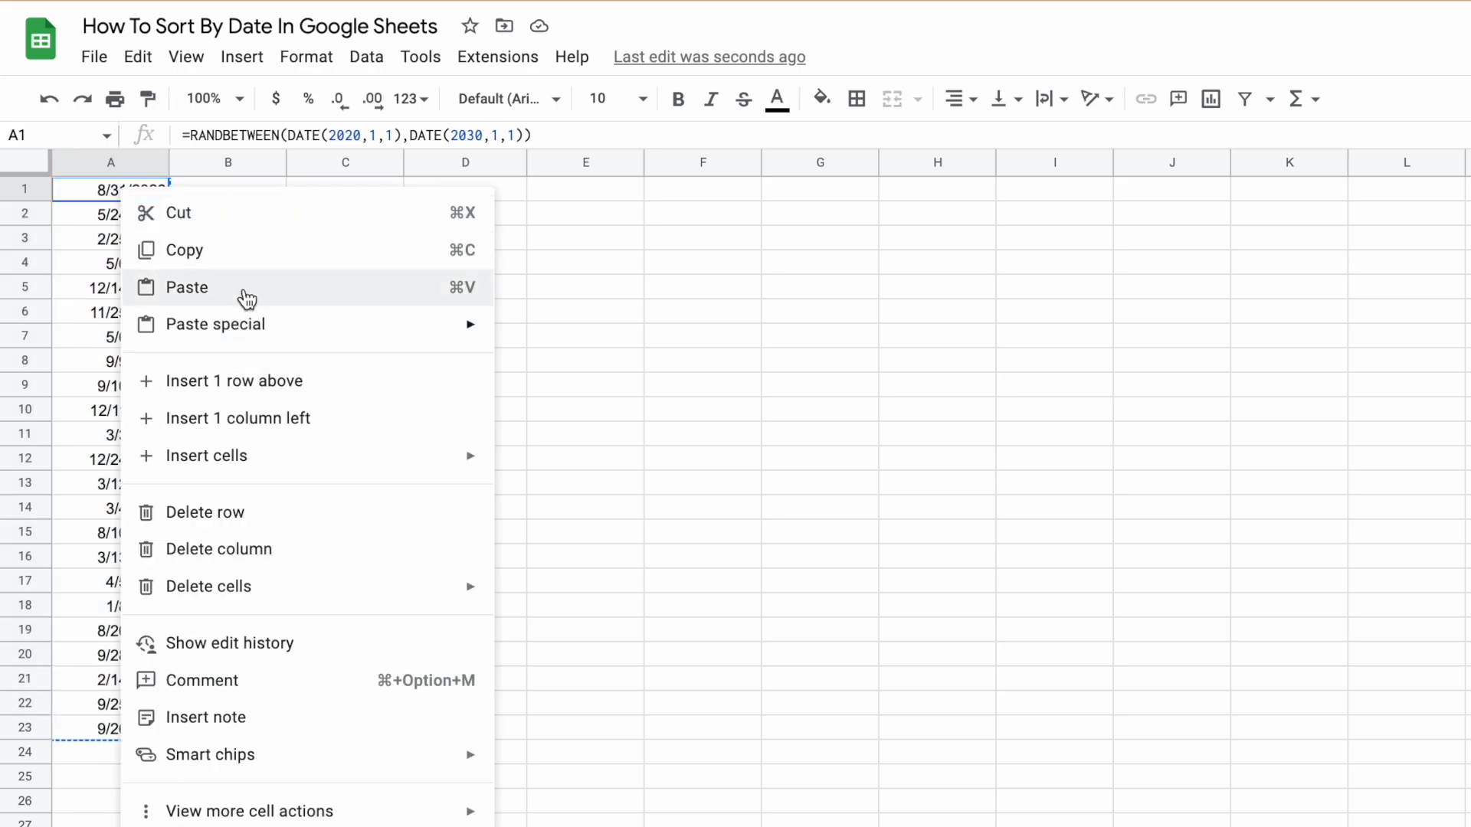
pyautogui.click(187, 286)
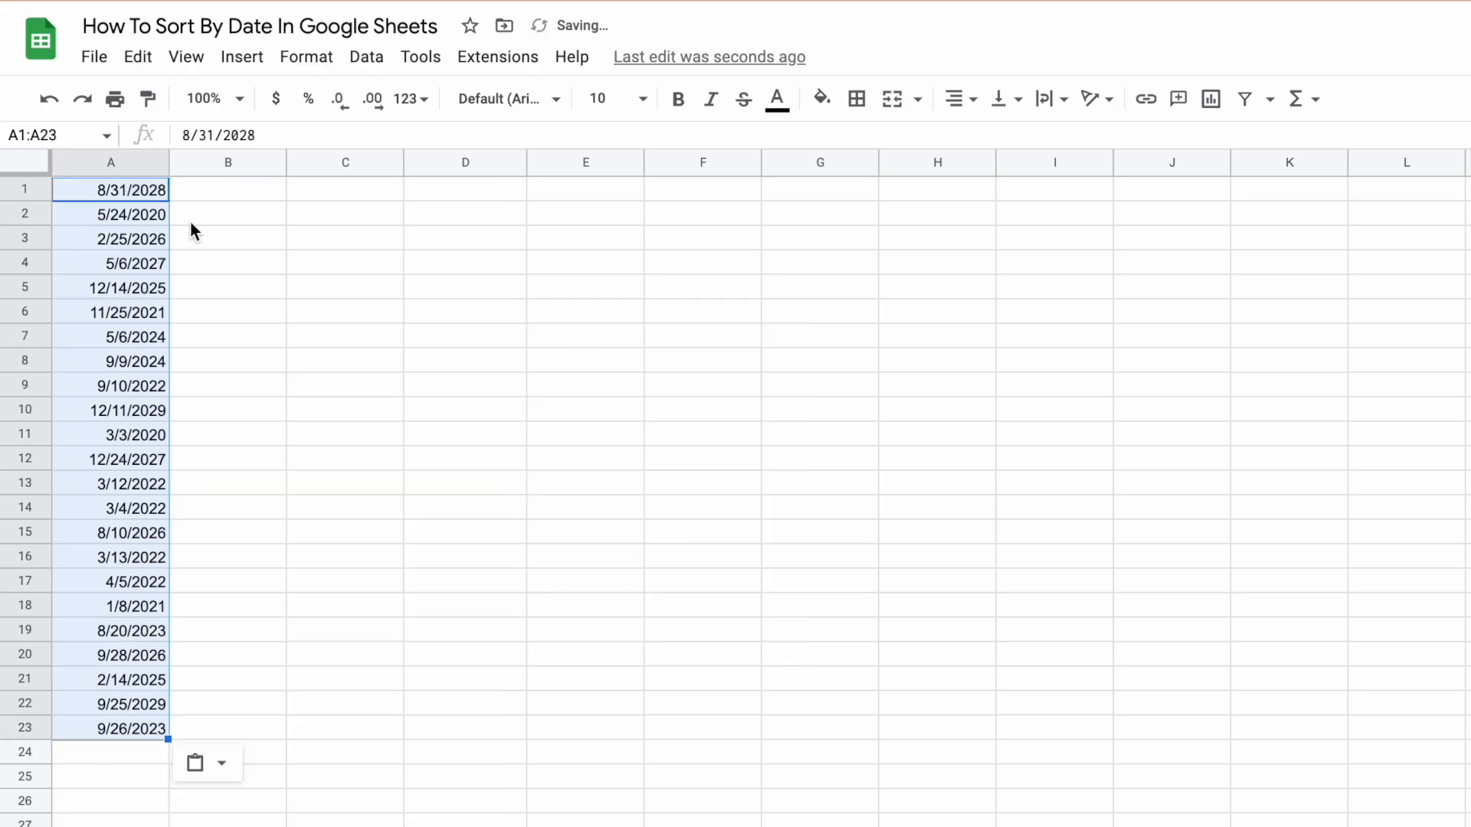
pyautogui.click(226, 189)
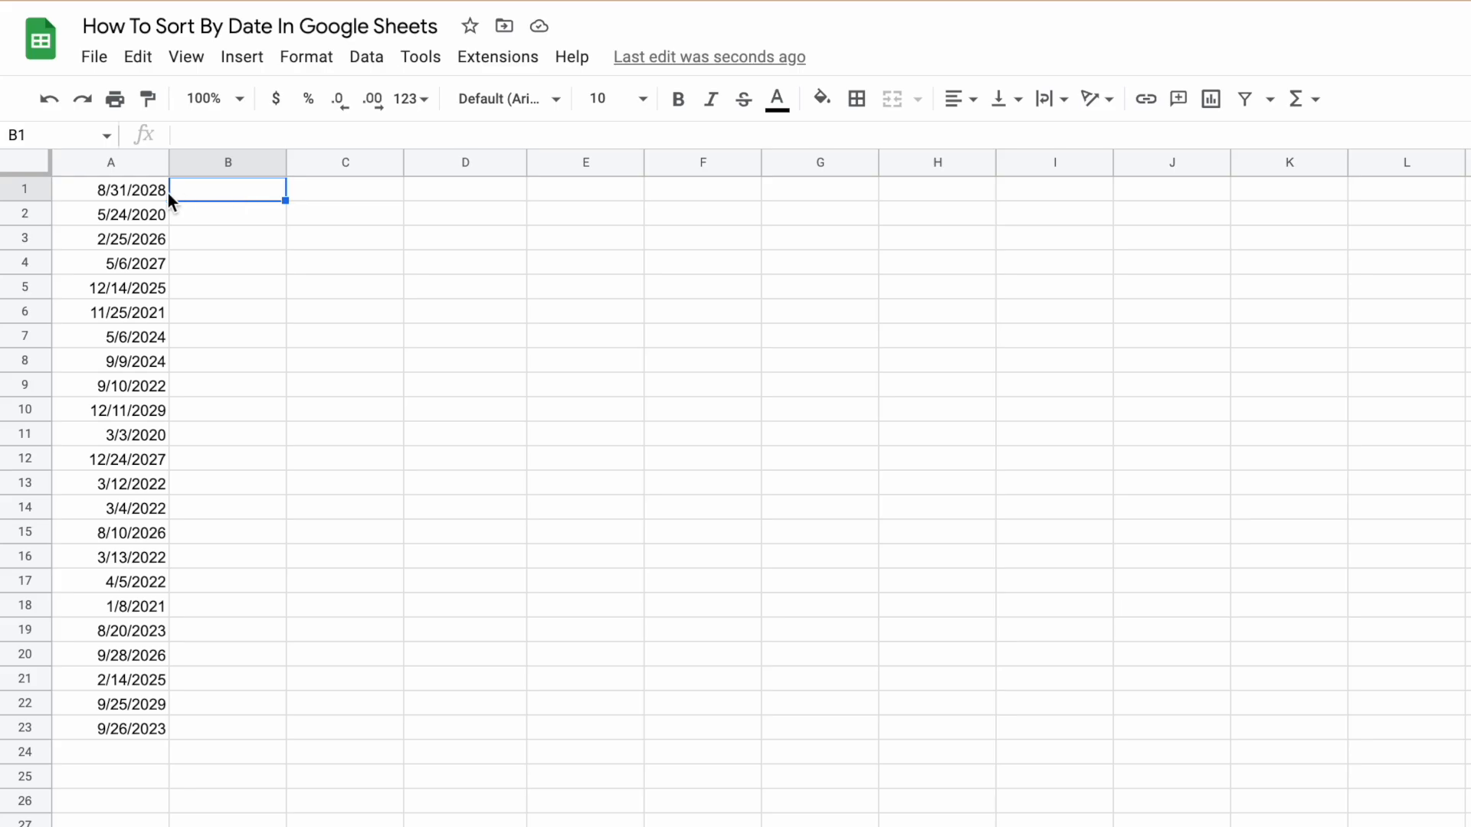
pyautogui.moveTo(111, 190); pyautogui.dragTo(110, 727)
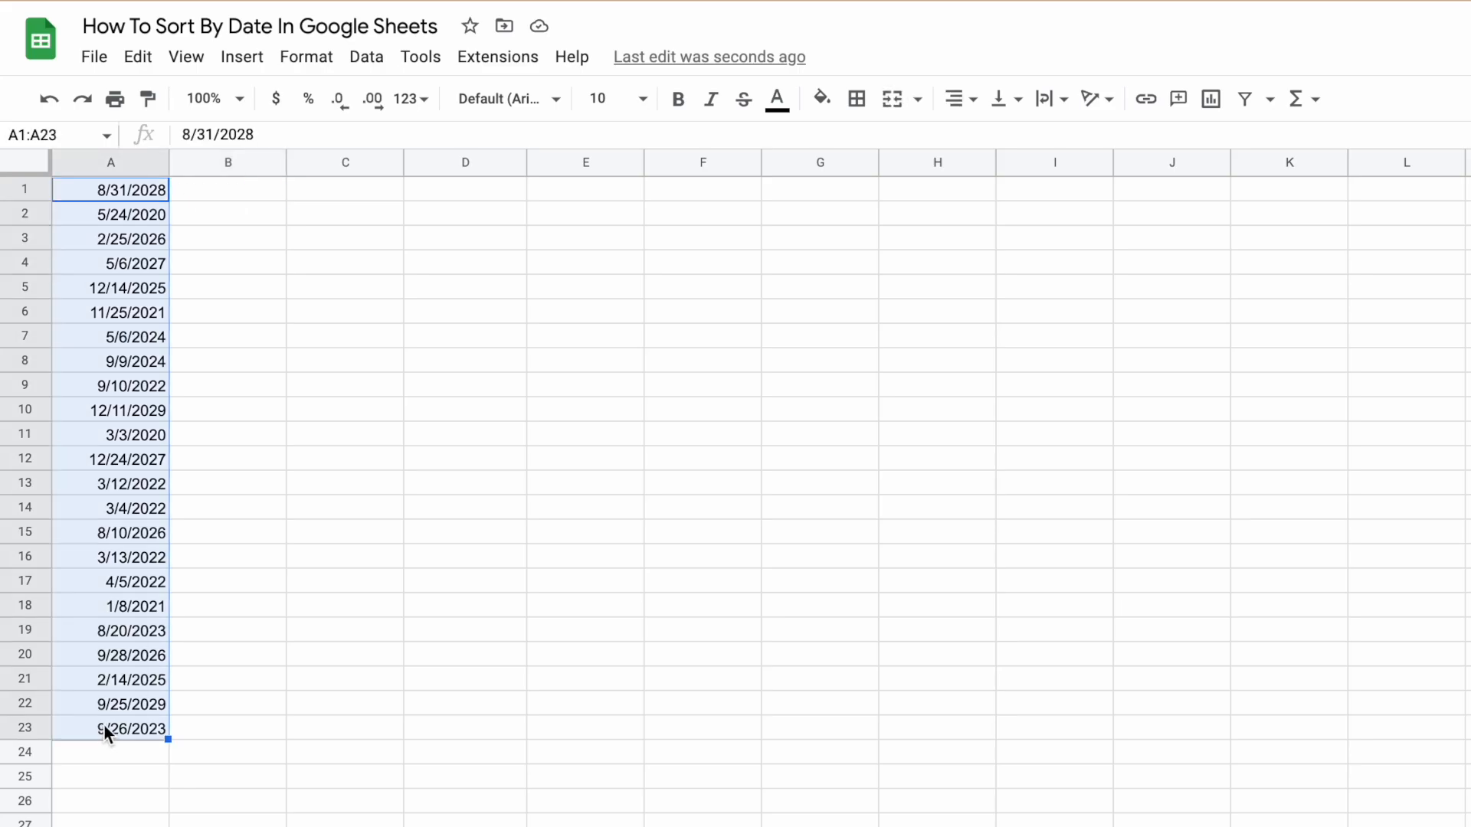
# Sort the column A dates oldest to newest via Sort range by column A (A to Z).
pyautogui.click(420, 57)
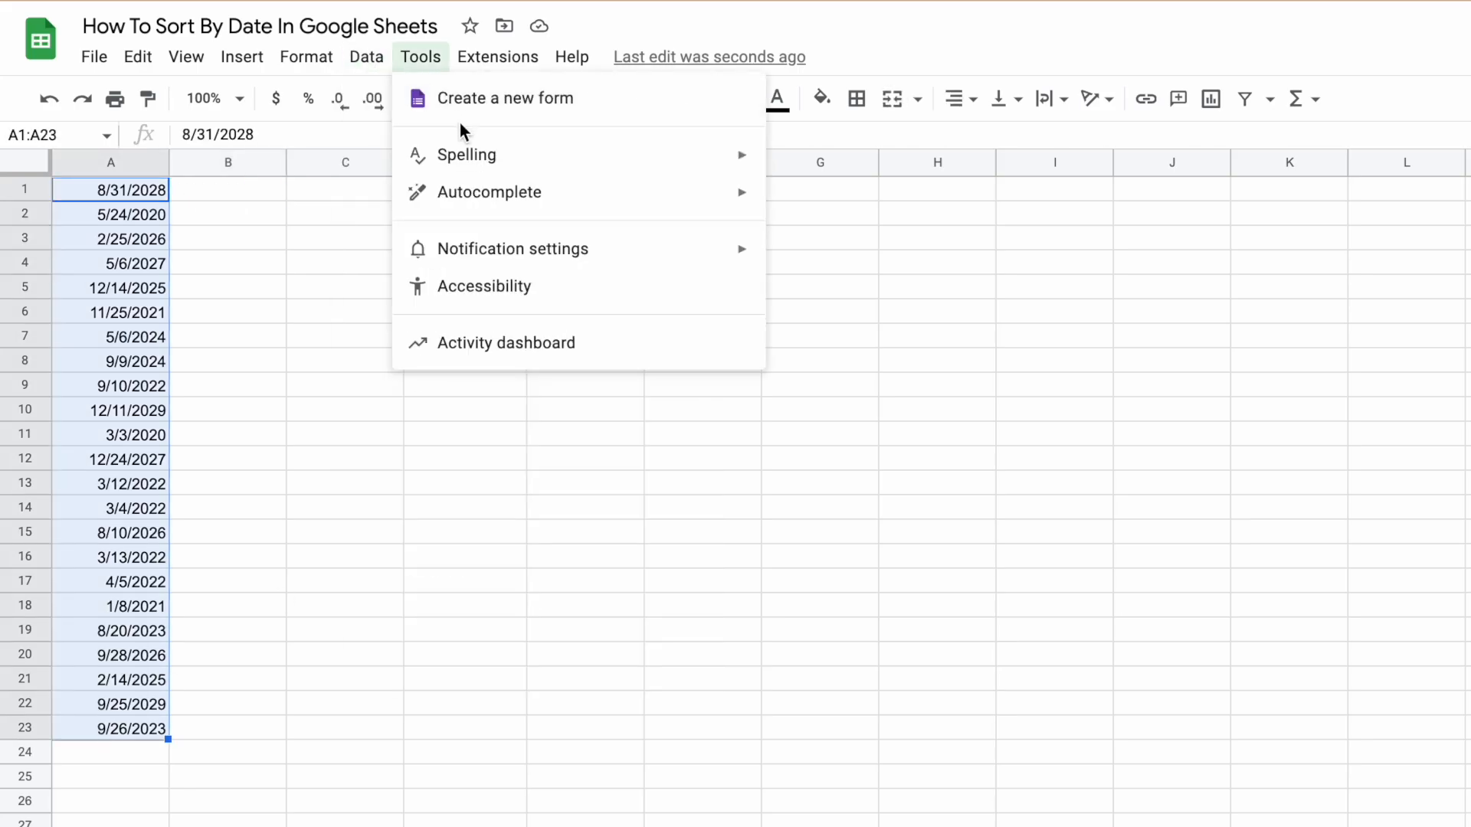
pyautogui.click(365, 56)
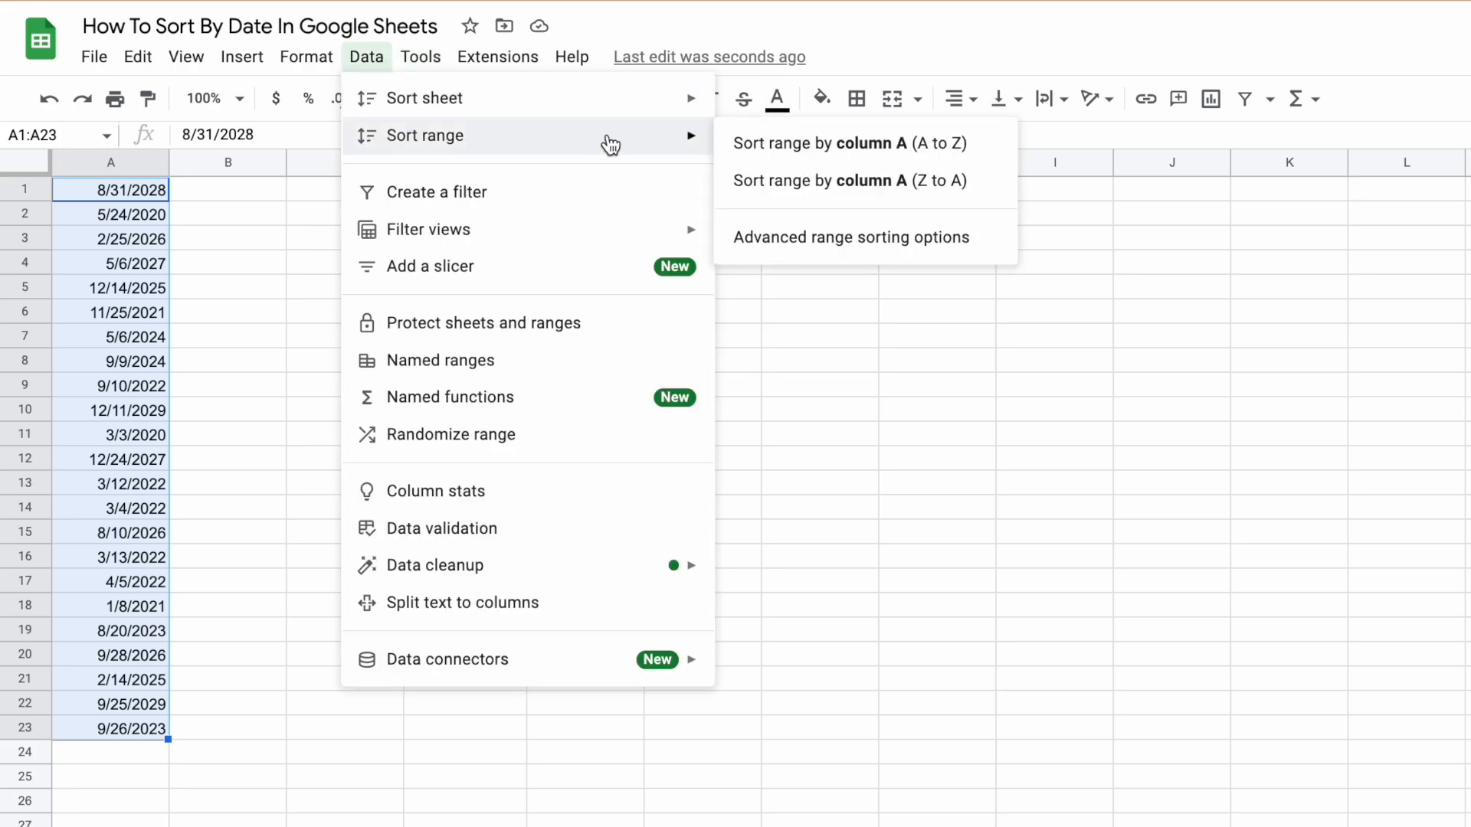
pyautogui.moveTo(849, 143)
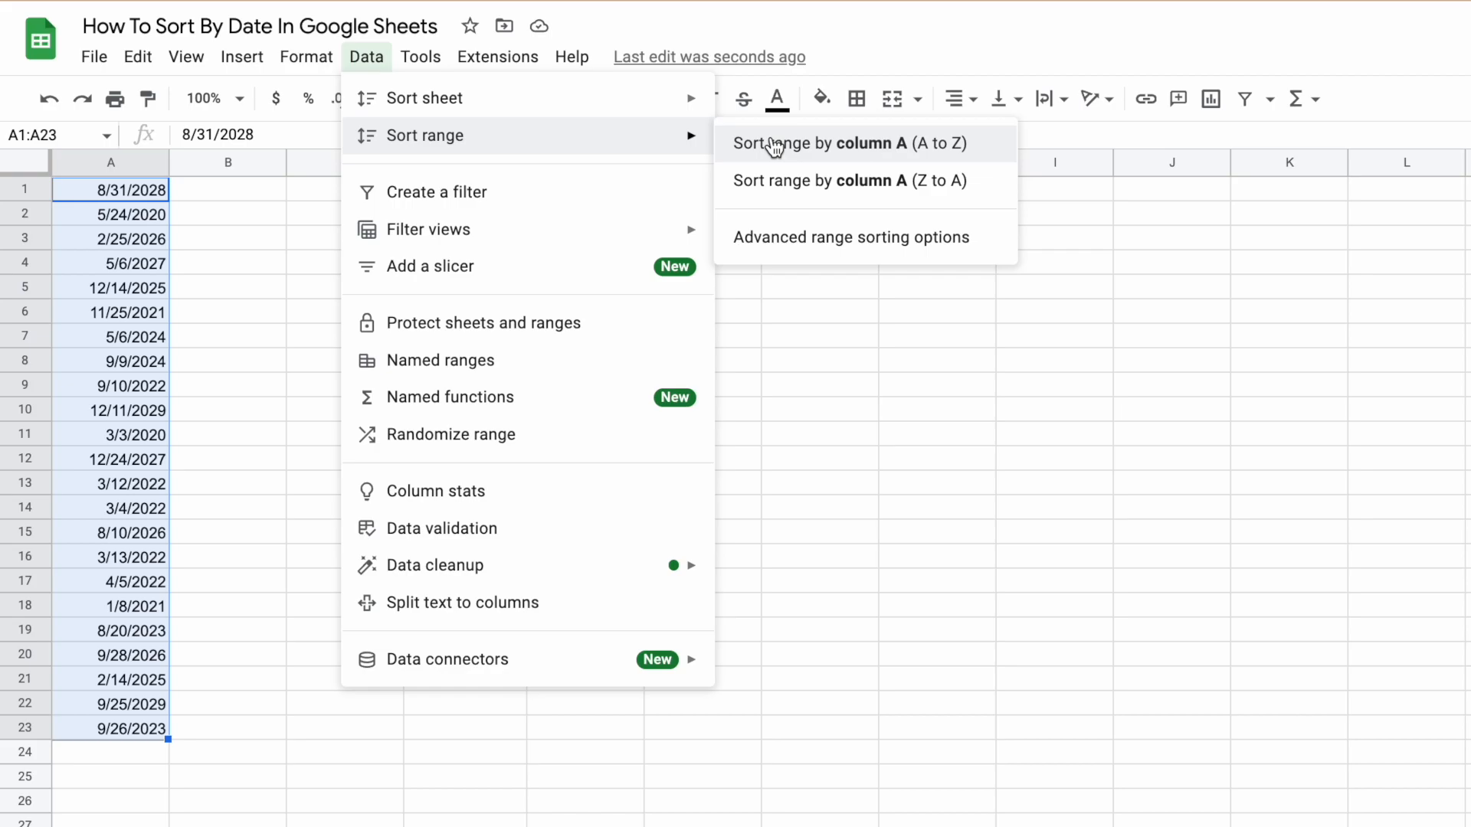
pyautogui.click(849, 142)
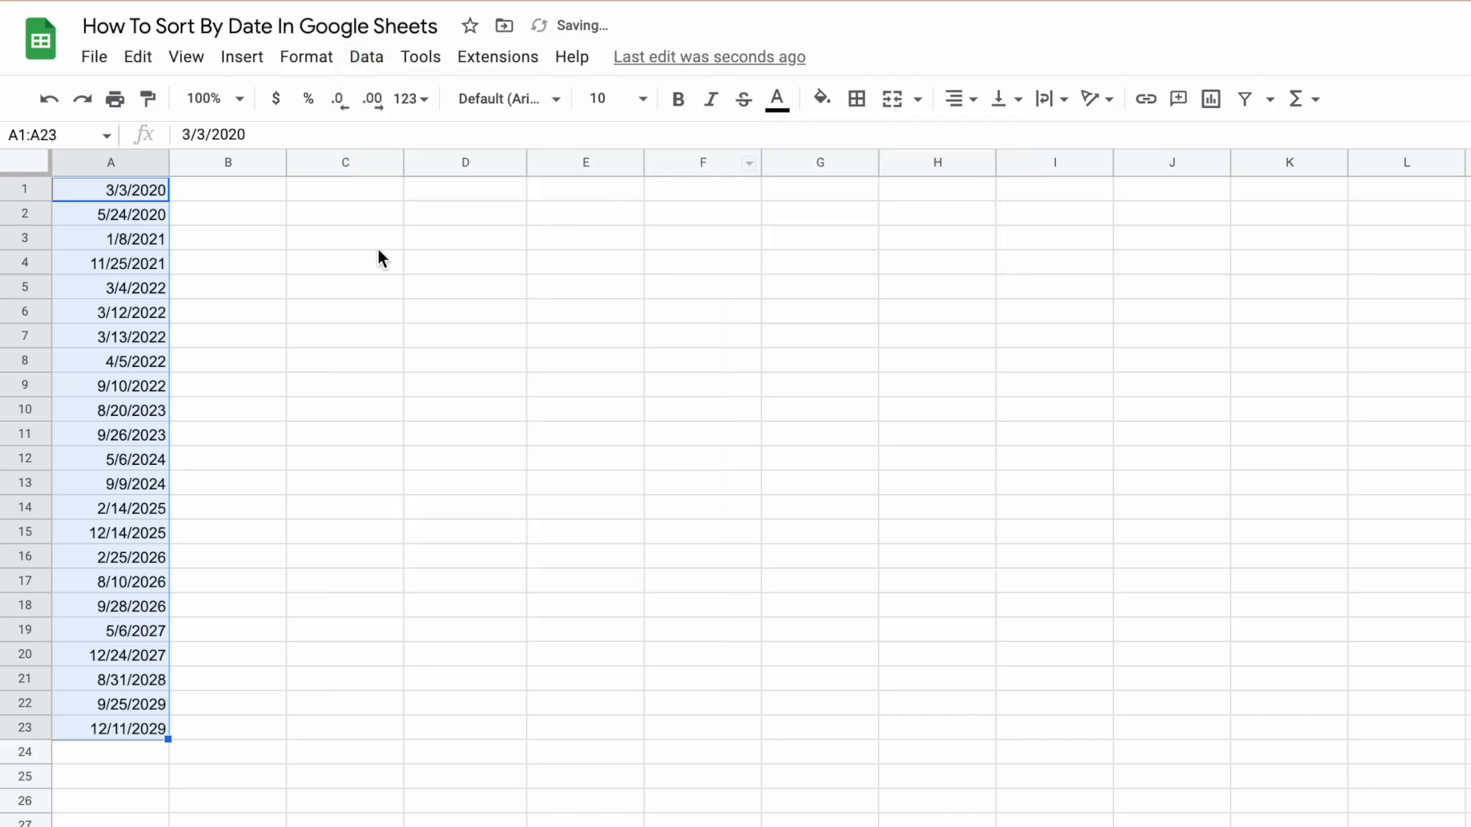
pyautogui.click(367, 56)
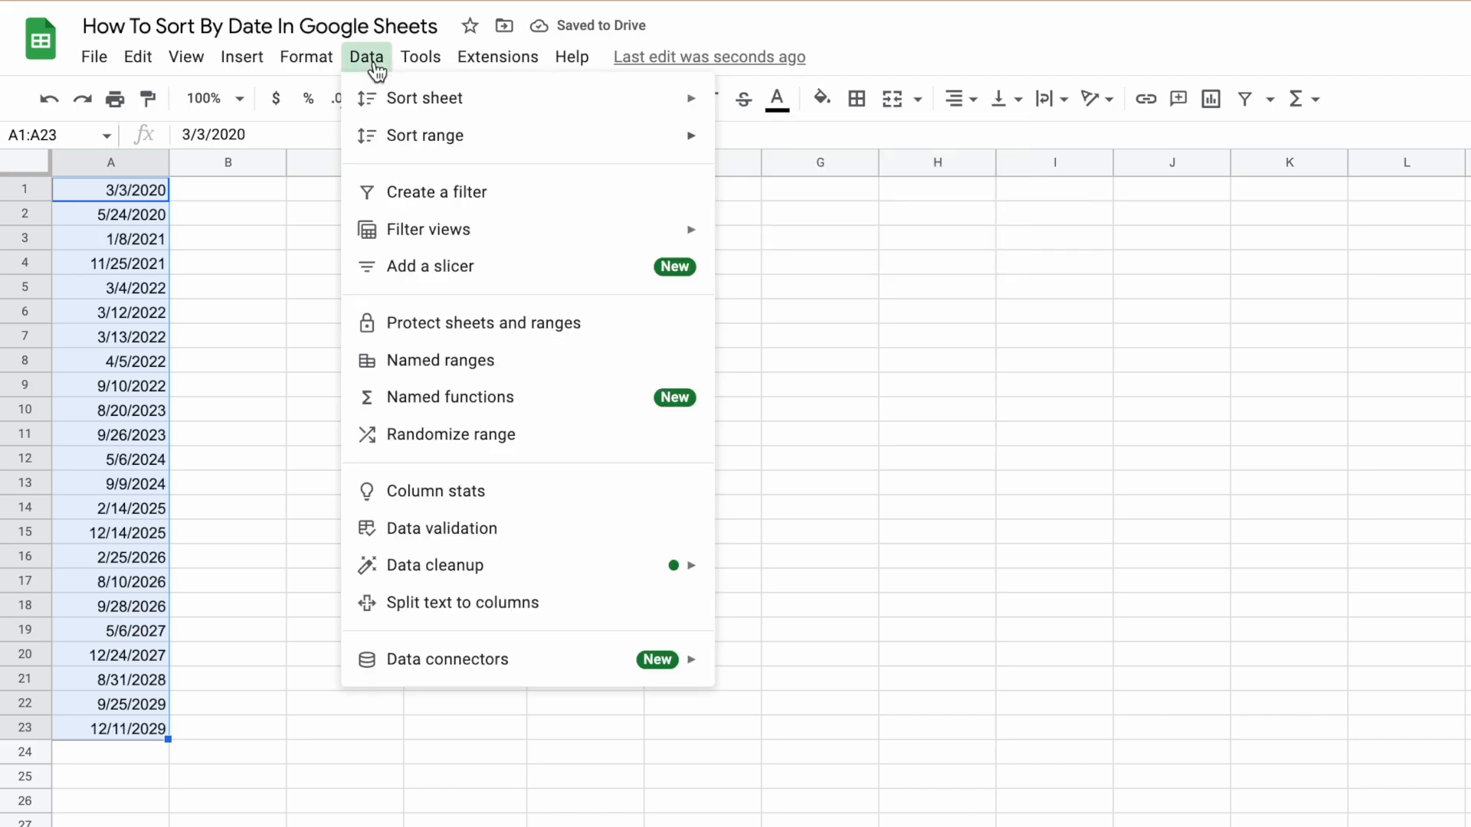
pyautogui.moveTo(425, 135)
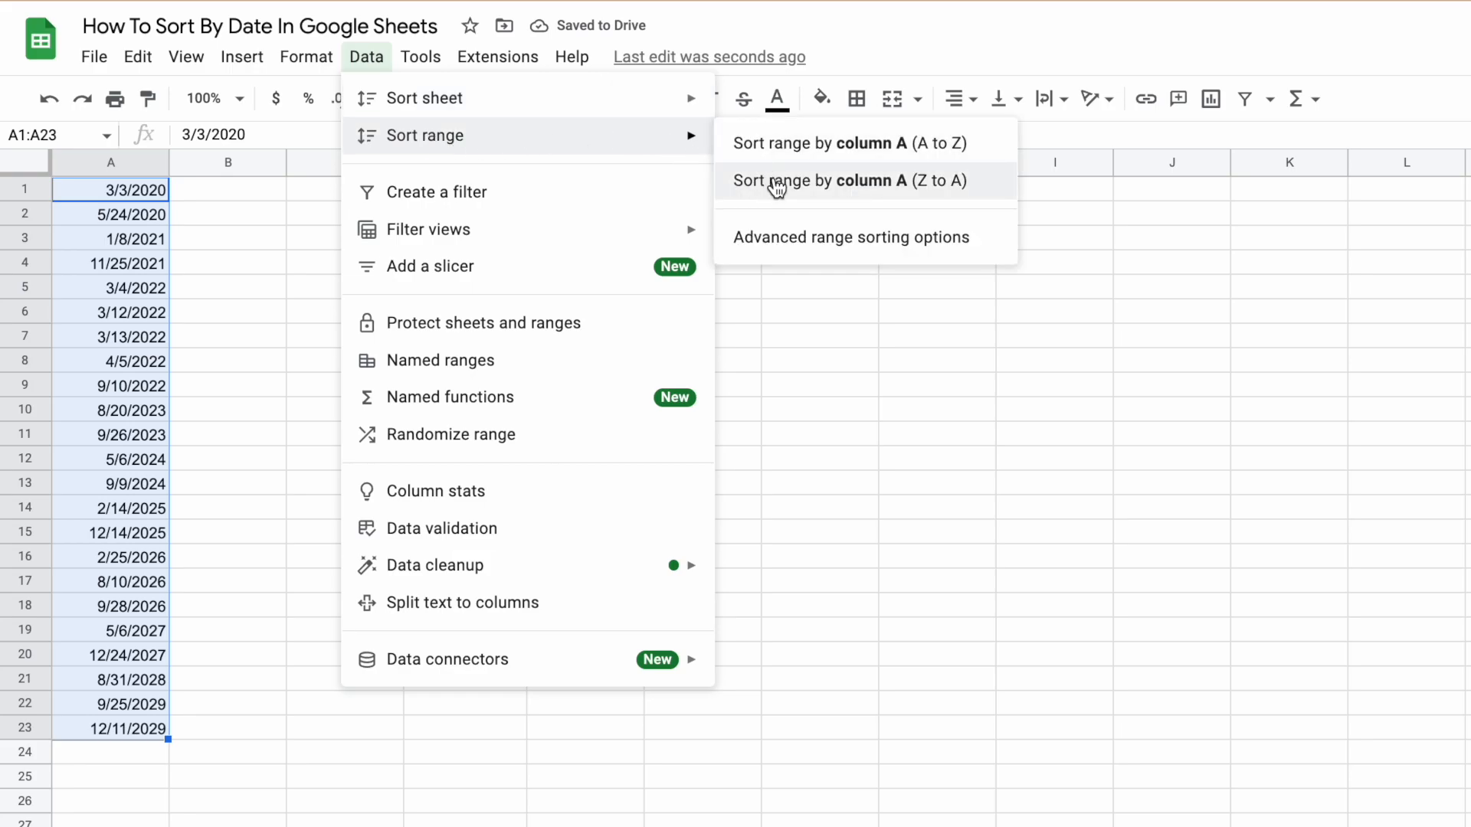
pyautogui.click(848, 181)
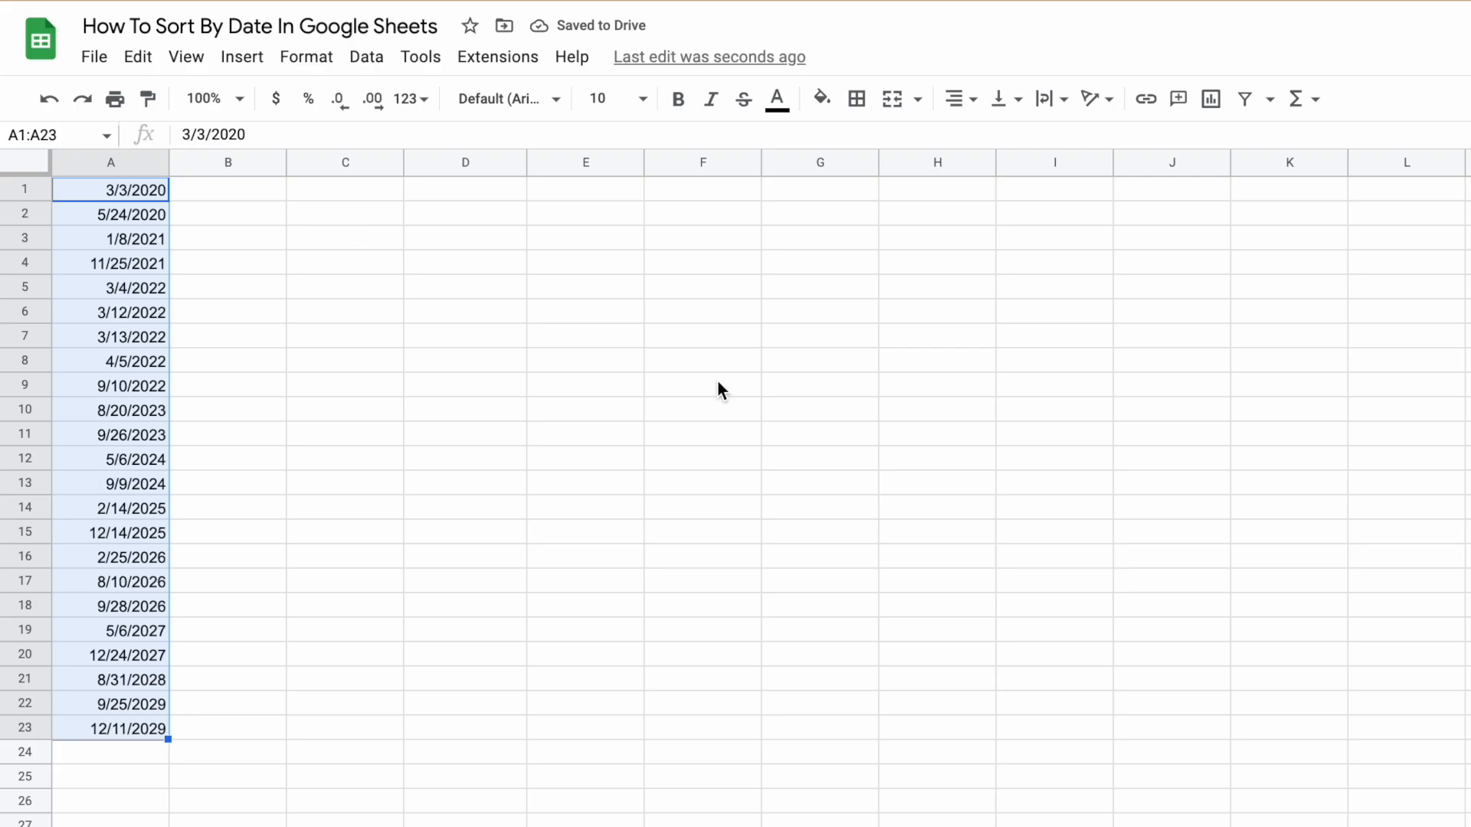
# Insert a row above the dates and enter Date as the A1 header.
pyautogui.click(25, 188)
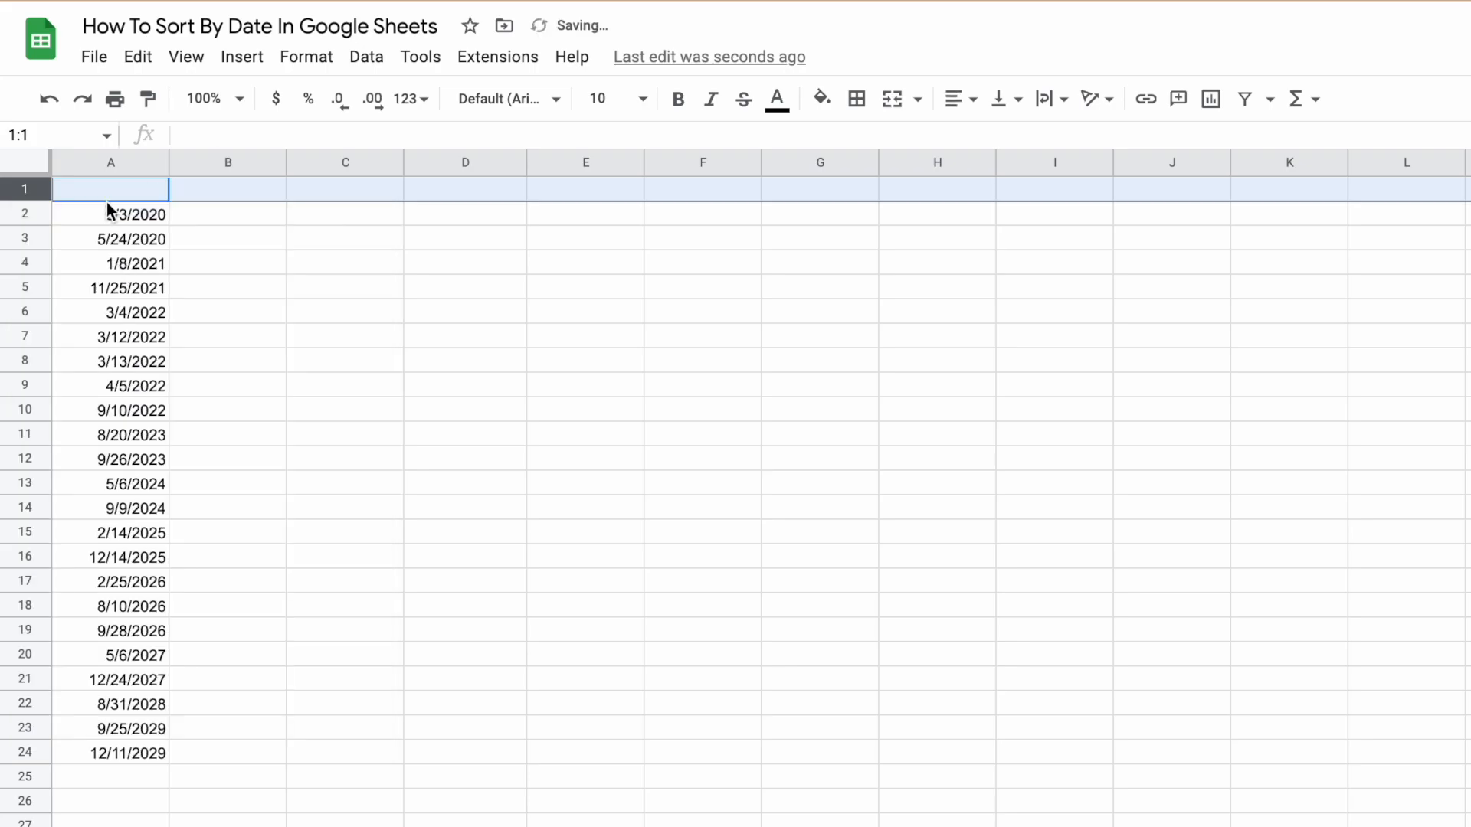
pyautogui.write('Dat')
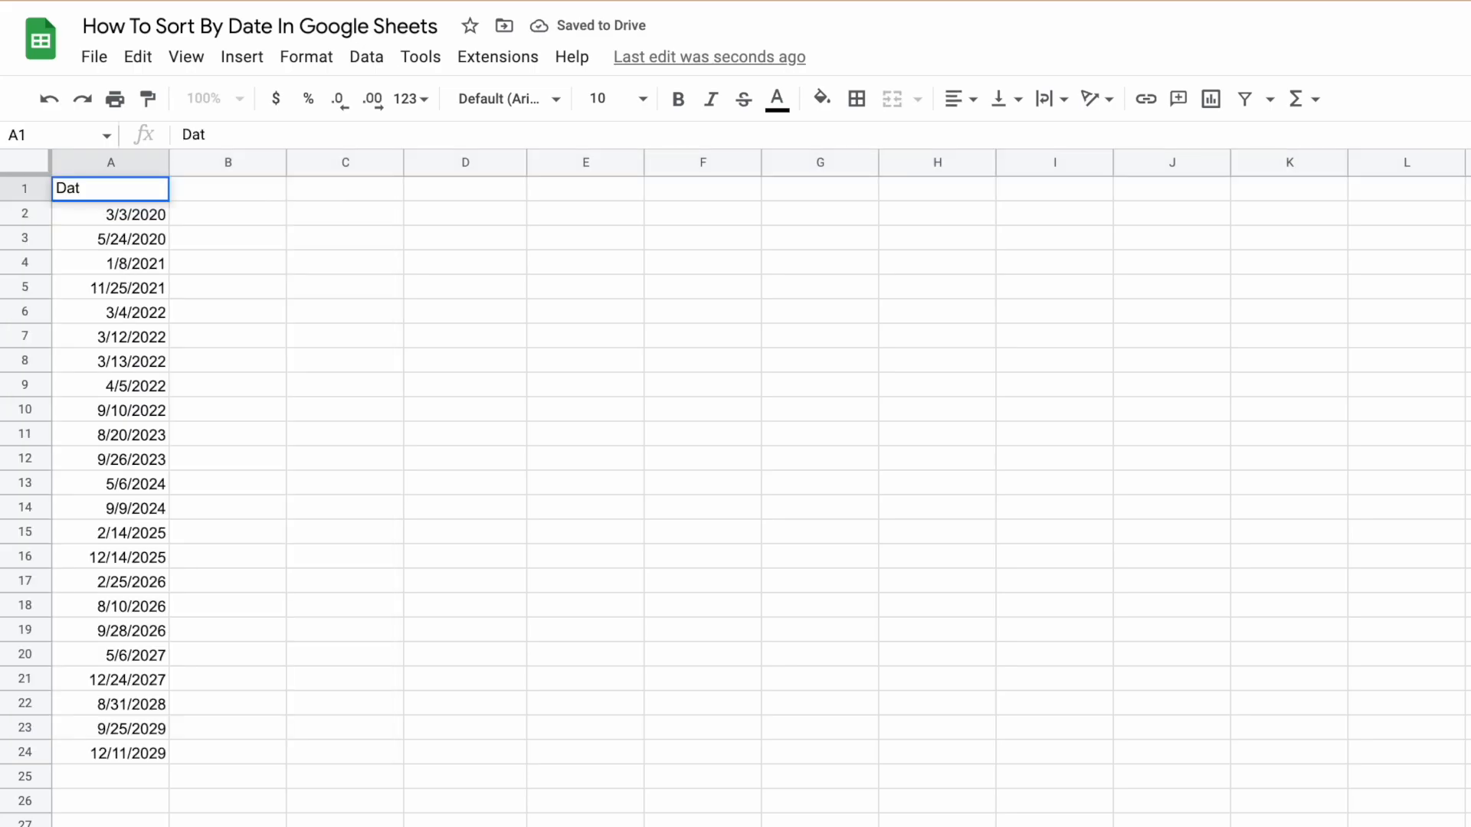
pyautogui.press('Enter')
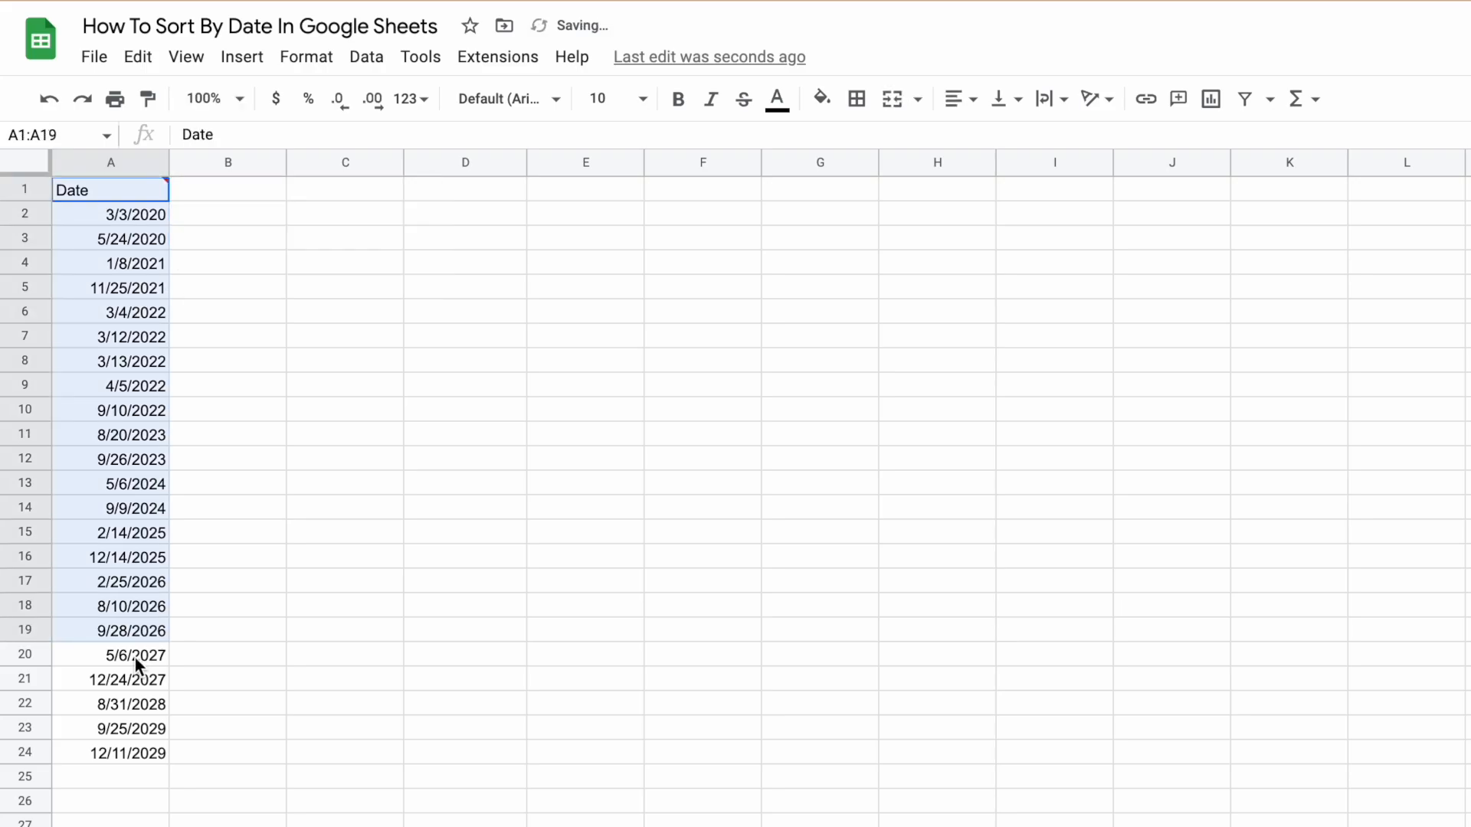
# Create a filter on the Date column and review its header's sort and filter options.
pyautogui.click(367, 57)
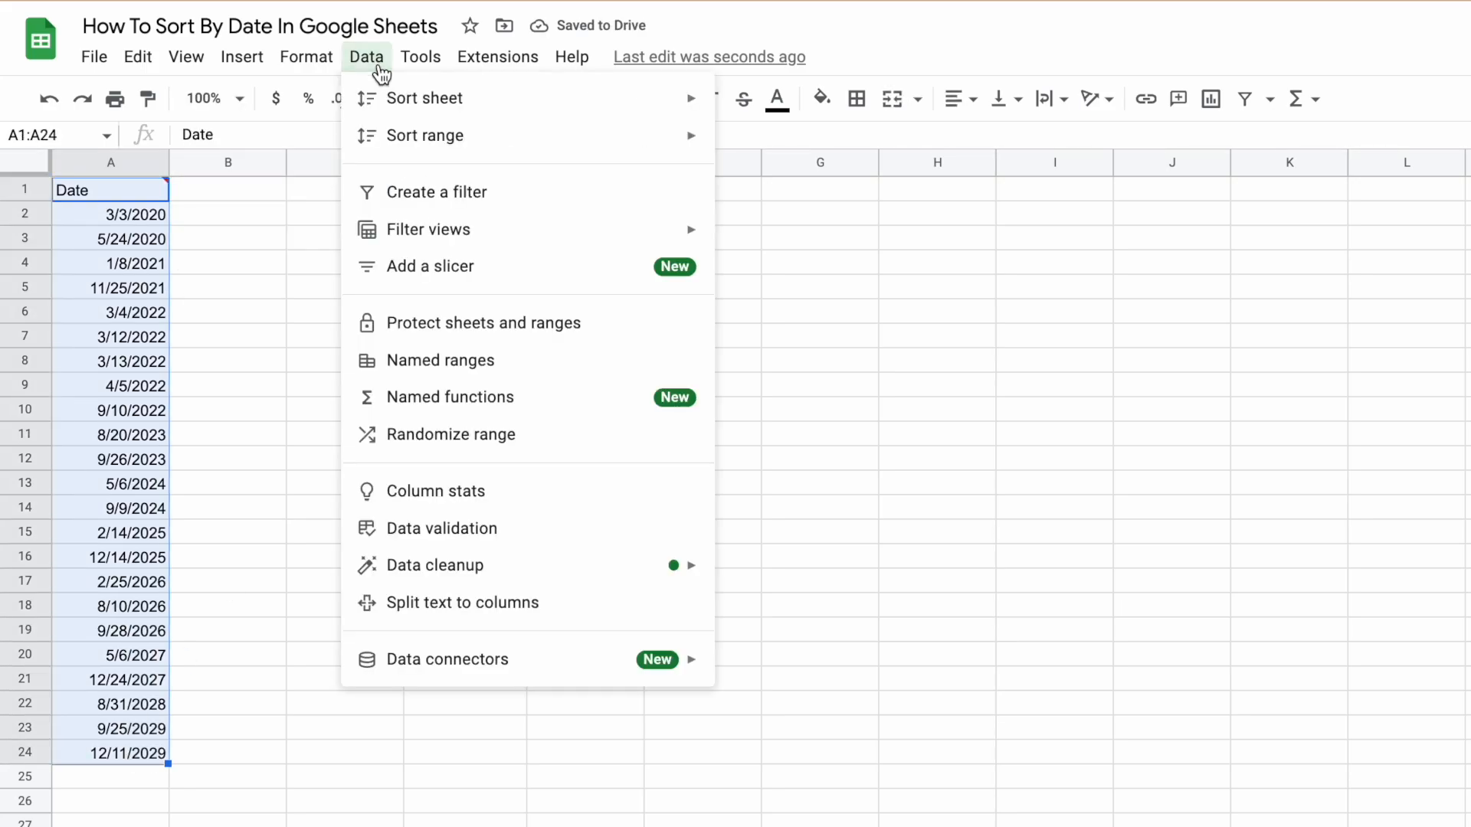
pyautogui.moveTo(437, 194)
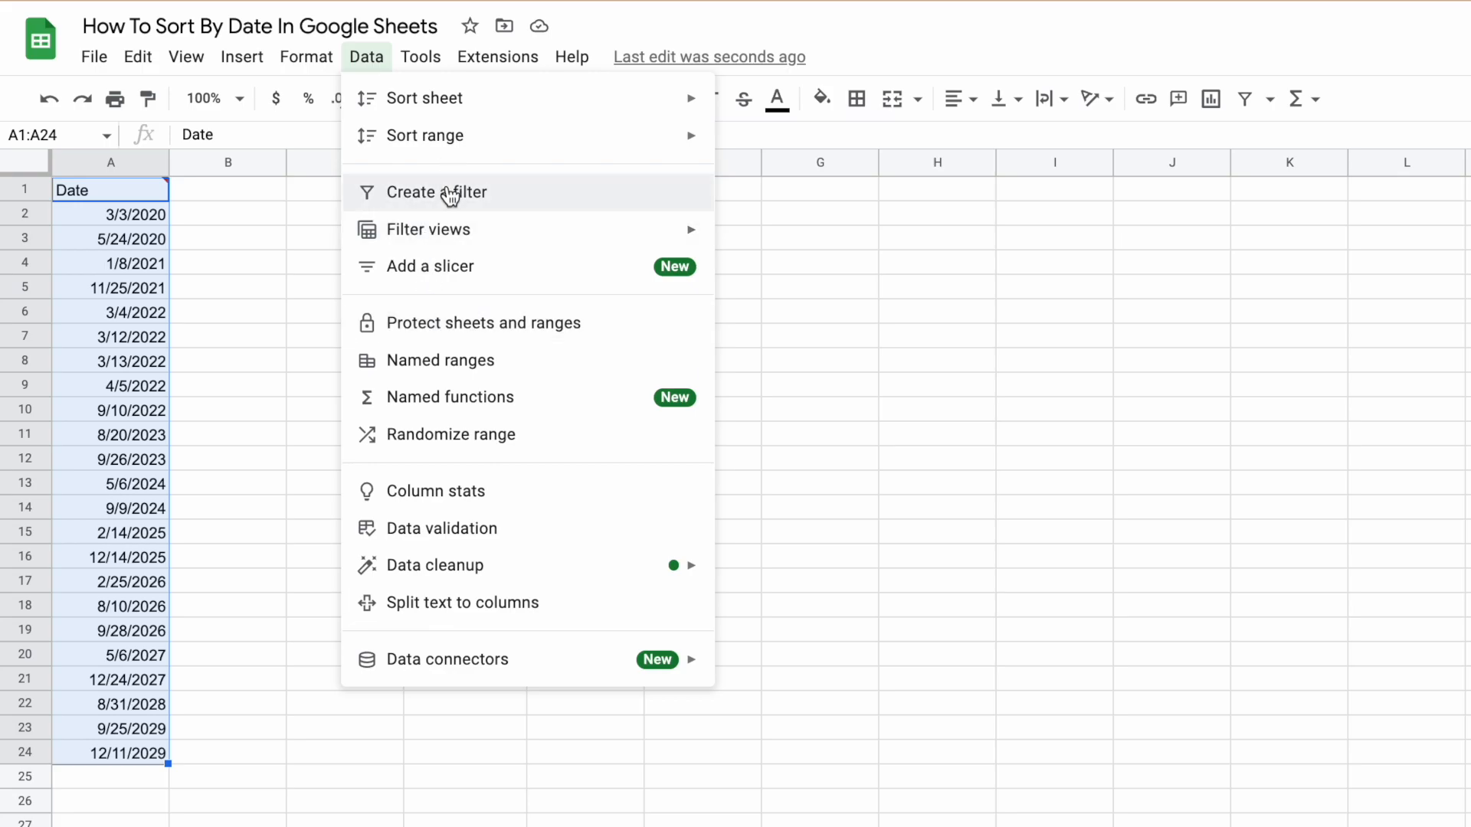
pyautogui.click(439, 192)
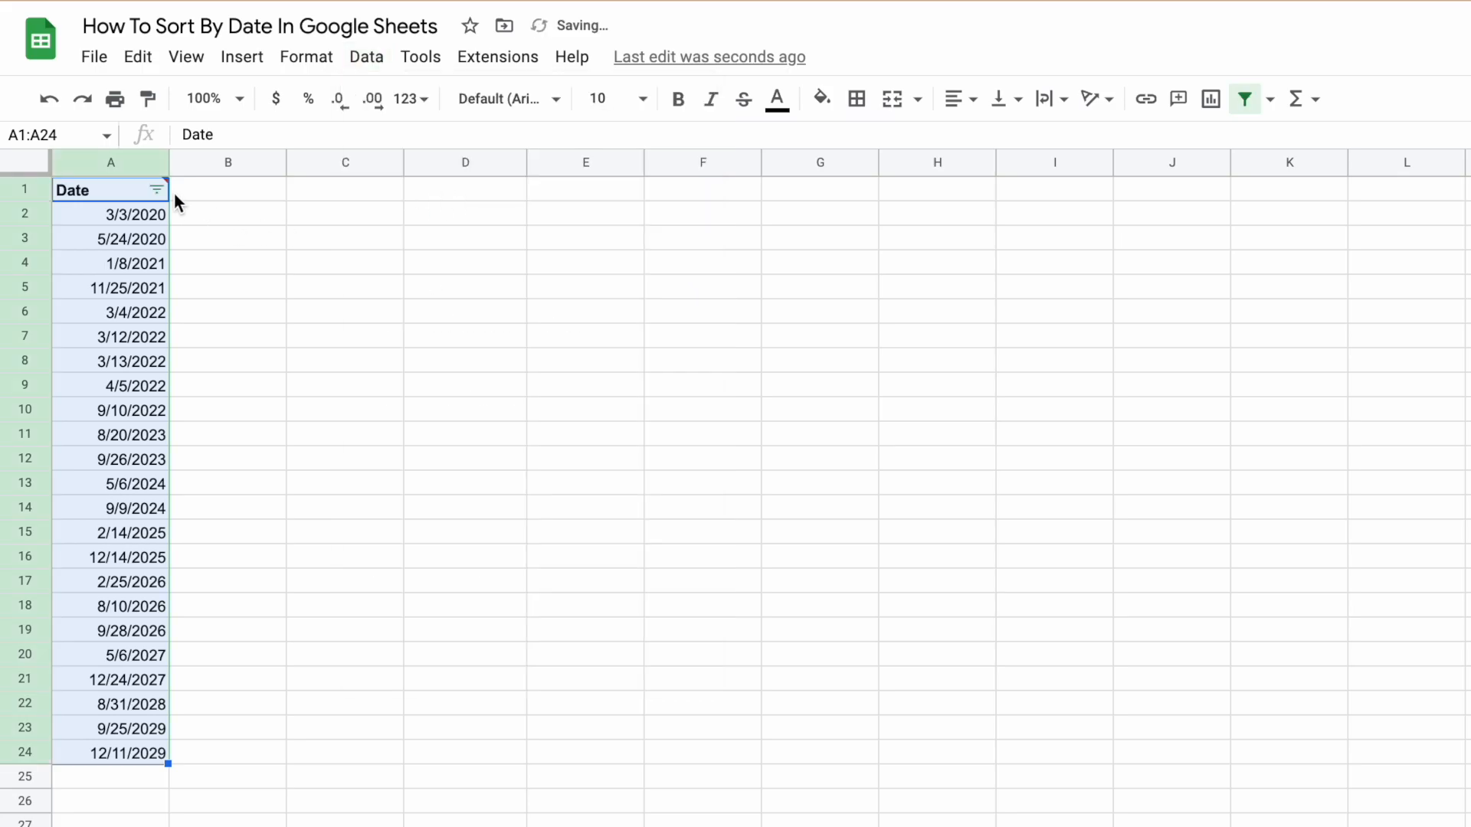
pyautogui.click(155, 190)
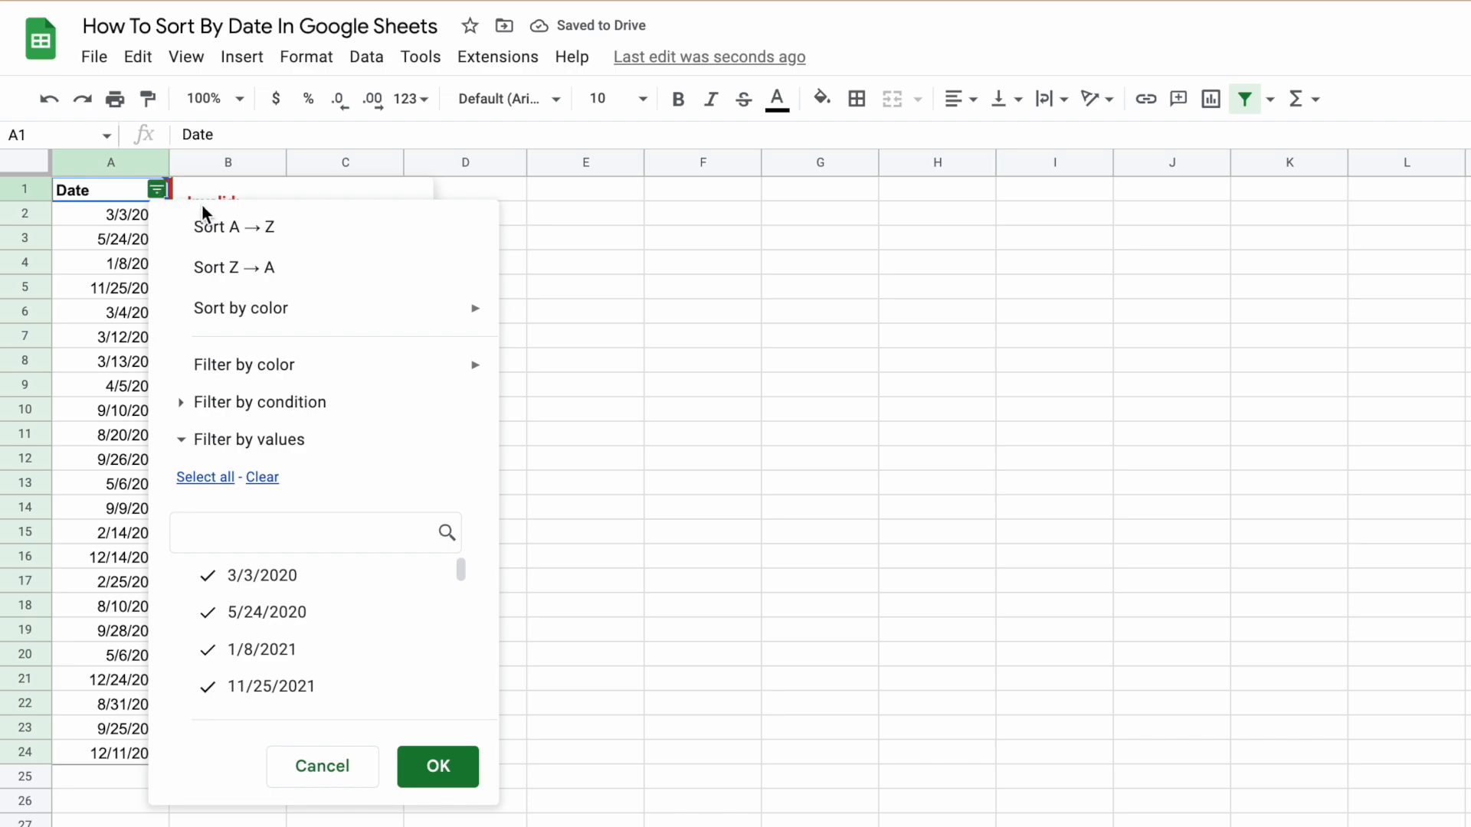
pyautogui.moveTo(296, 232)
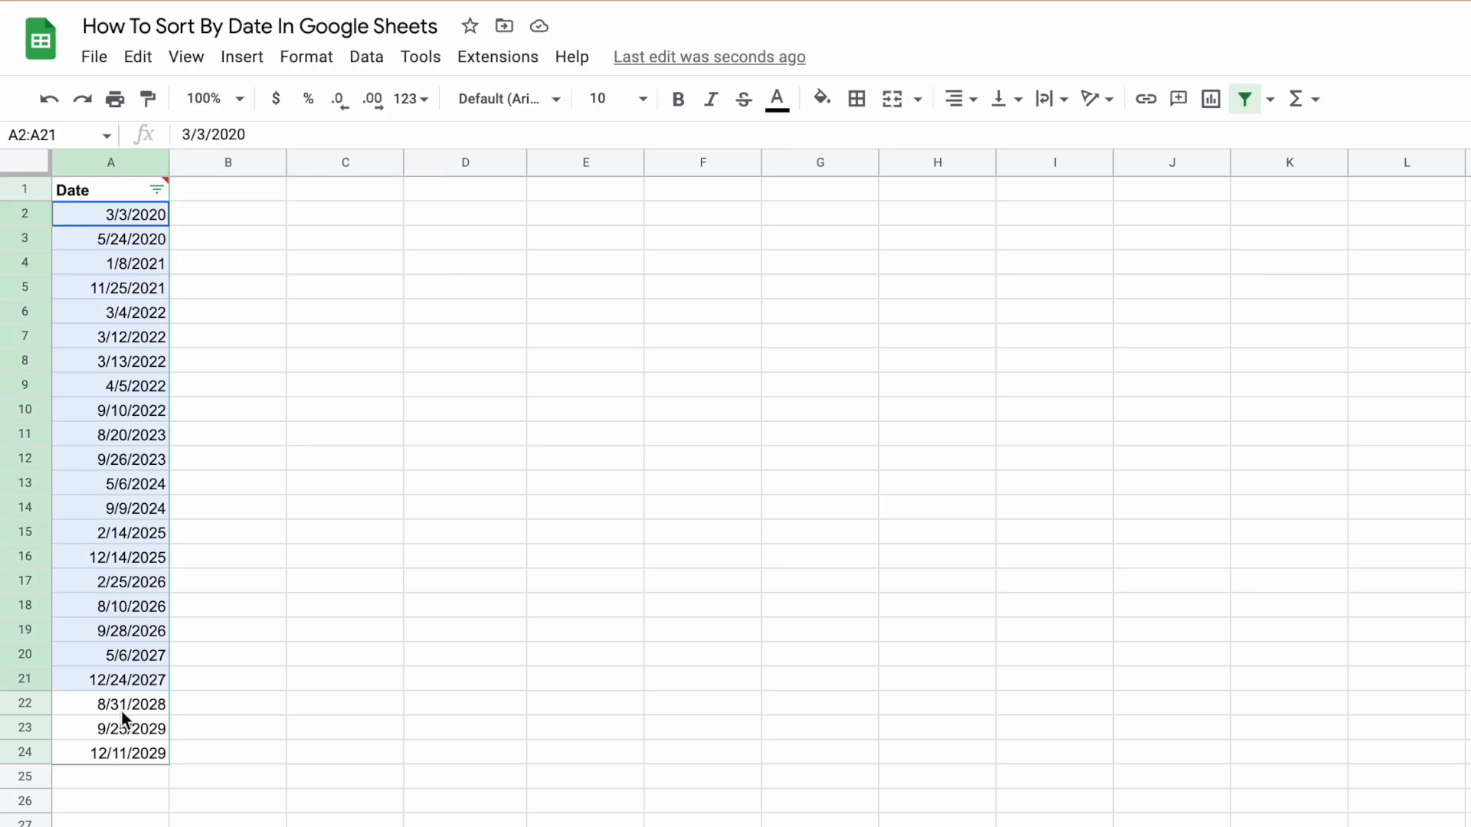
pyautogui.click(156, 190)
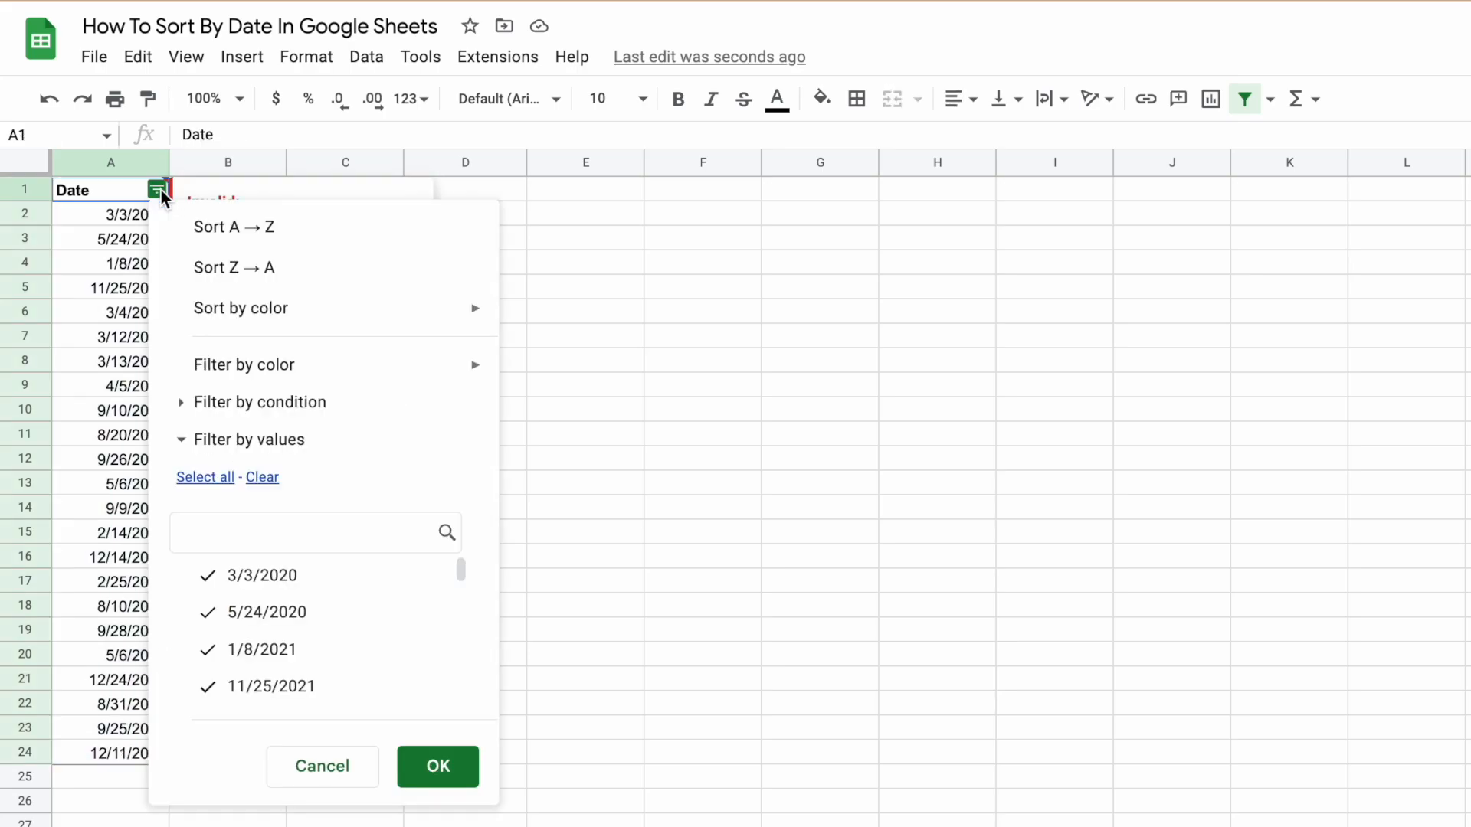
pyautogui.click(233, 267)
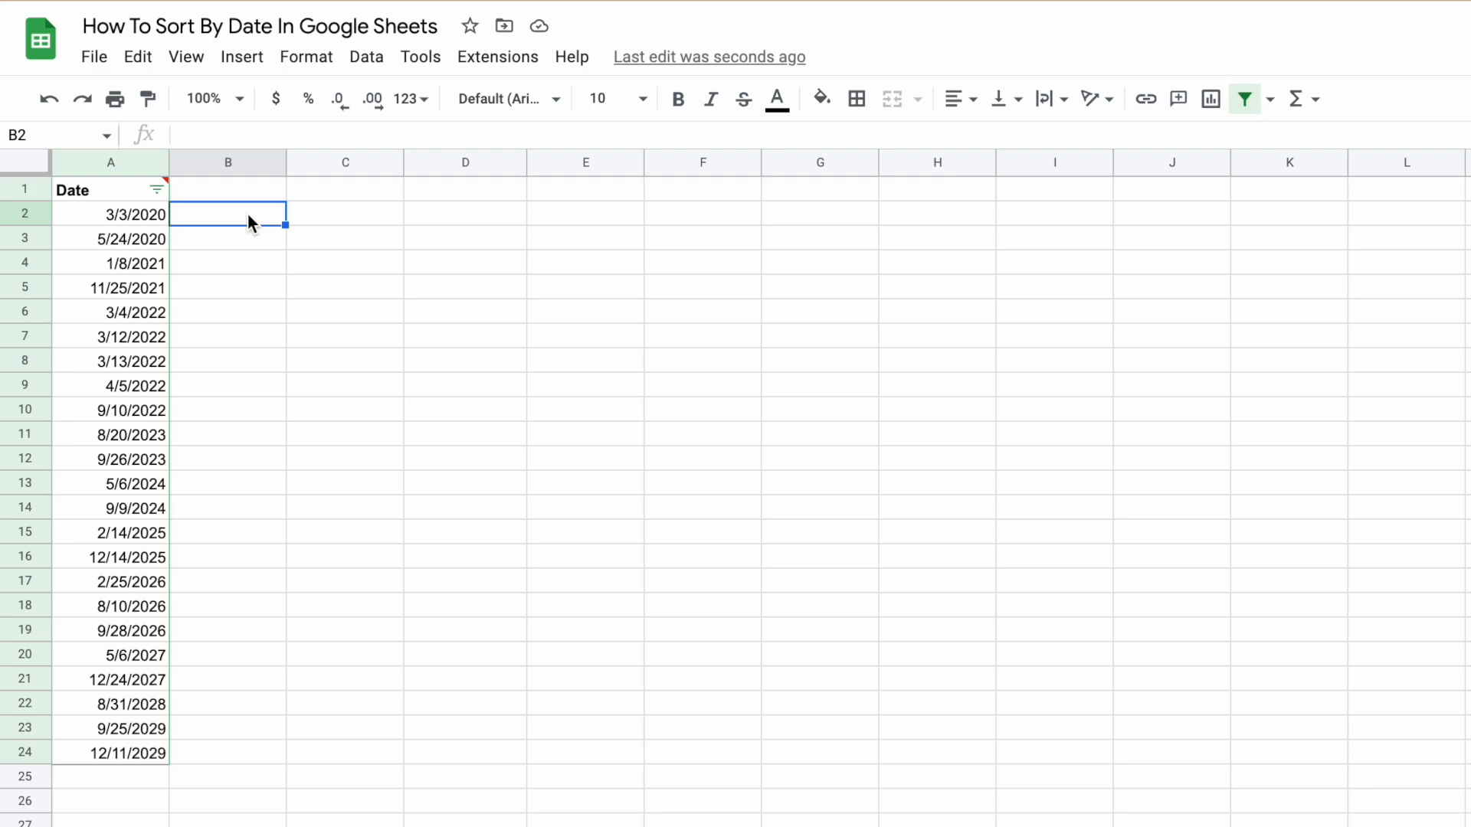
# Enter =SORT(A2:A24,A2:A24,TRUE) in B2 to list the dates ascending down column B.
pyautogui.write('=')
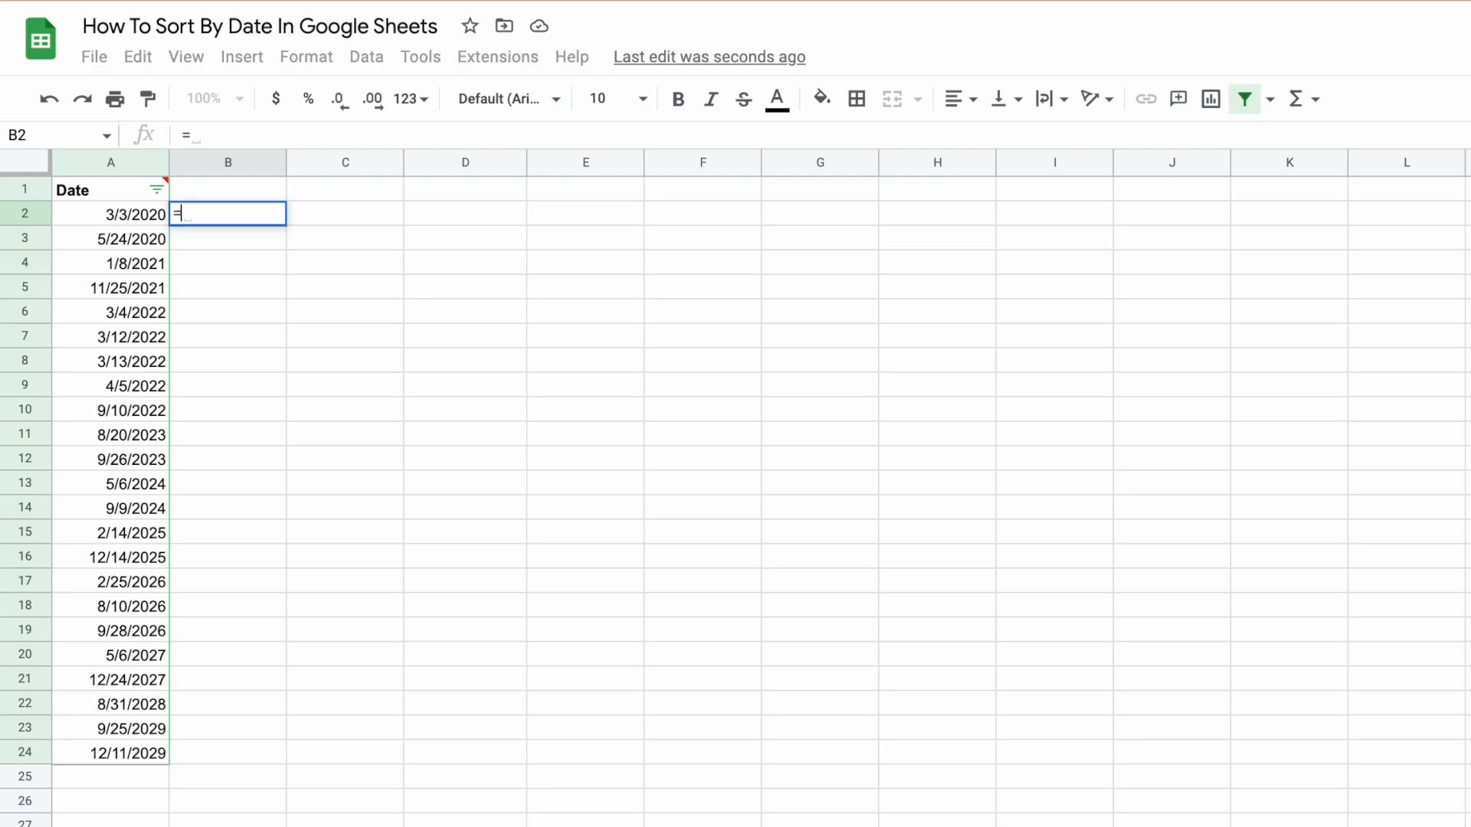
pyautogui.write('SORT(')
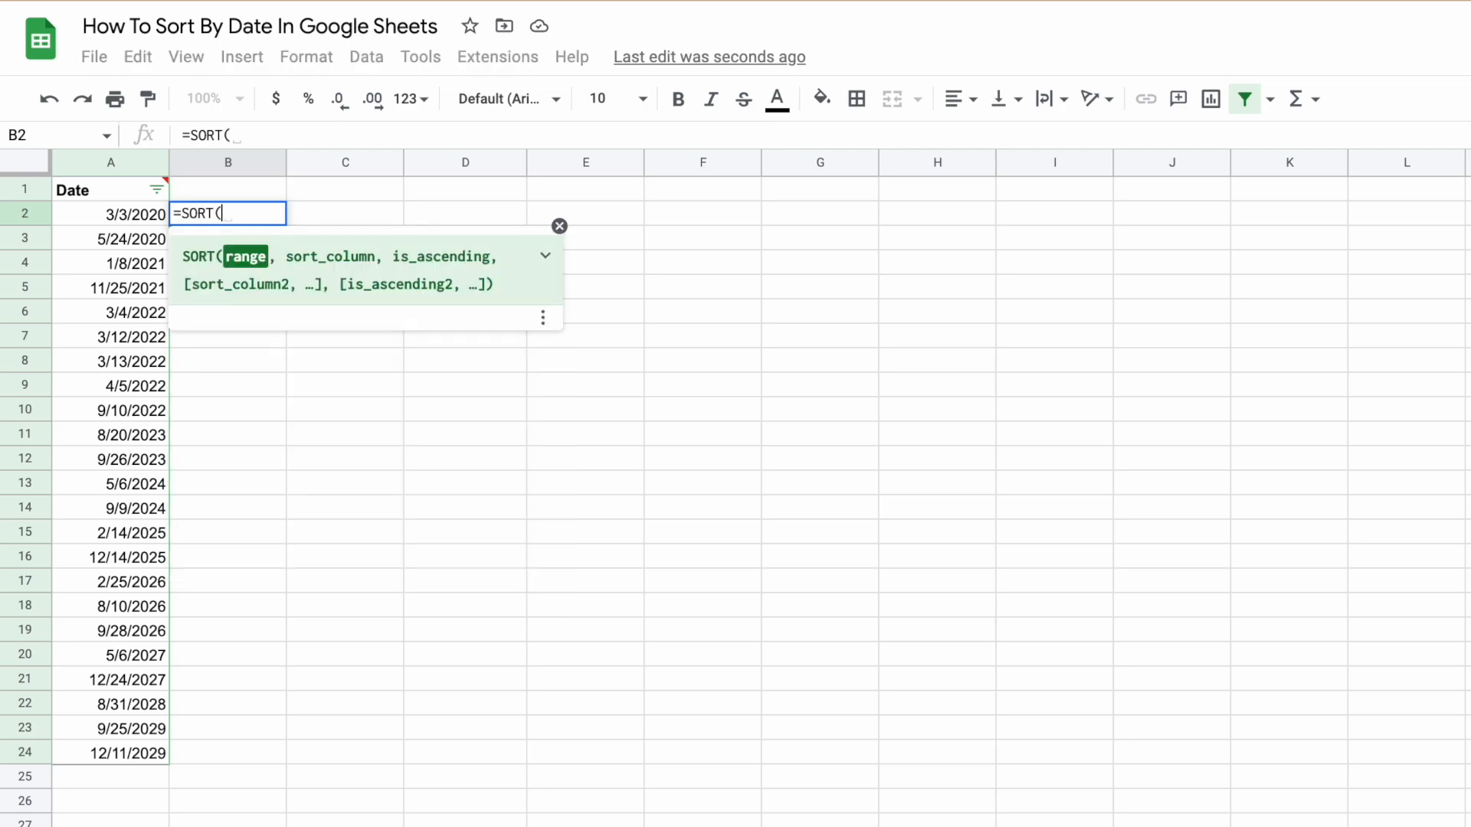
pyautogui.click(111, 214)
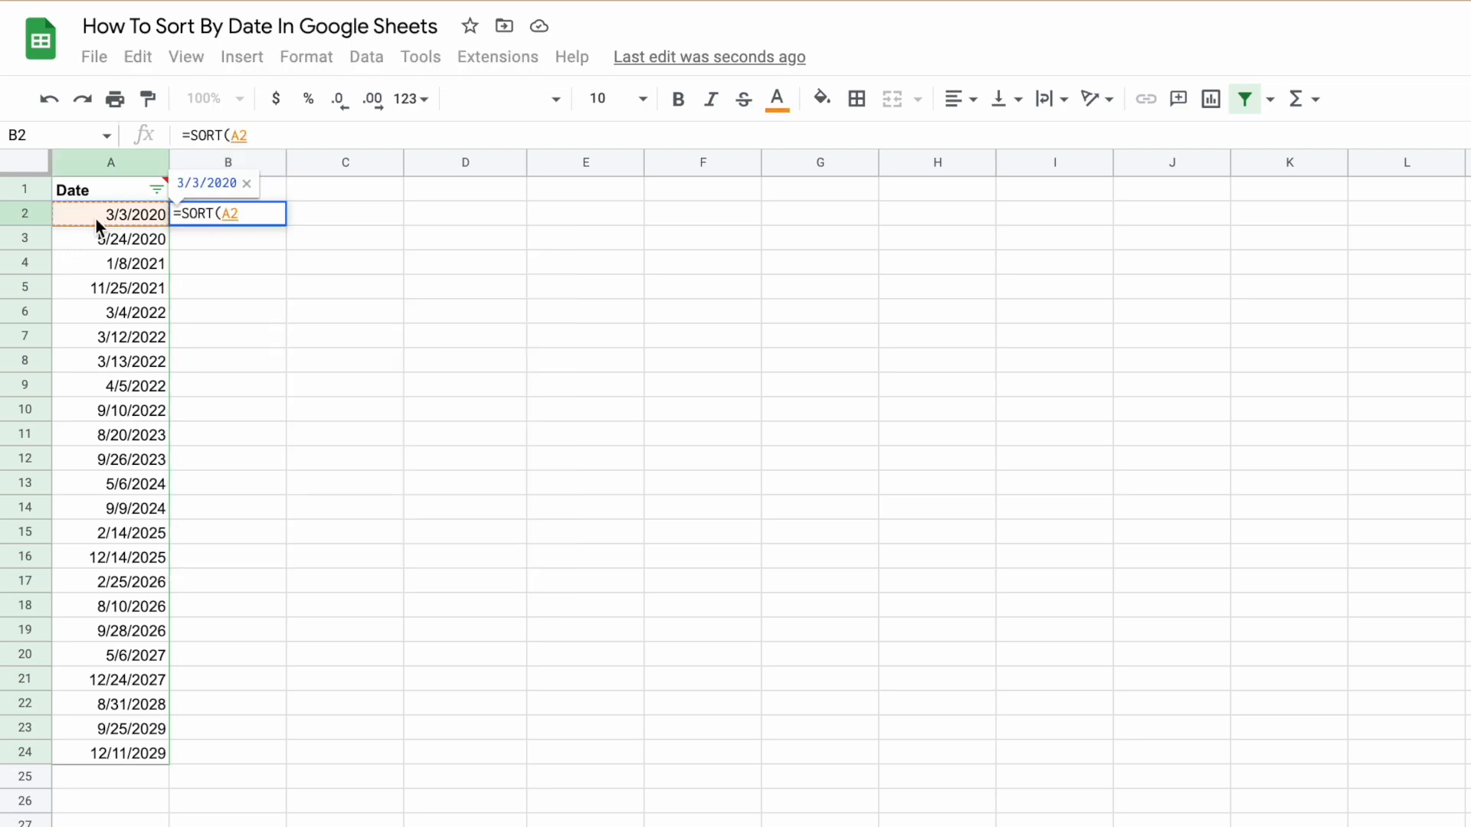
pyautogui.moveTo(110, 214); pyautogui.dragTo(111, 752)
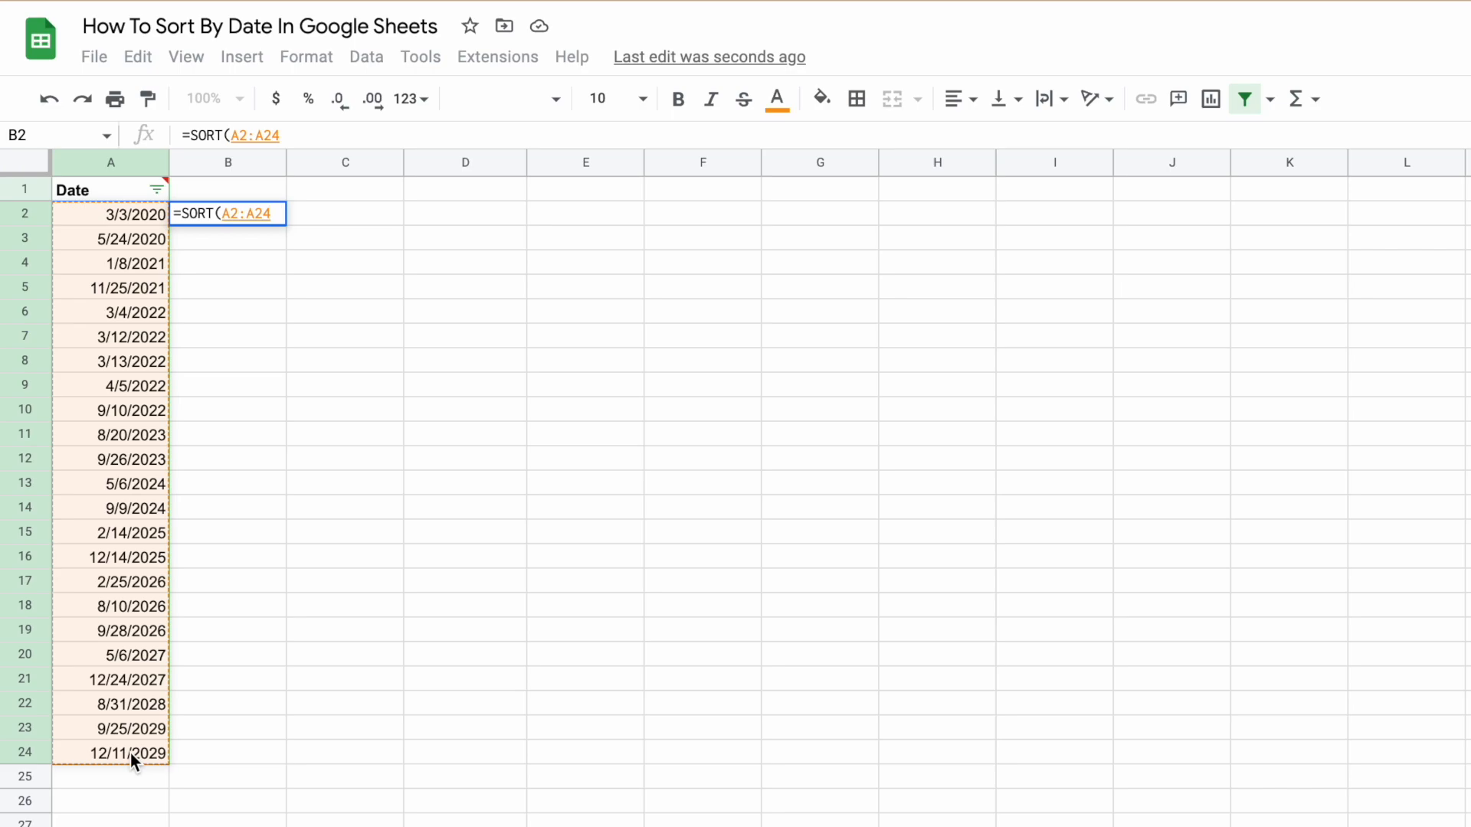
pyautogui.write(',A2:A24,')
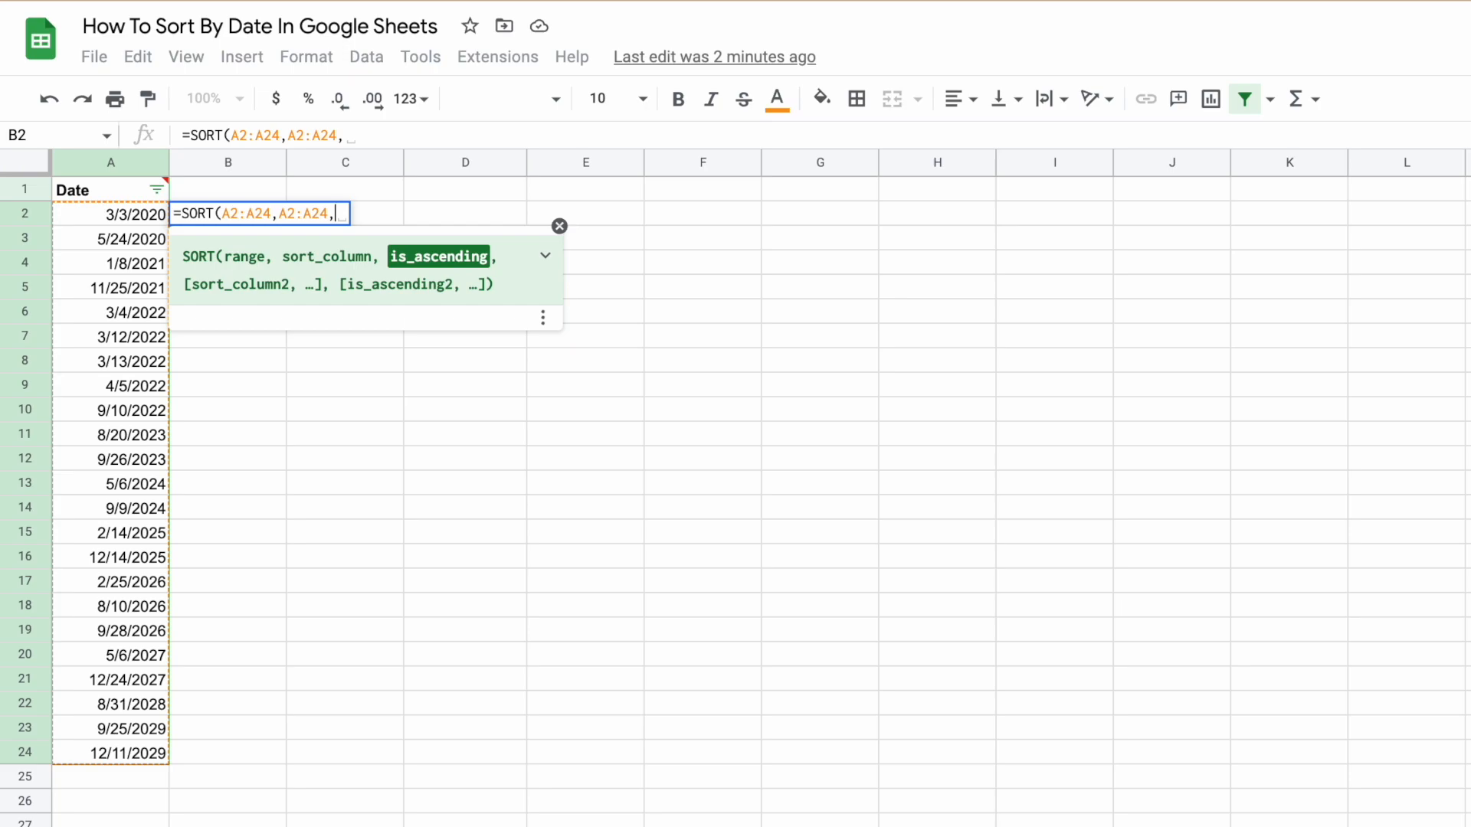
pyautogui.write('TRUE')
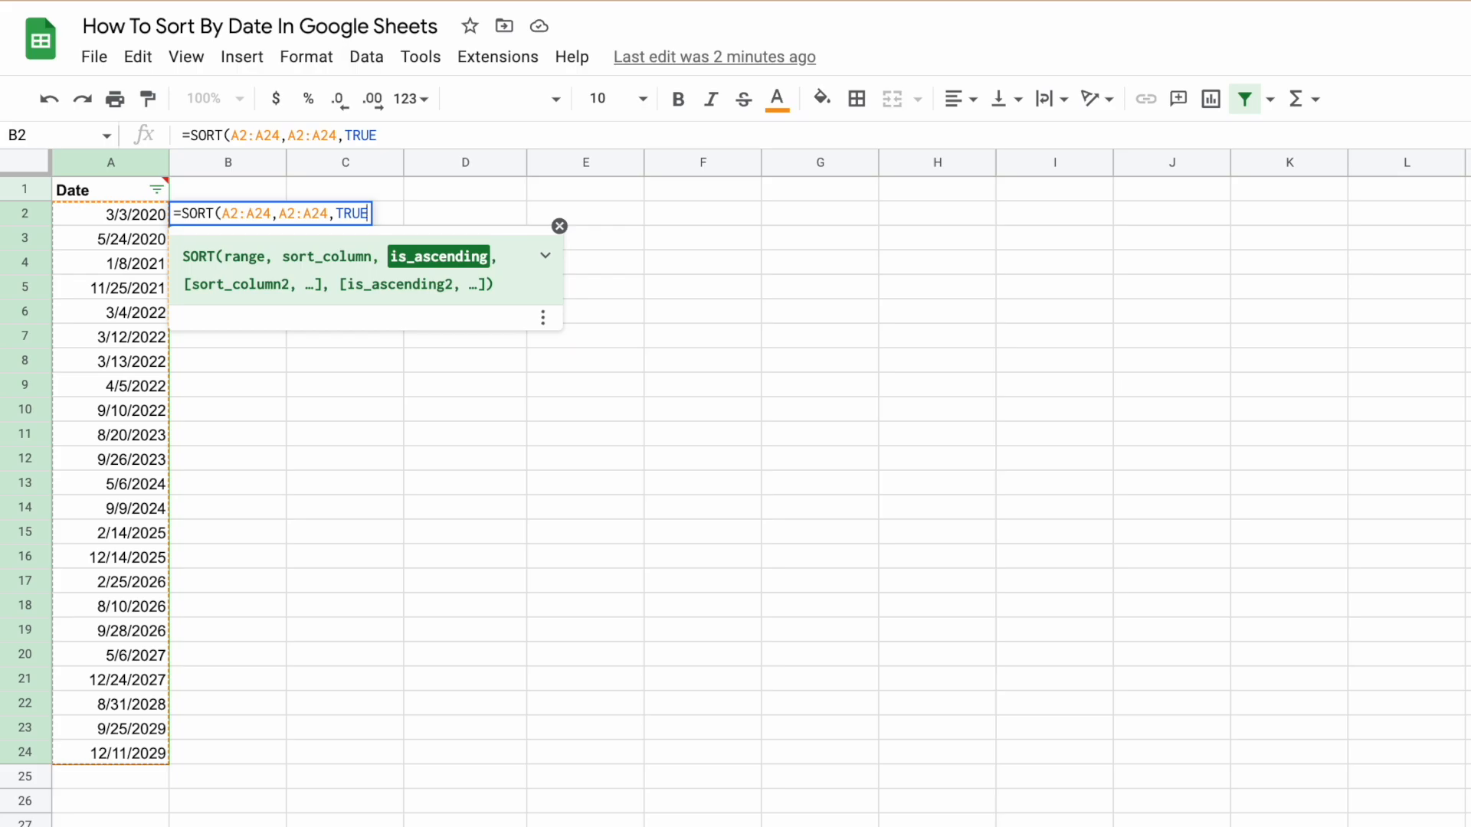
pyautogui.press('Enter')
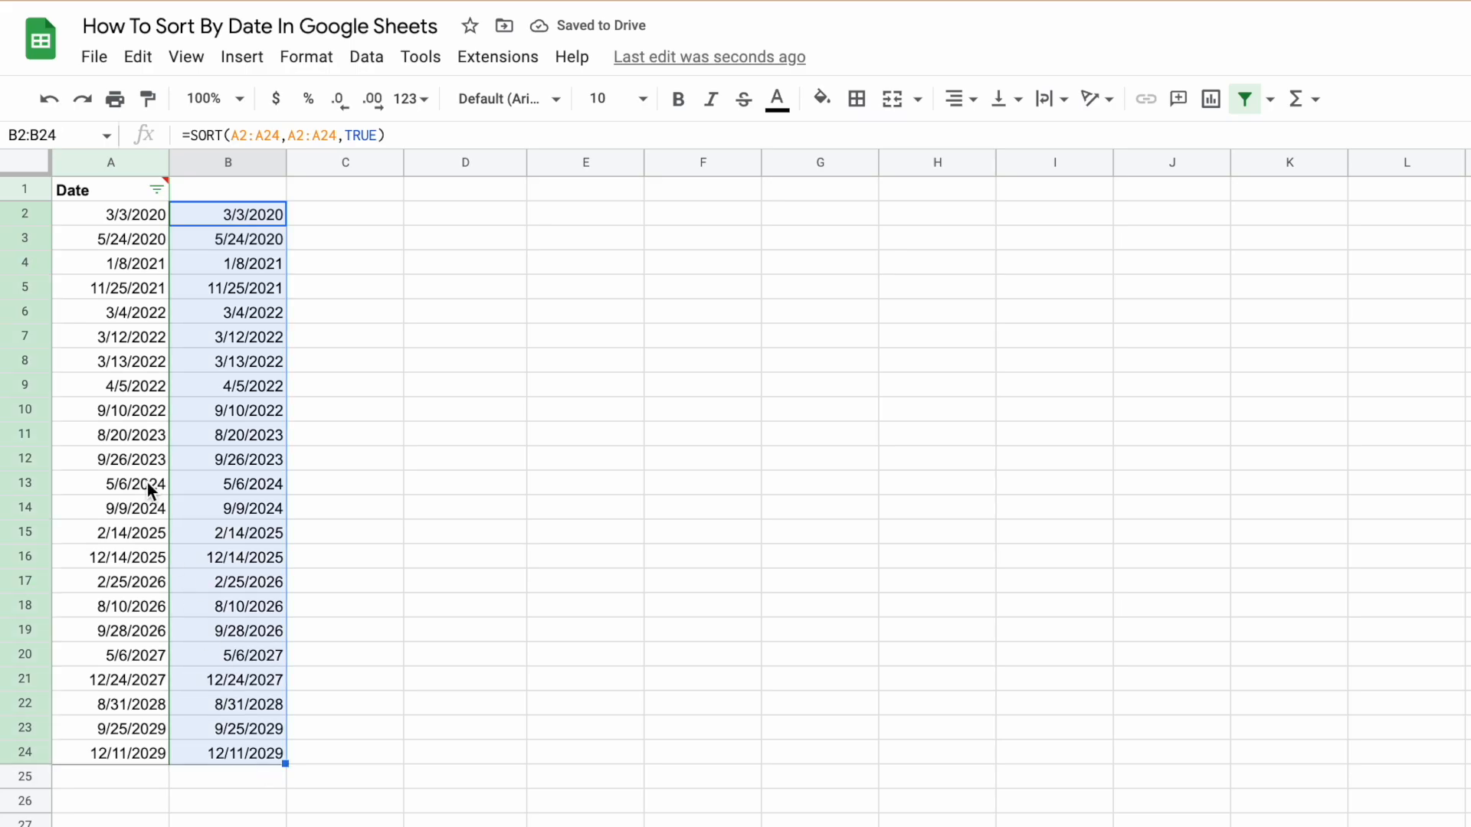
# Switch to the sheet with the six mixed-format dates in row 1.
pyautogui.click(110, 214)
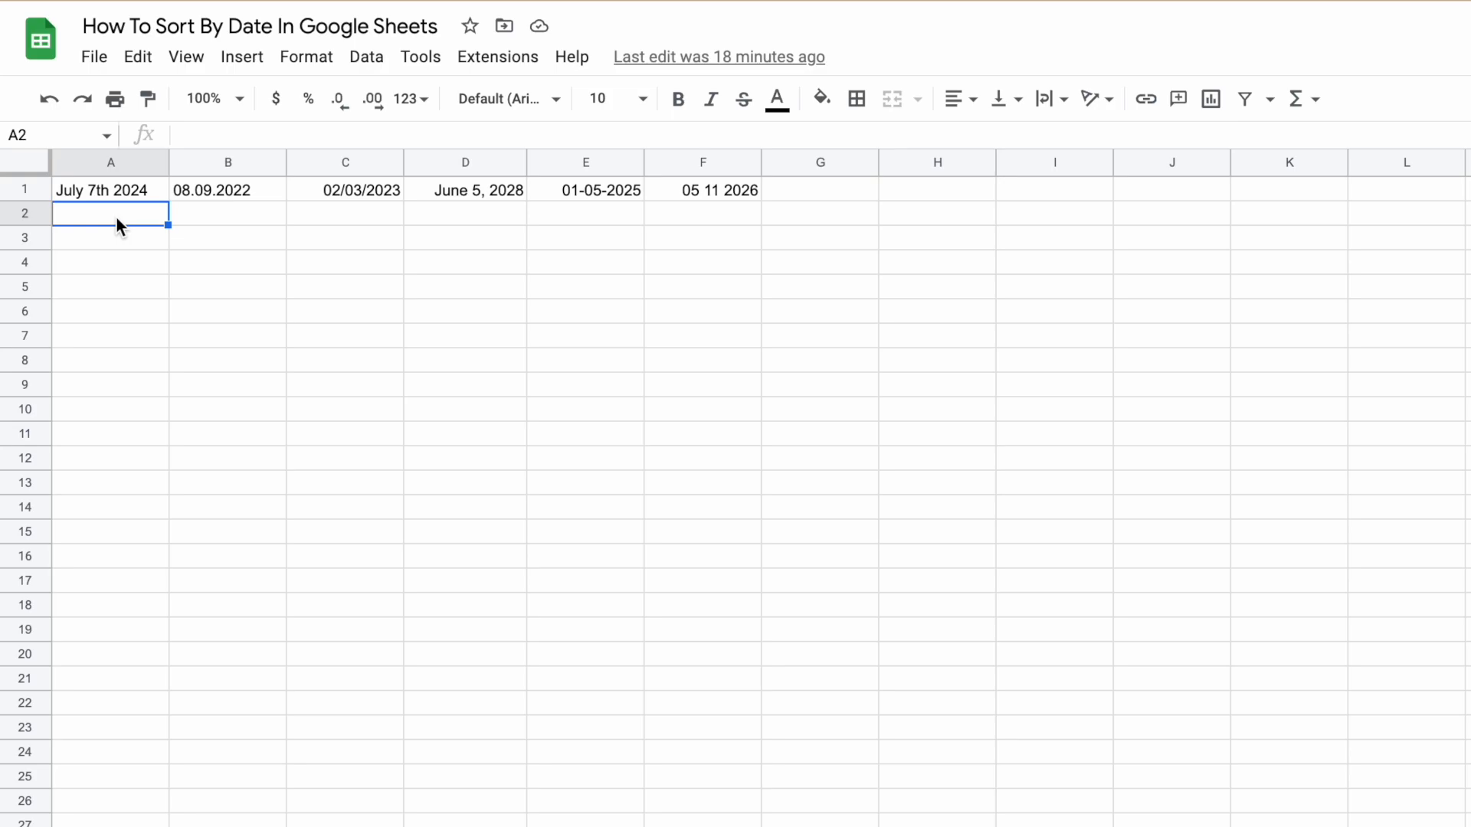
# Enter =DATEVALUE(A1) in A2 and inspect the resulting #VALUE! parse error.
pyautogui.write('=')
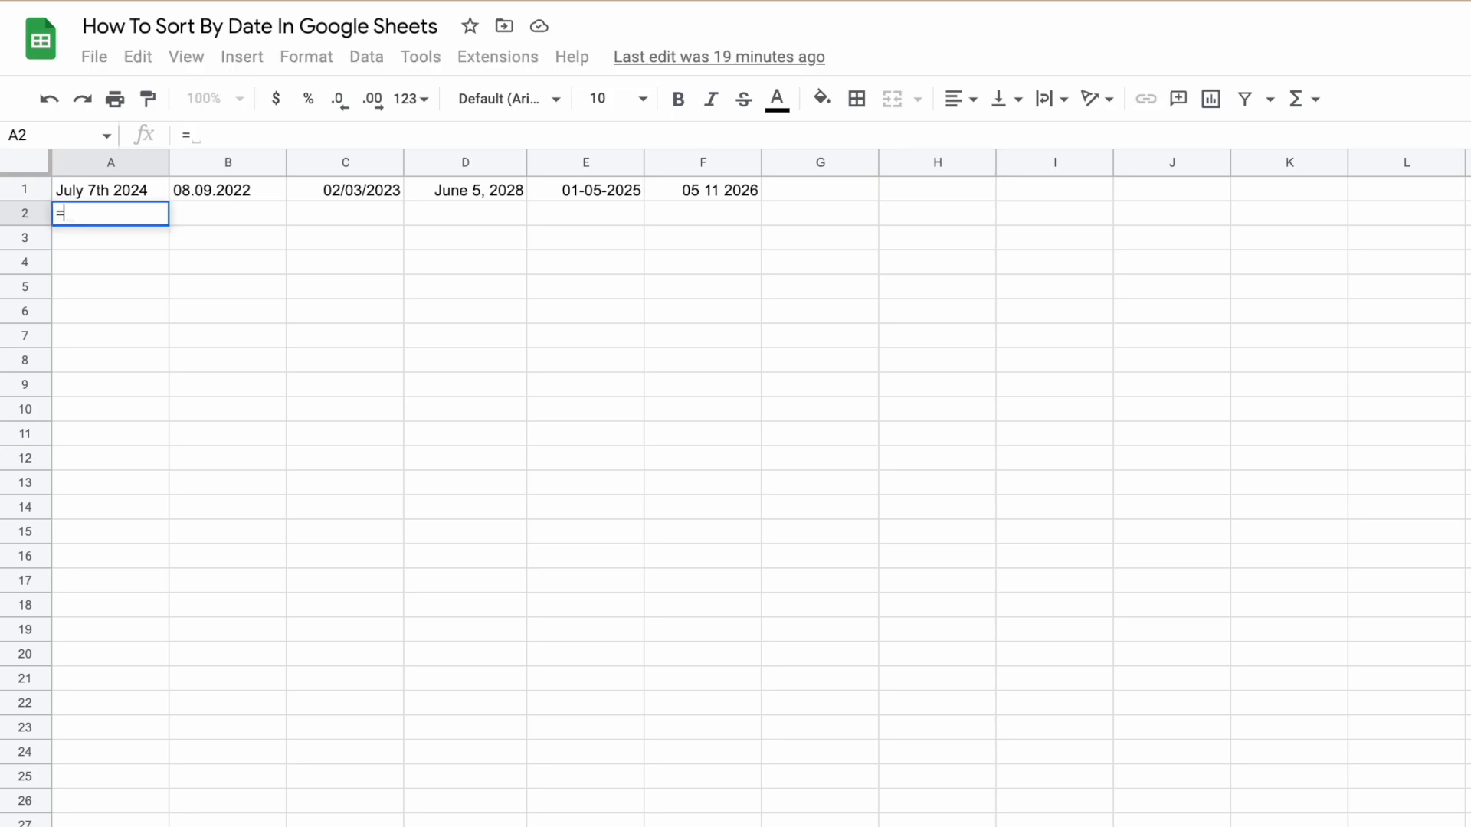
pyautogui.write('DATEVALUE(')
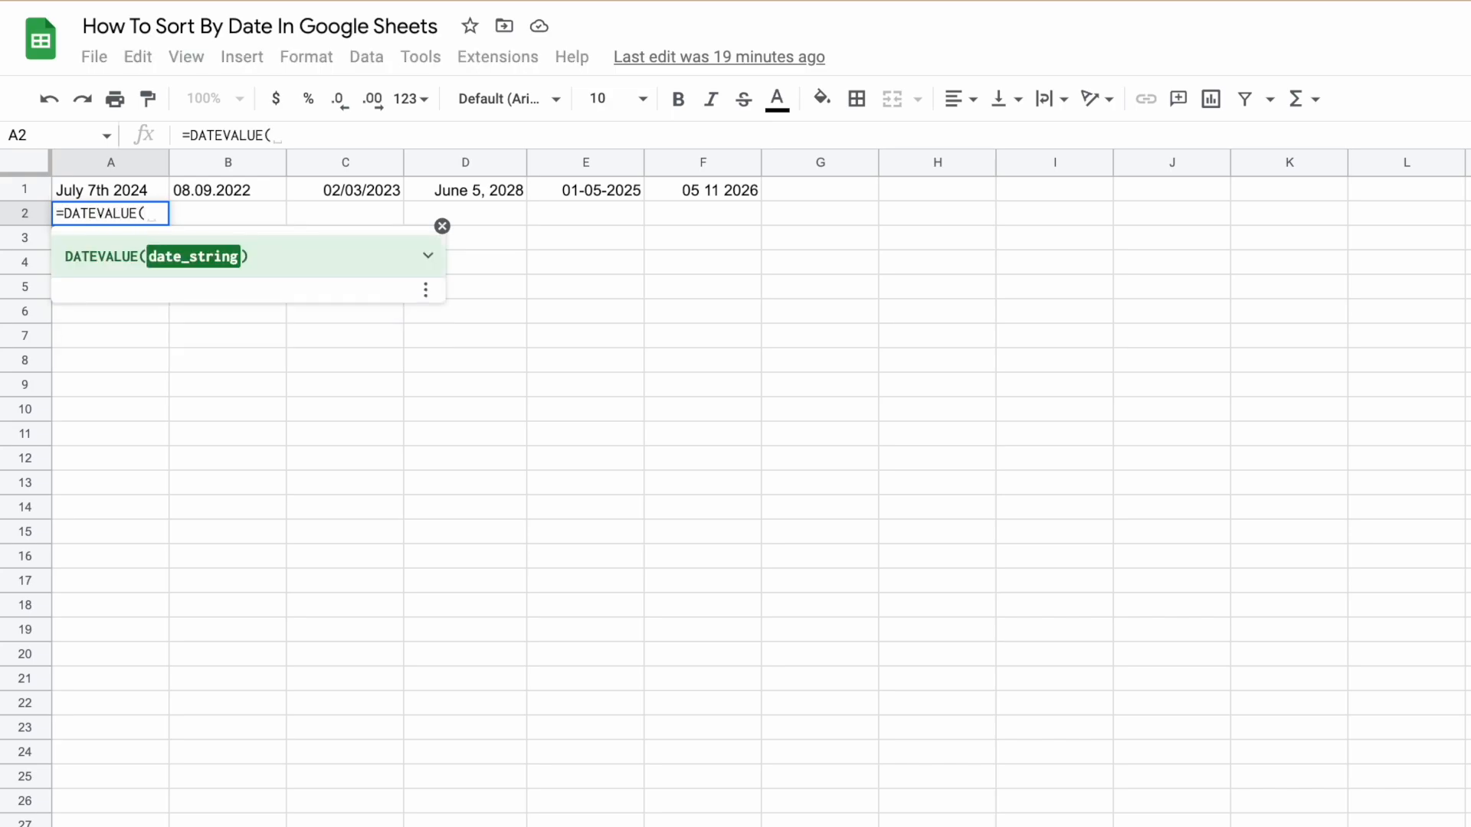
pyautogui.press('Enter')
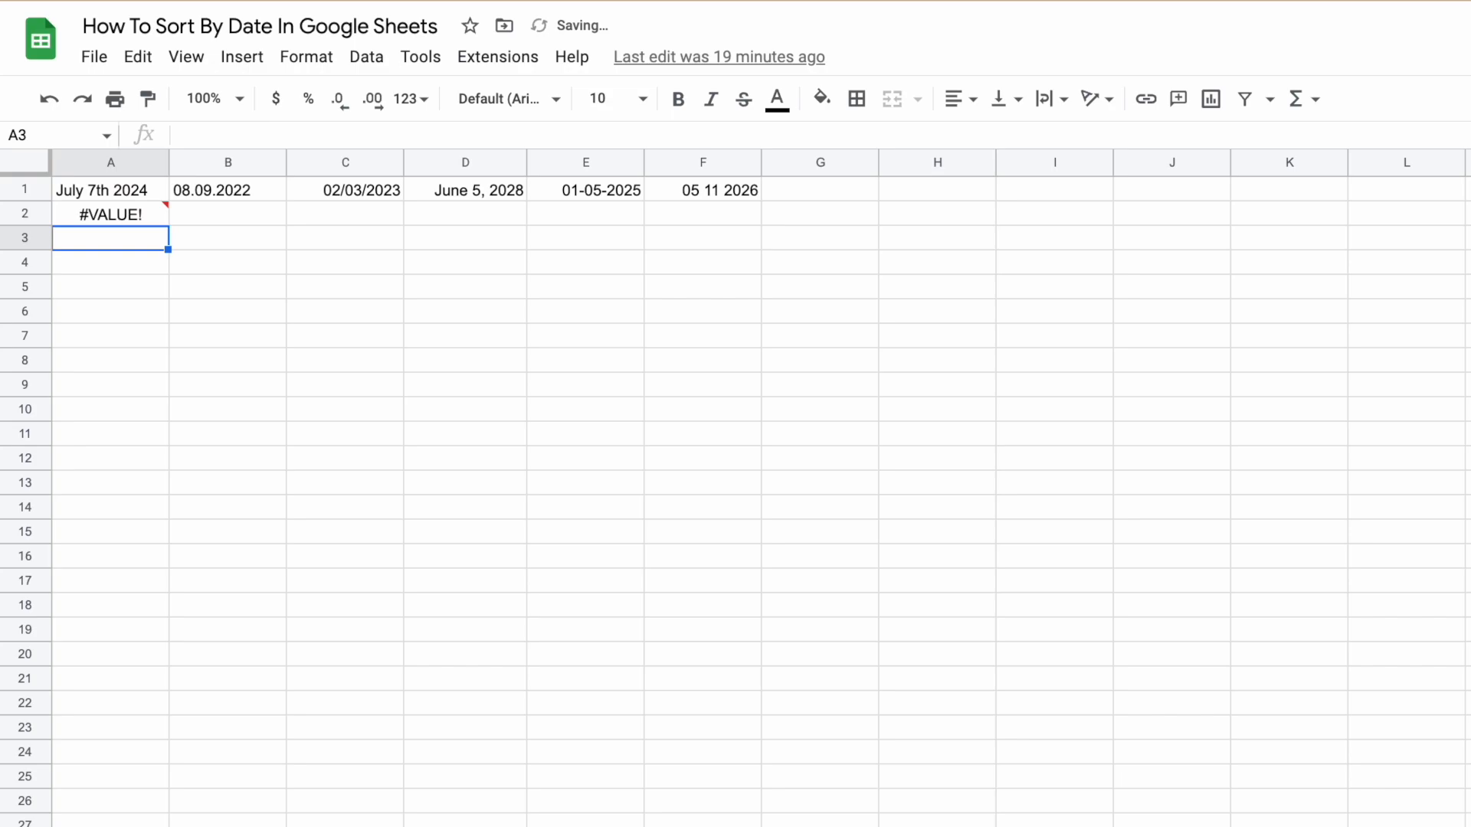
pyautogui.moveTo(141, 225)
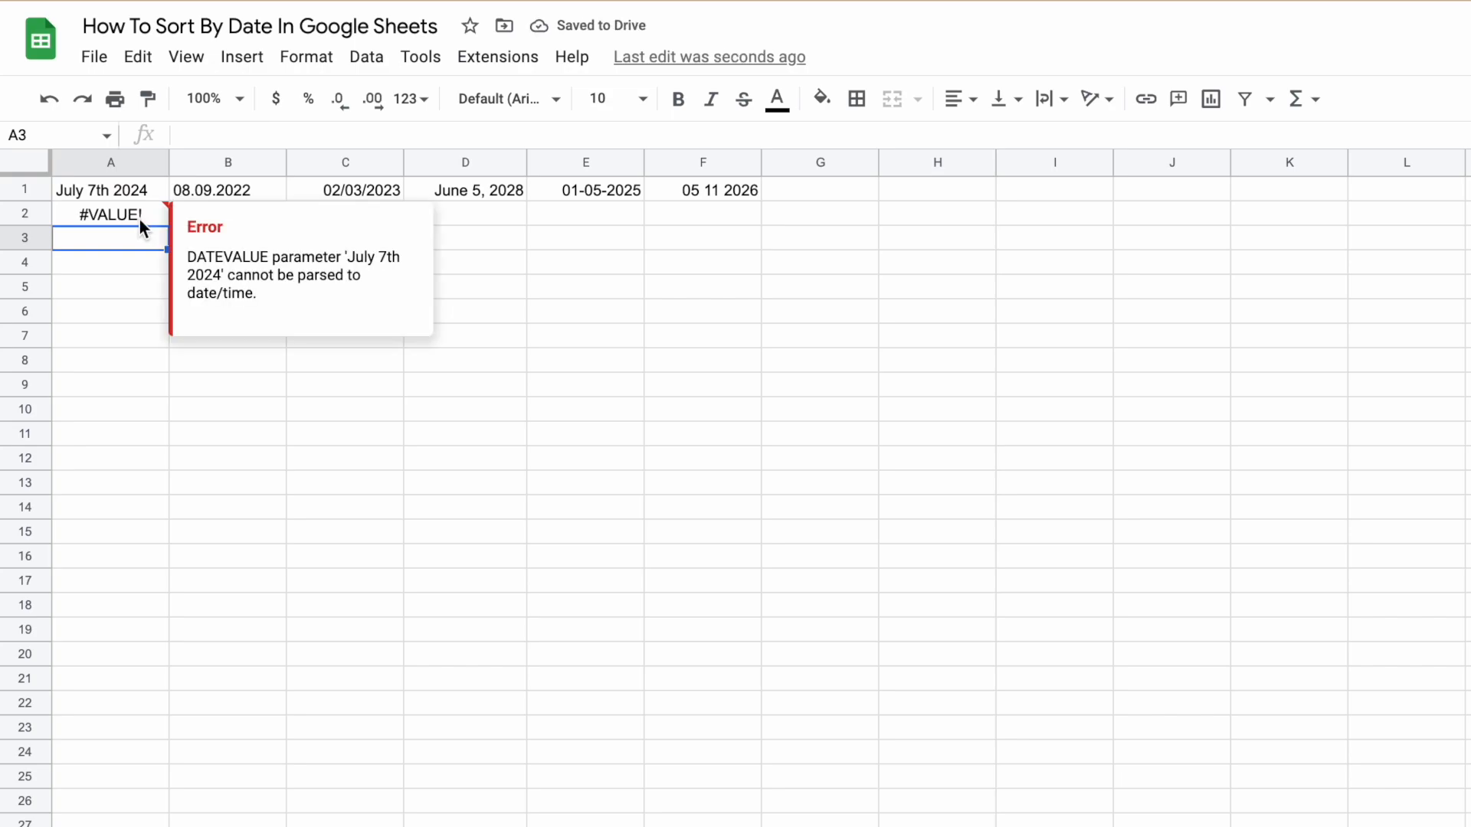
pyautogui.click(110, 213)
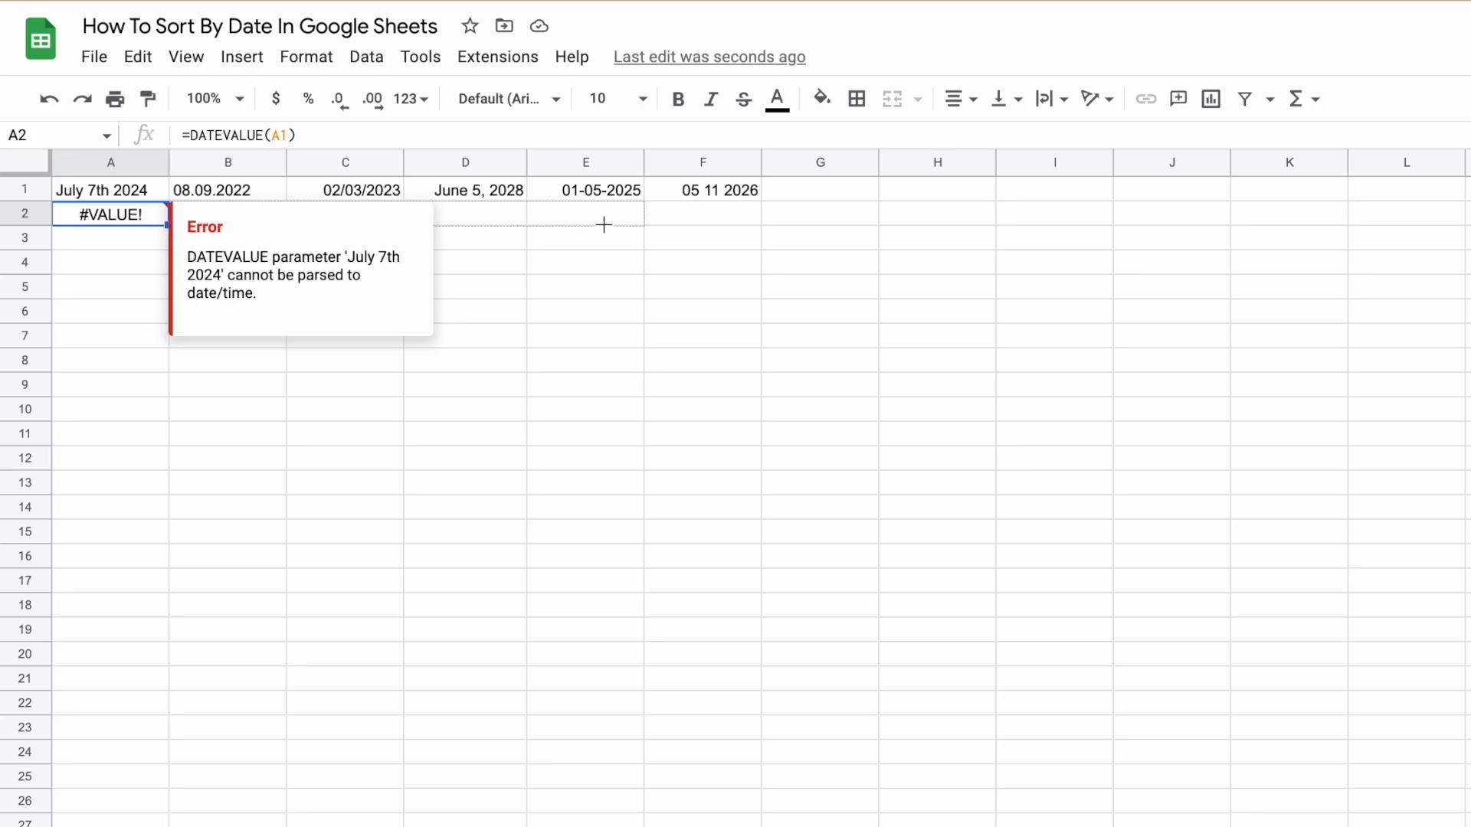